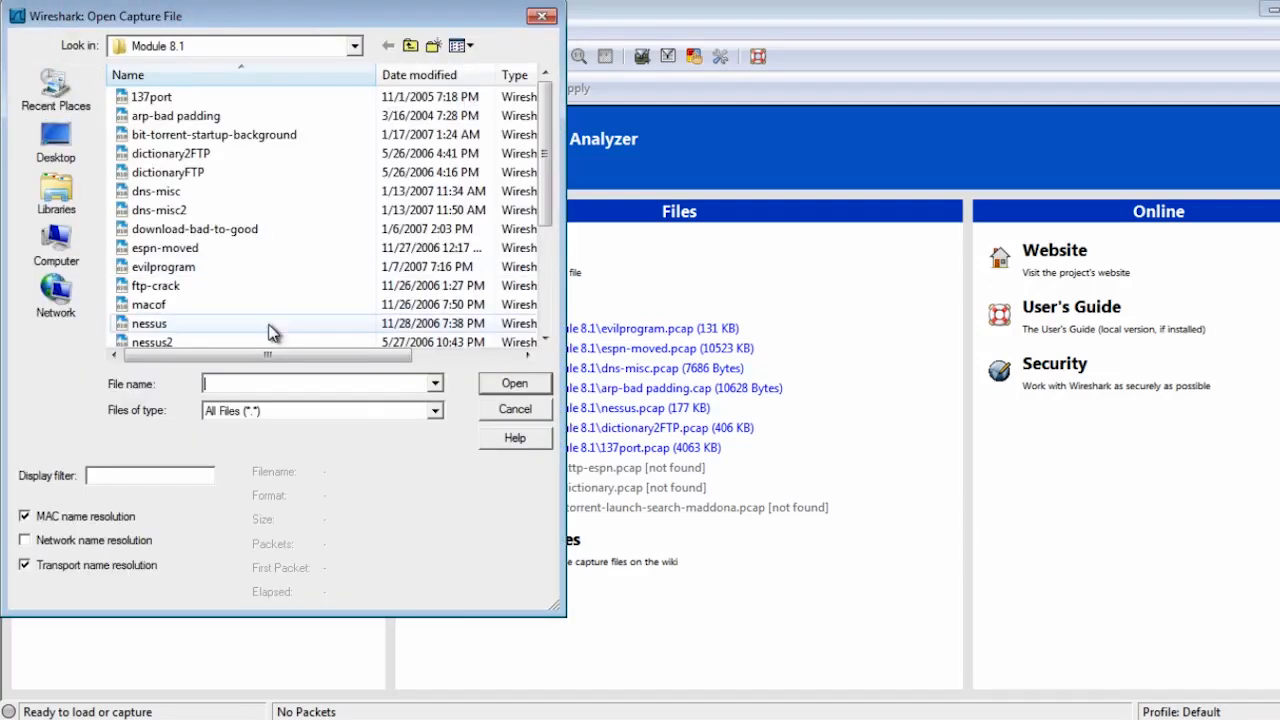
Step: Browse the Module 8.1 folder past evilprogram and open the telnet capture
click(164, 266)
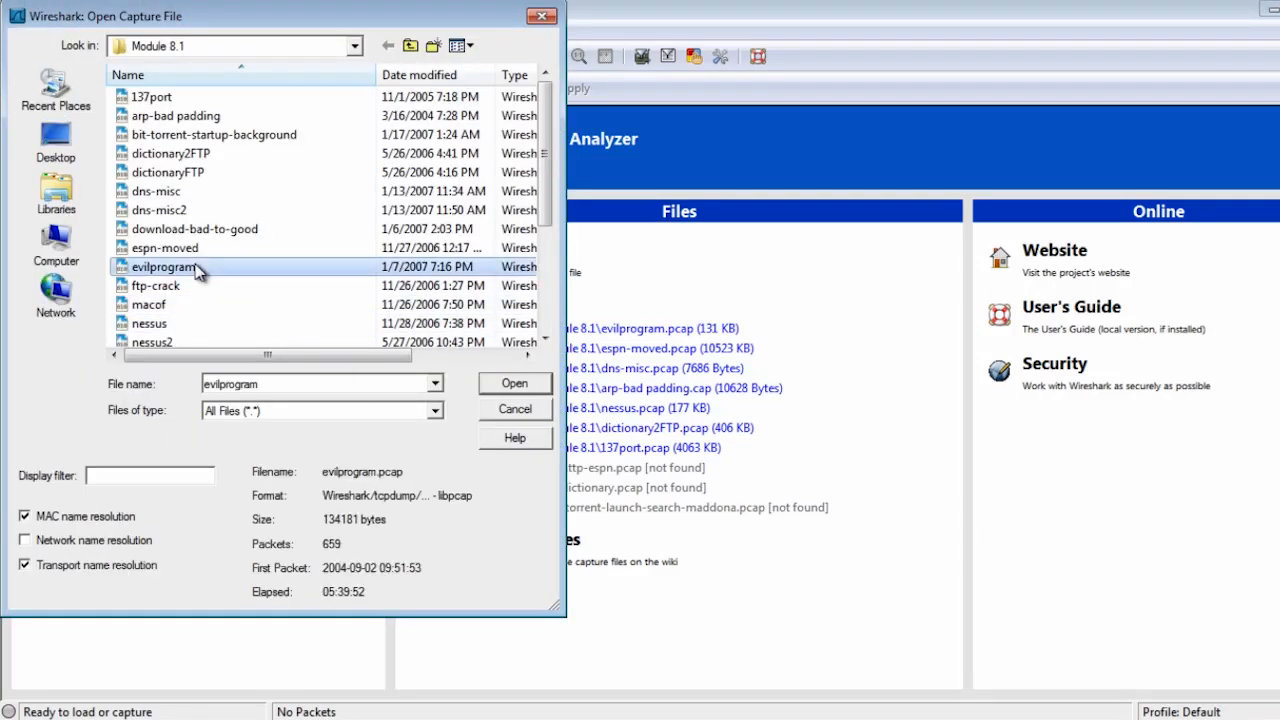
click(146, 284)
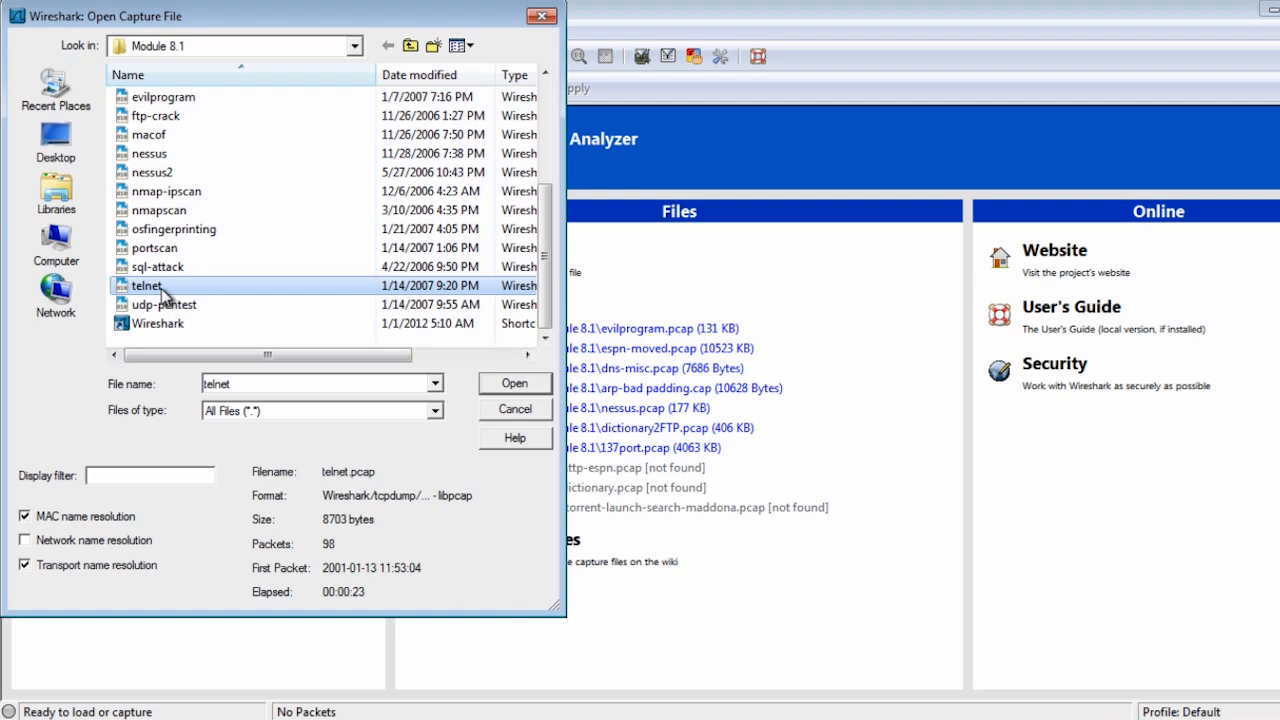
click(514, 384)
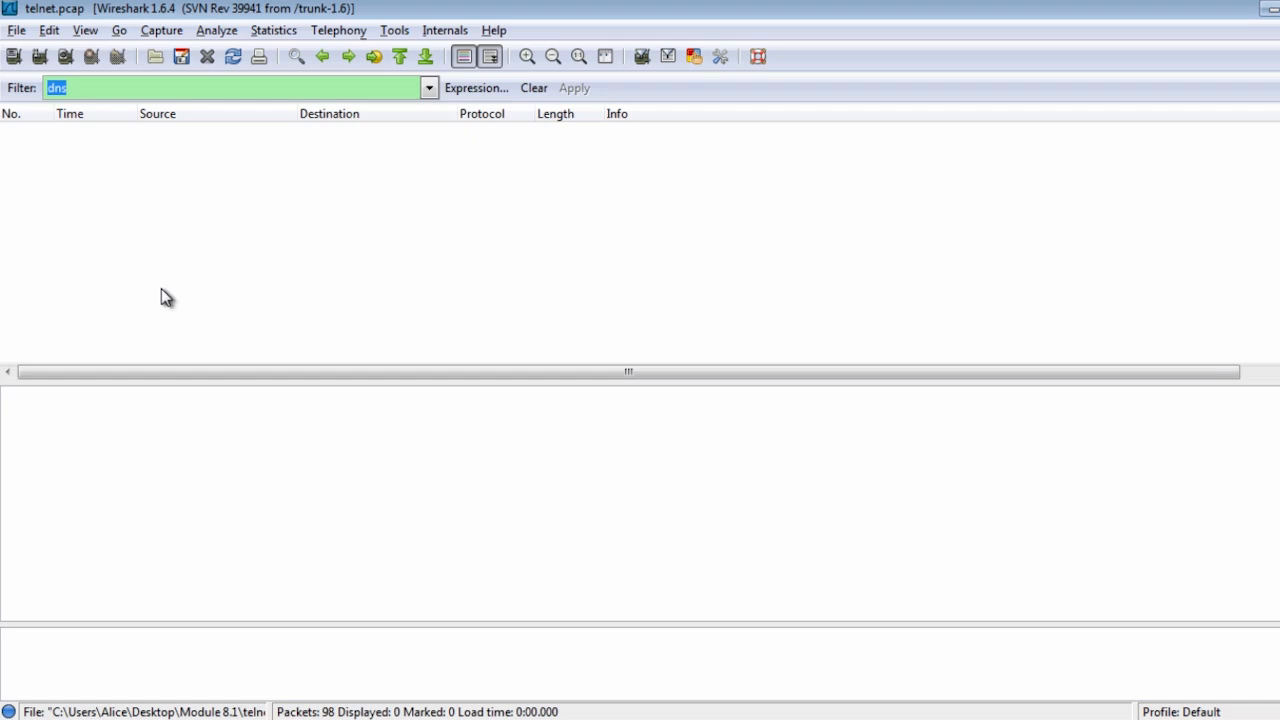
Step: Clear the dns filter to list all 98 packets and inspect the handshake packet 3
click(534, 88)
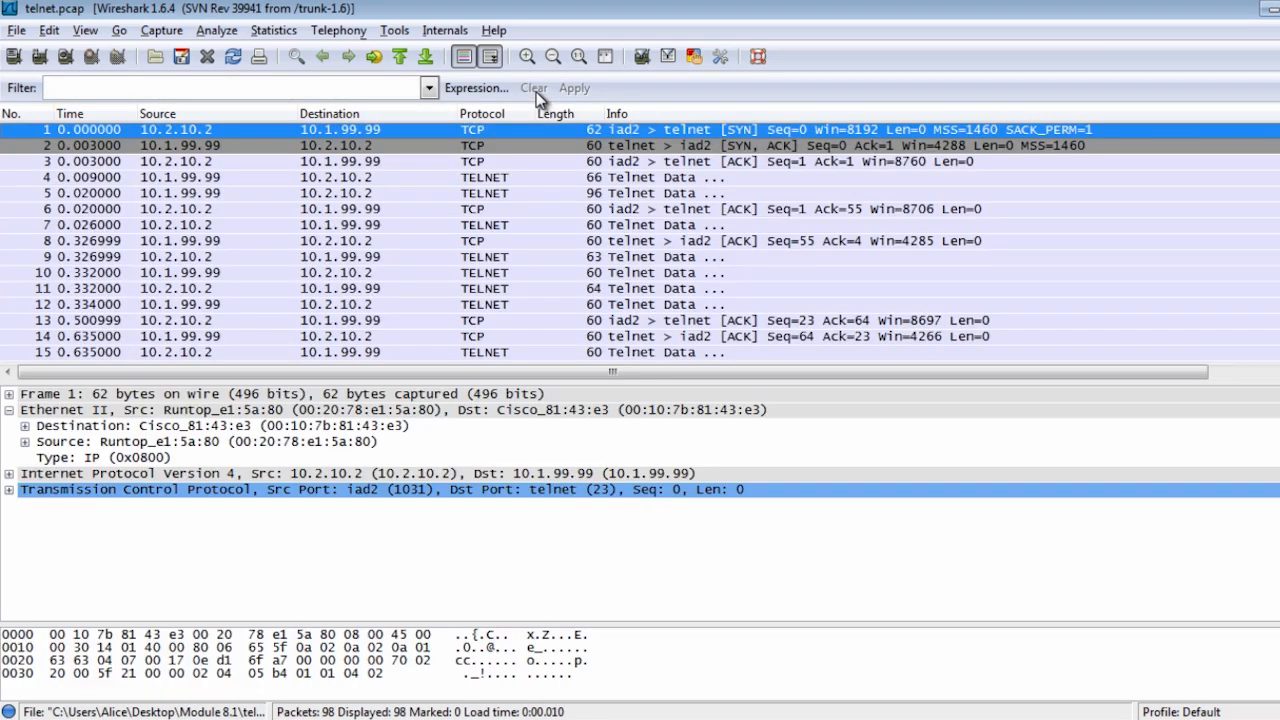
mouse_move(428, 340)
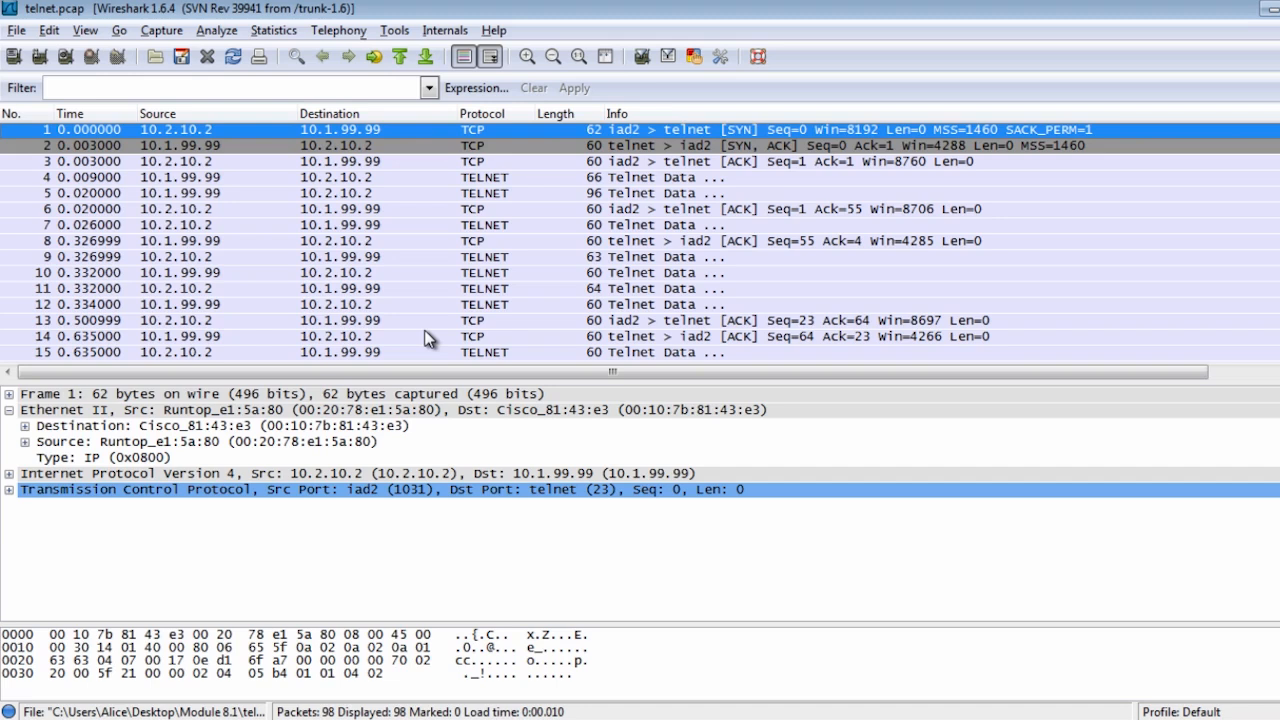
mouse_move(444, 348)
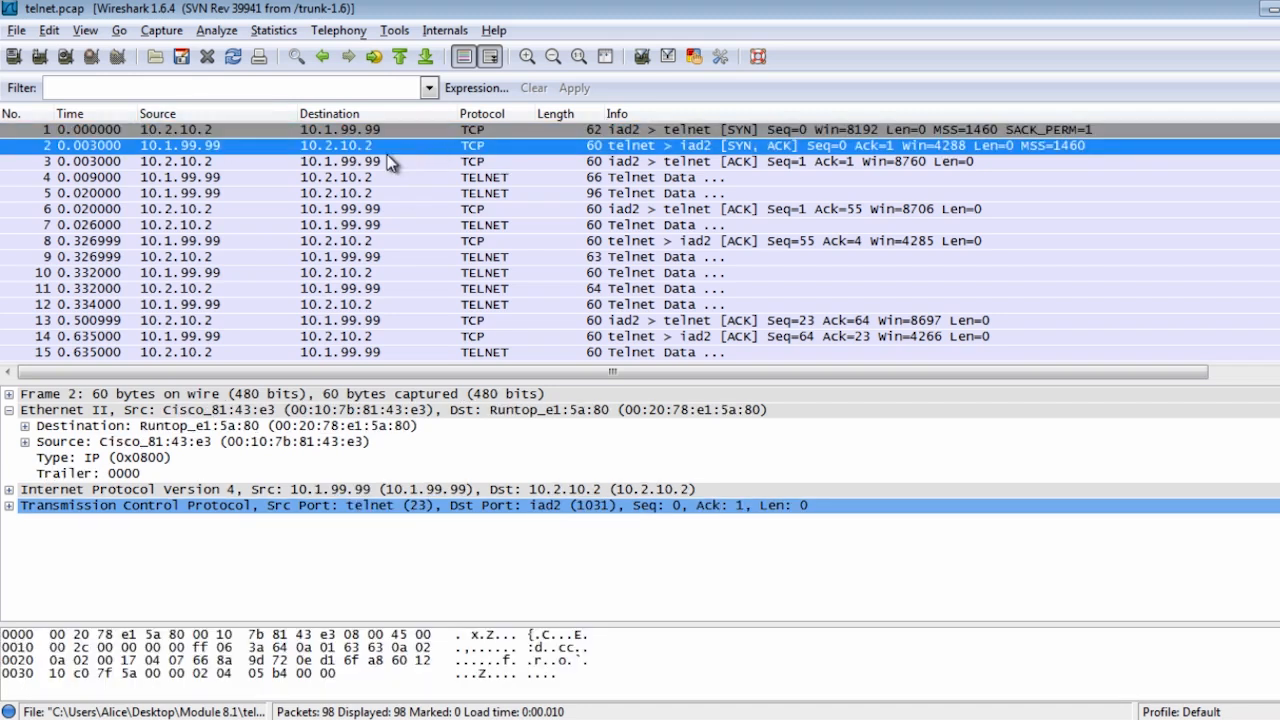
mouse_move(396, 162)
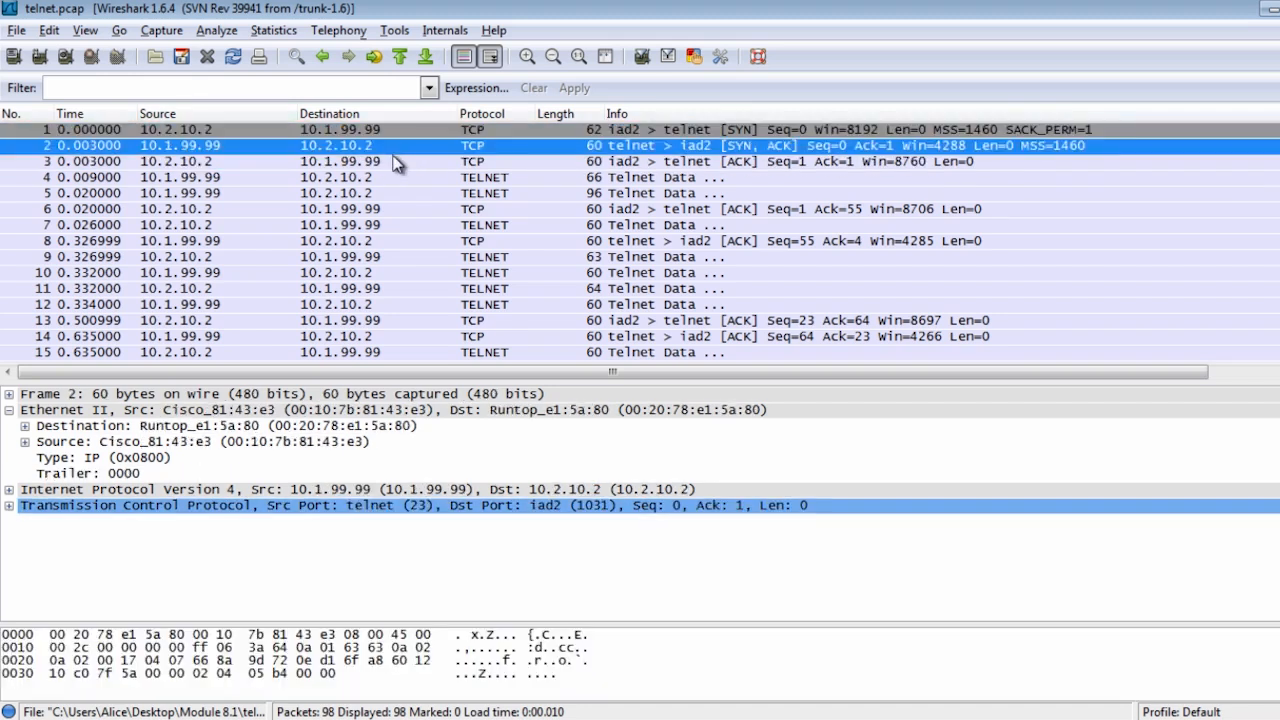
click(340, 160)
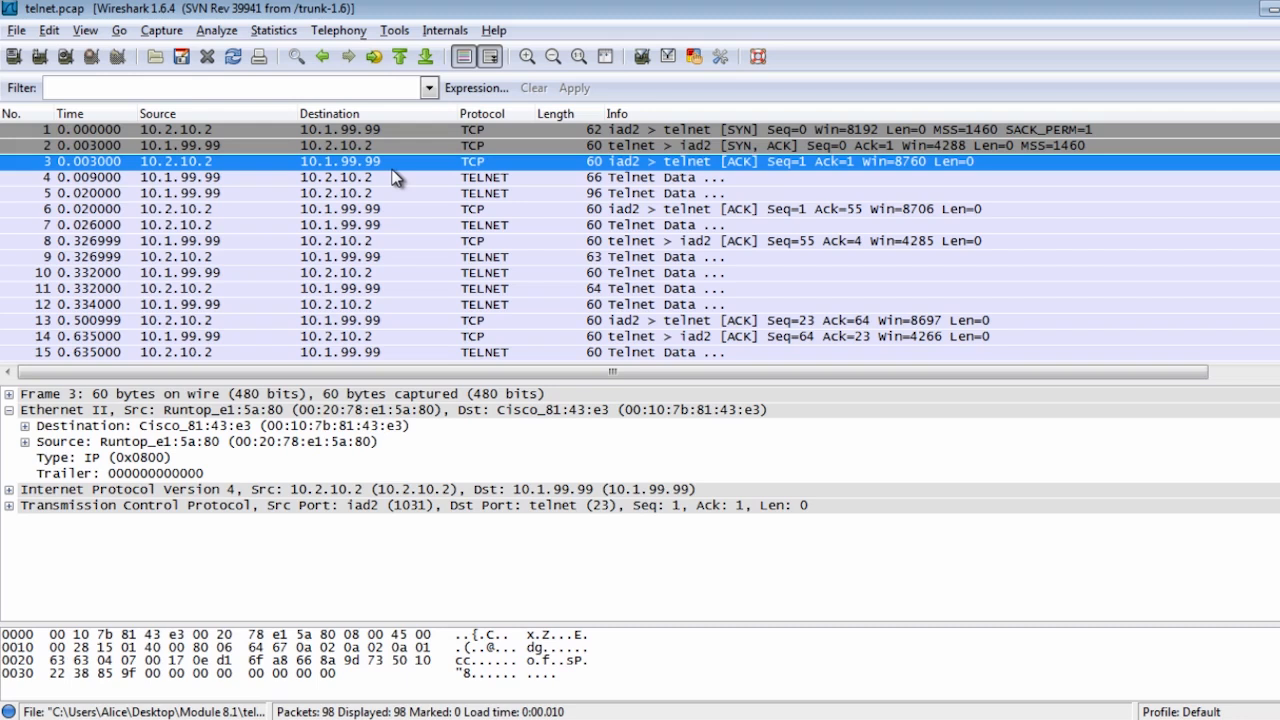
mouse_move(420, 180)
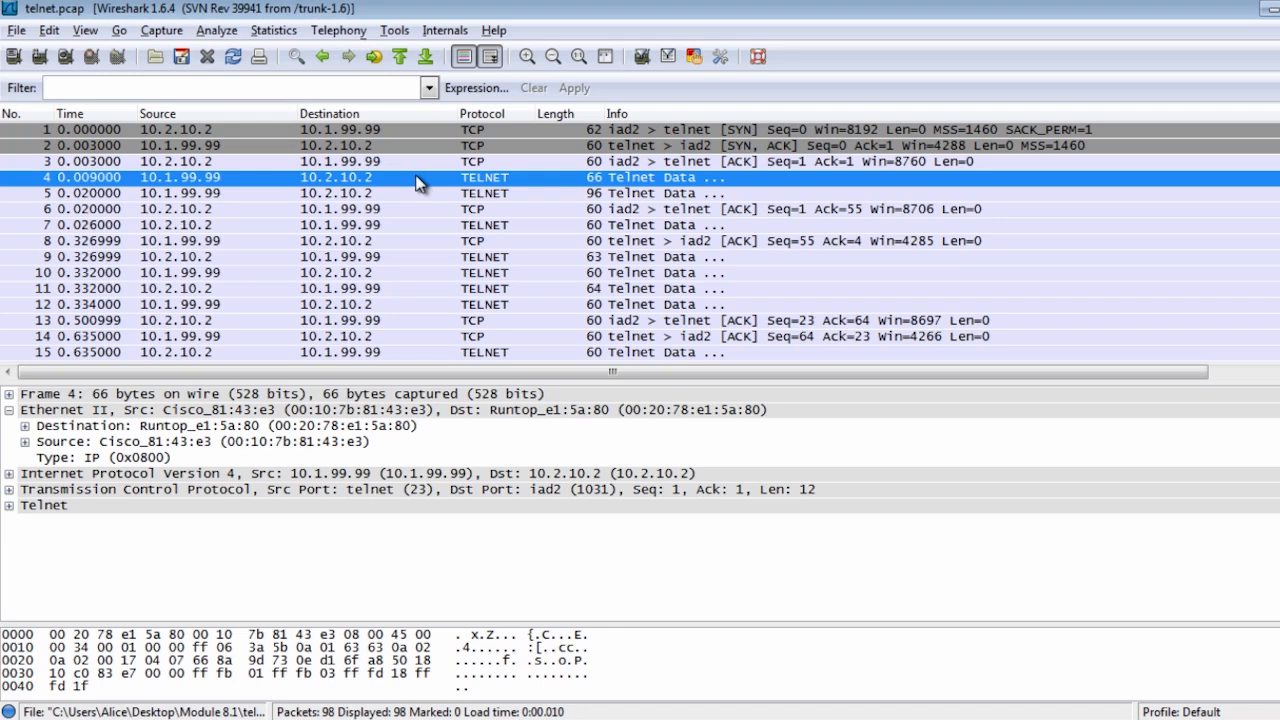
mouse_move(436, 192)
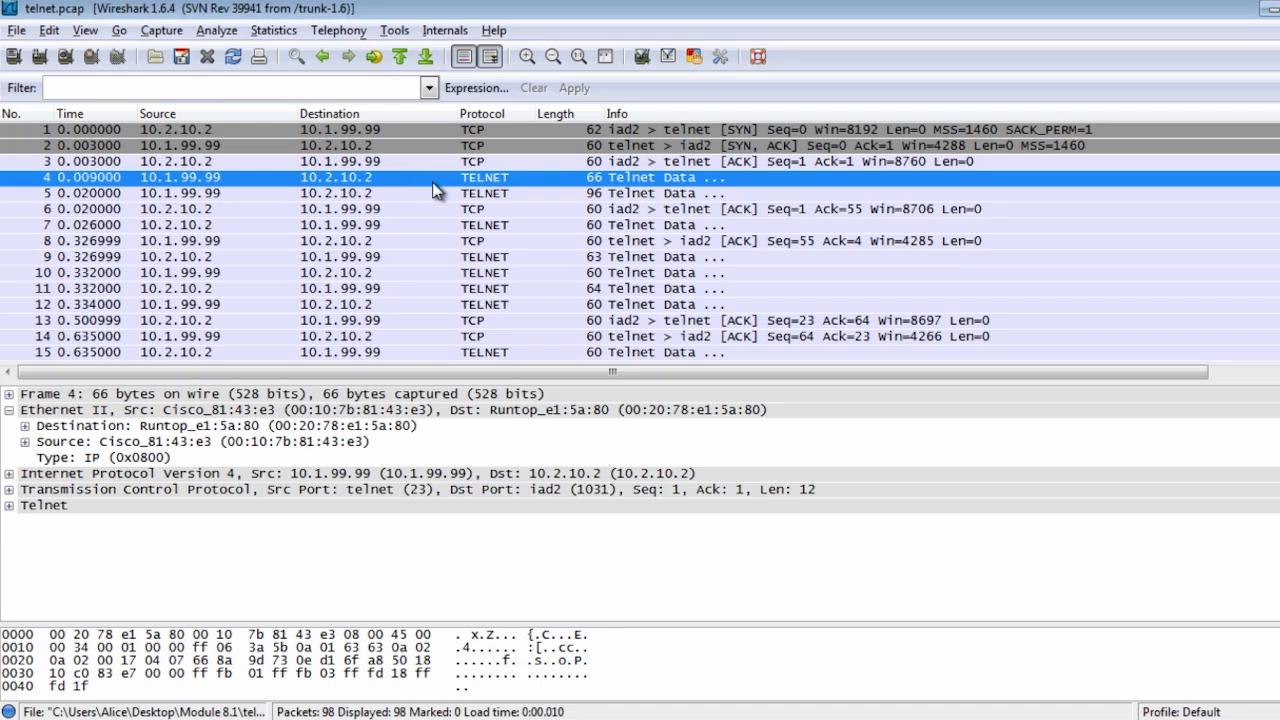
scroll(down, 3)
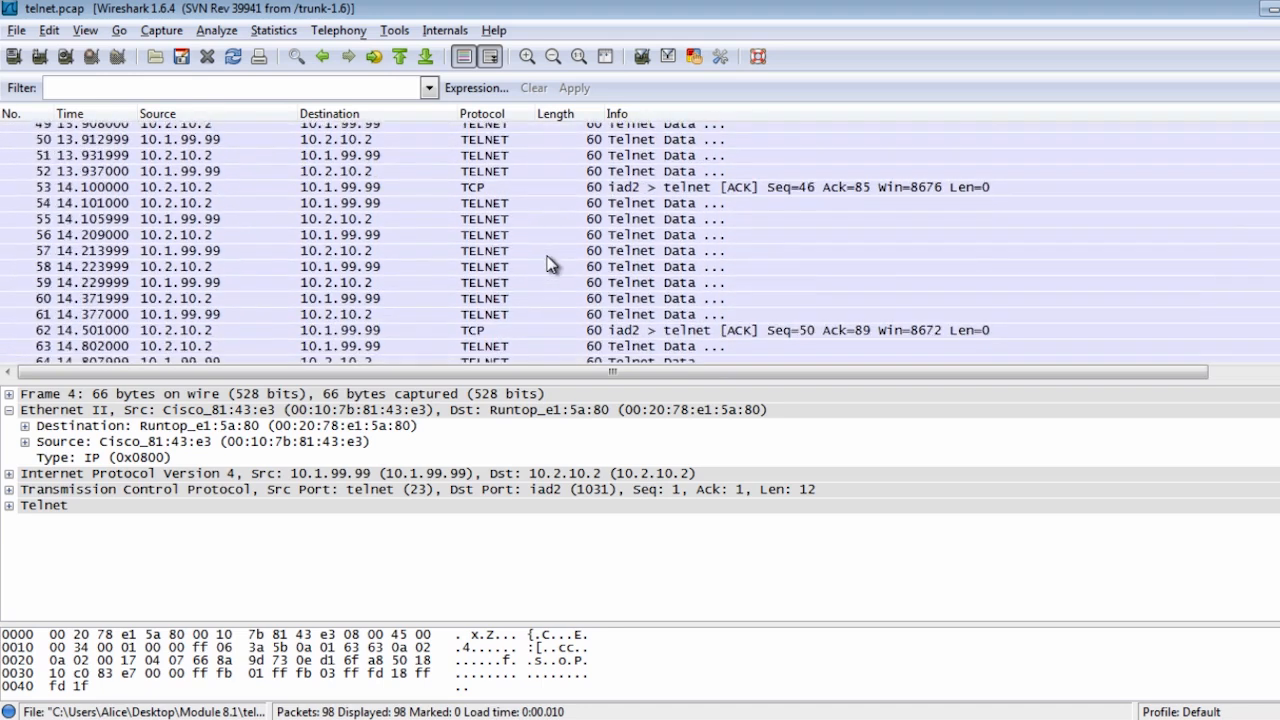
scroll(down, 3)
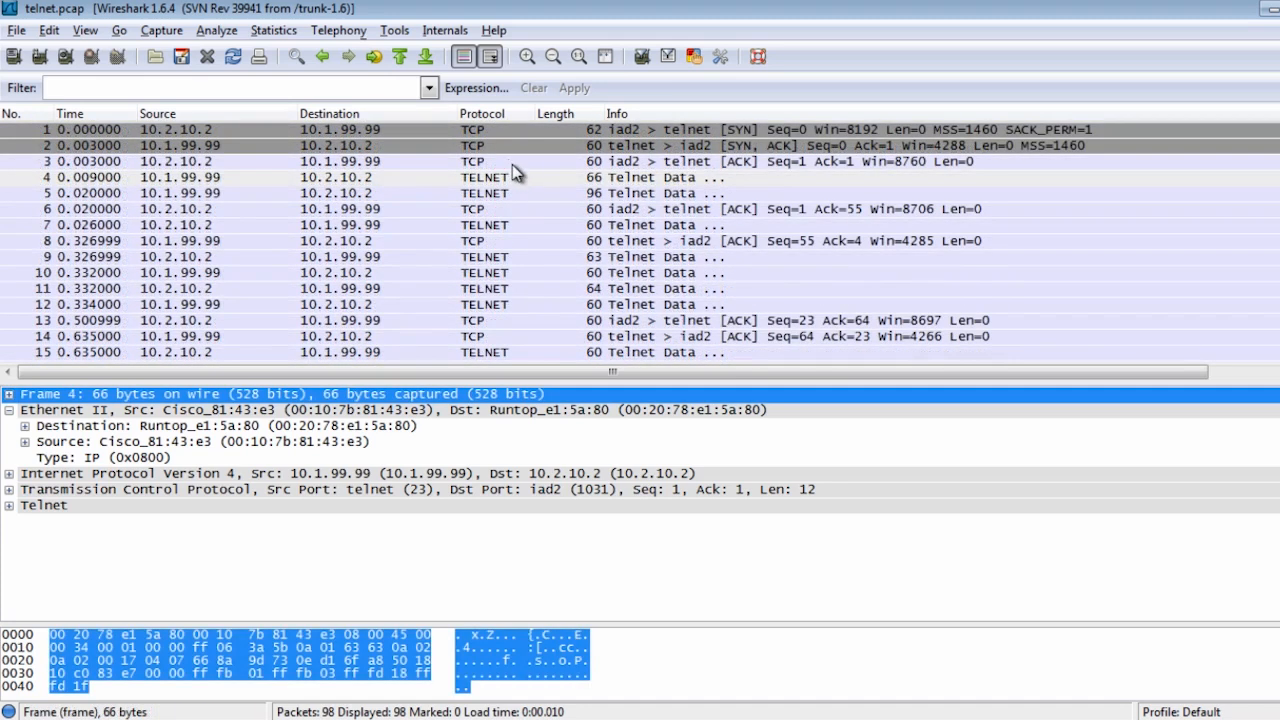
Step: Bring up the context menu on packet 4, the first Telnet data packet
right_click(484, 176)
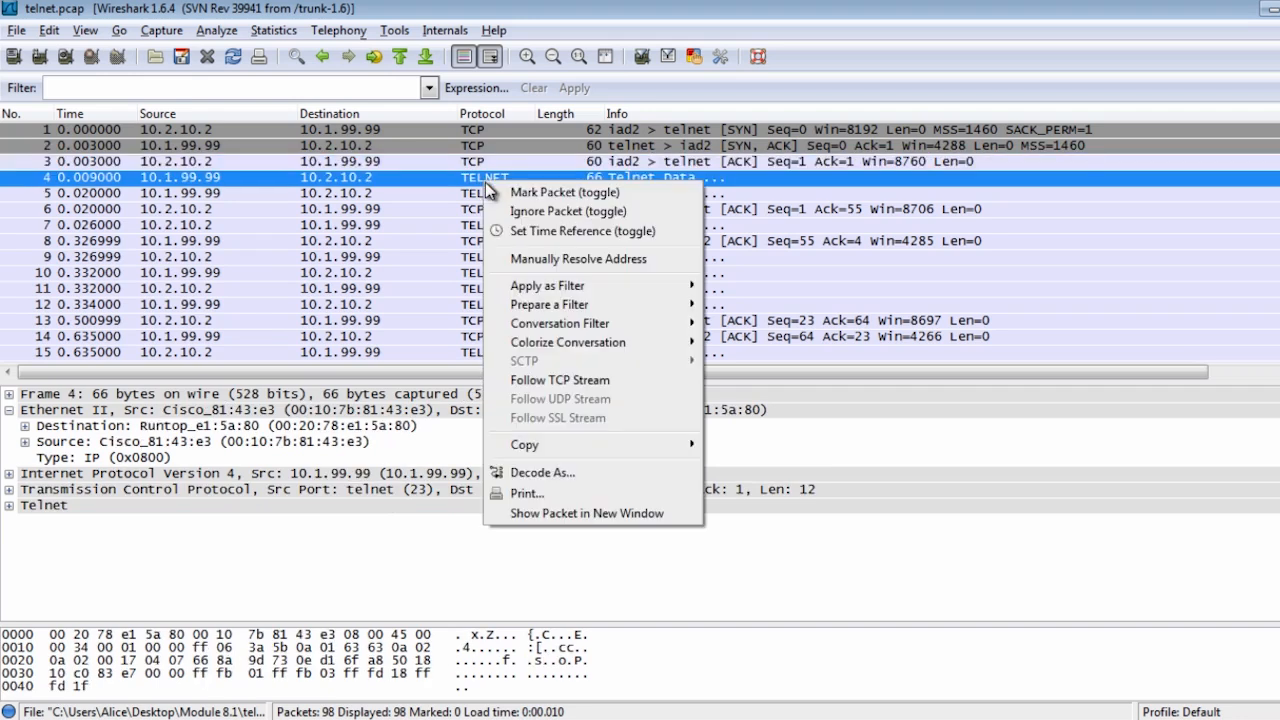
mouse_move(570, 172)
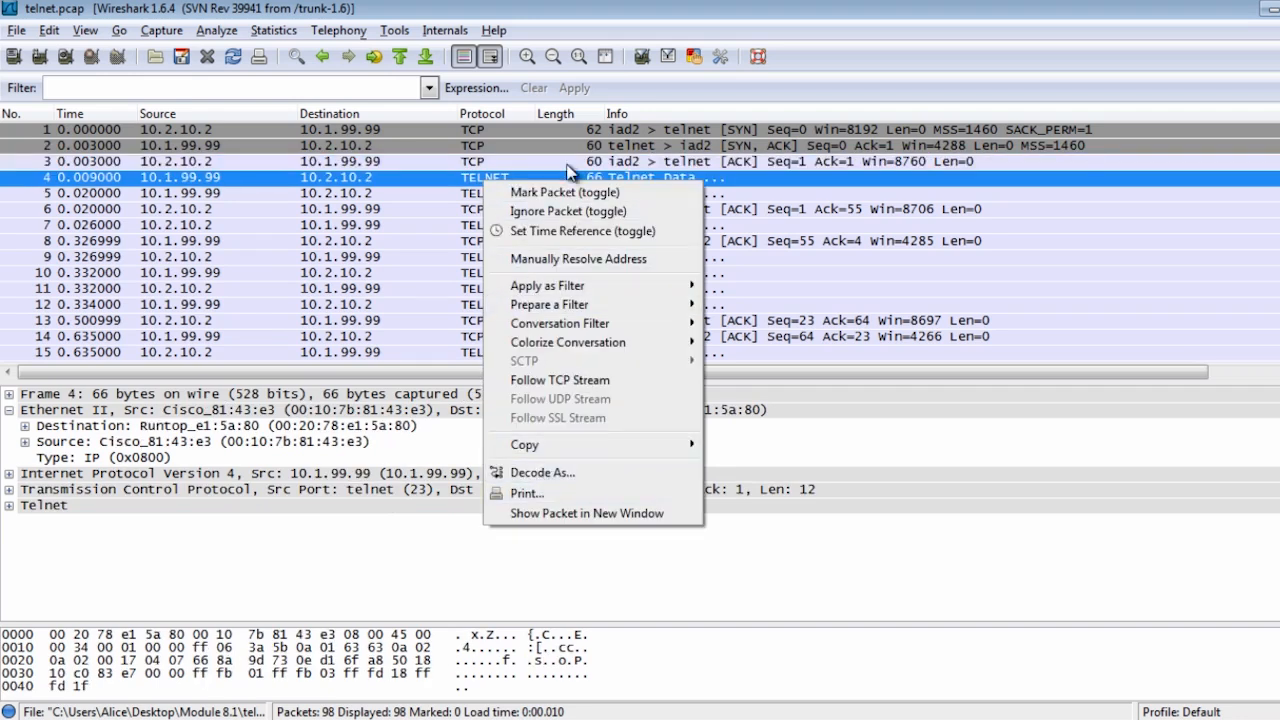
mouse_move(580, 380)
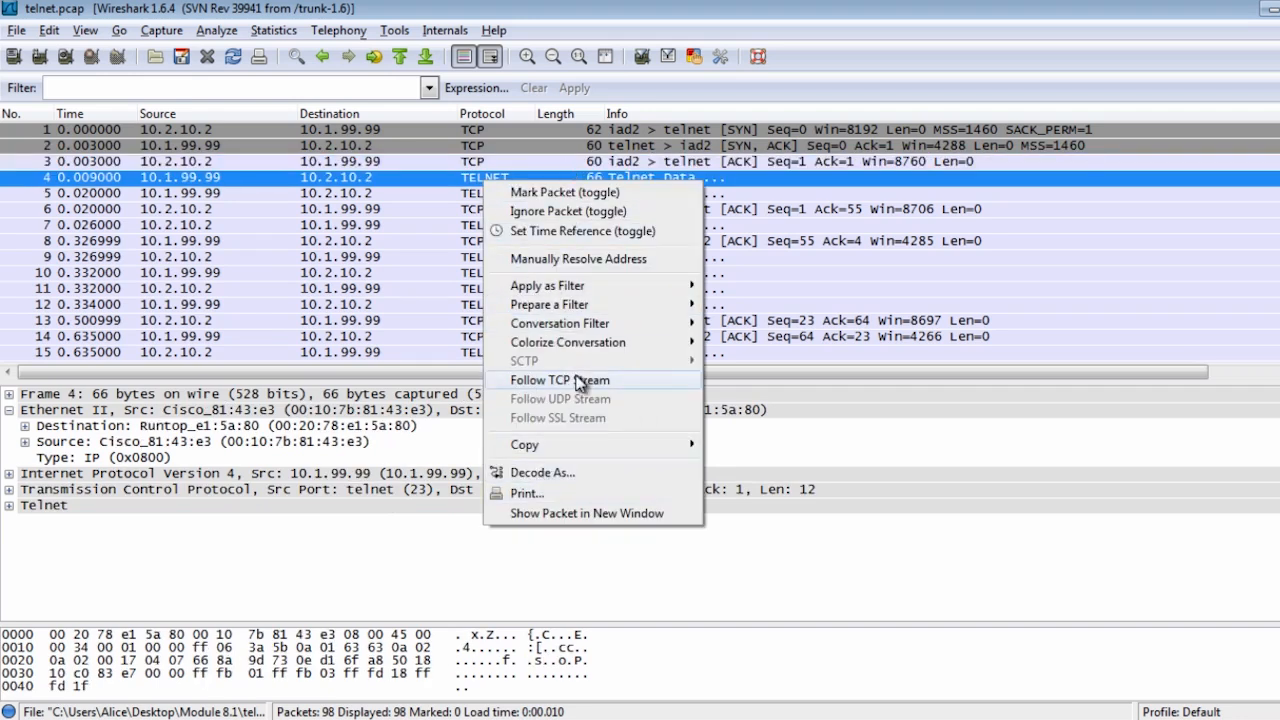
mouse_move(544, 408)
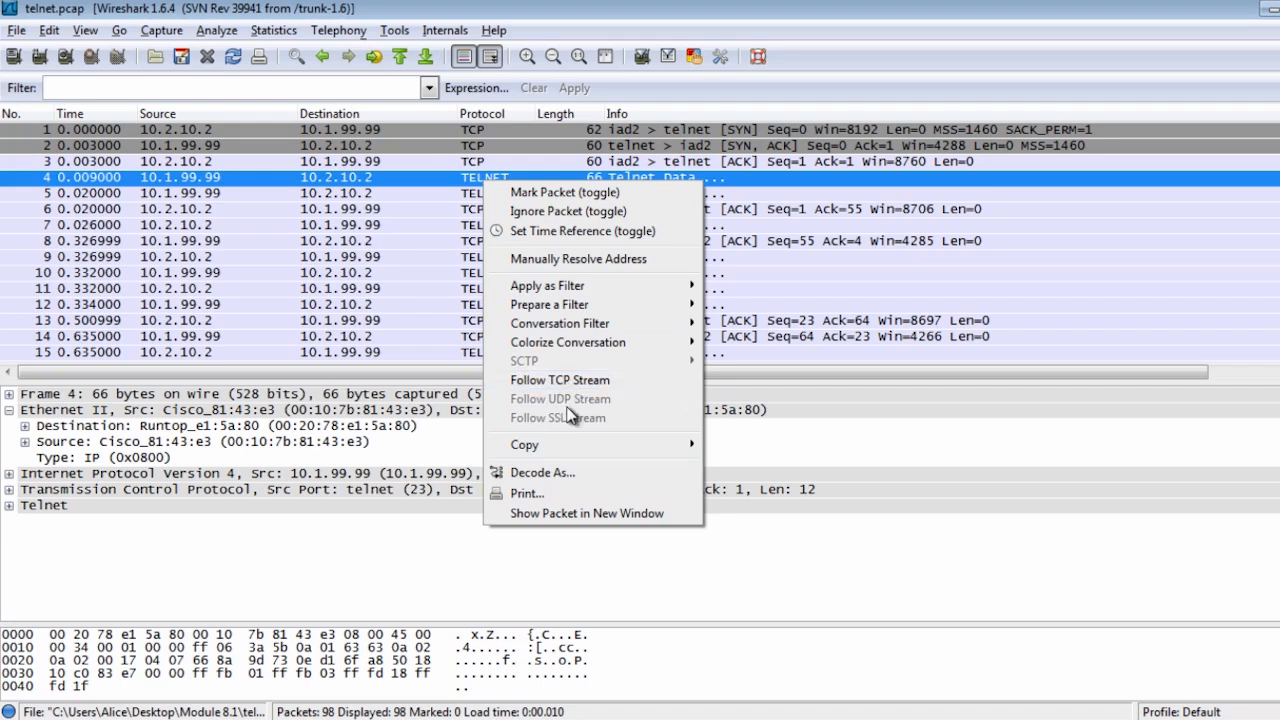
mouse_move(590, 432)
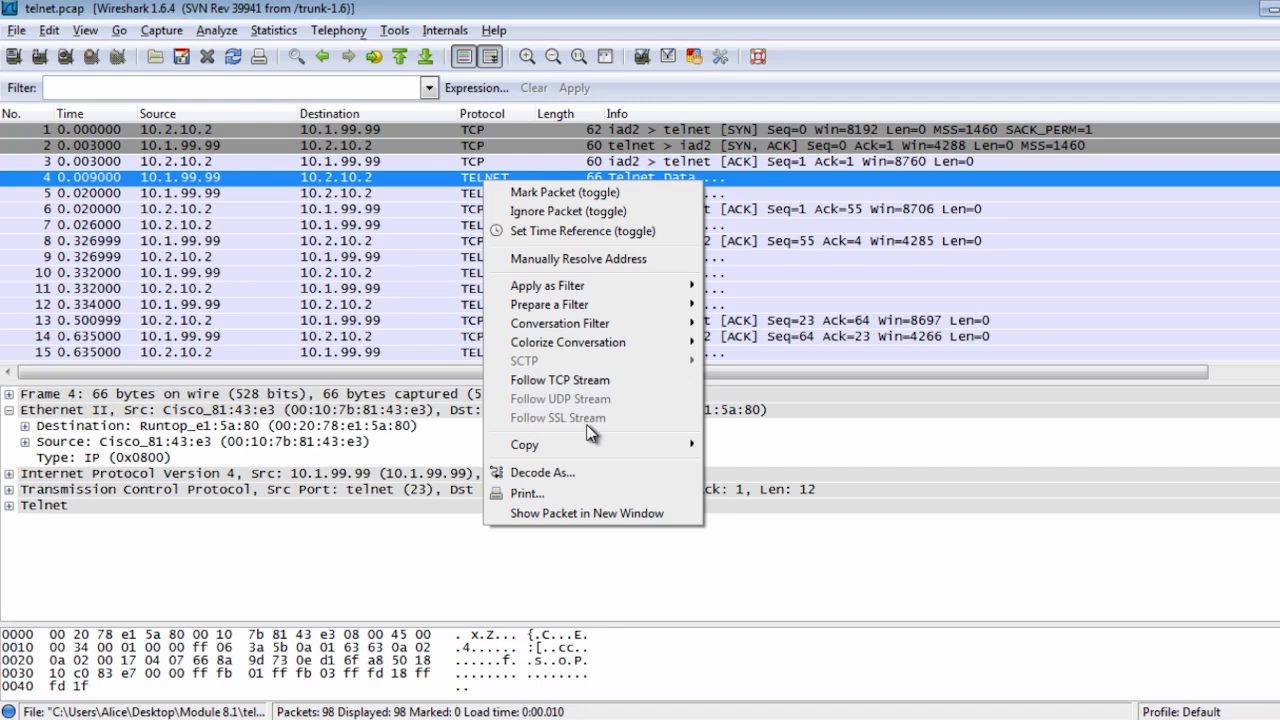
mouse_move(570, 420)
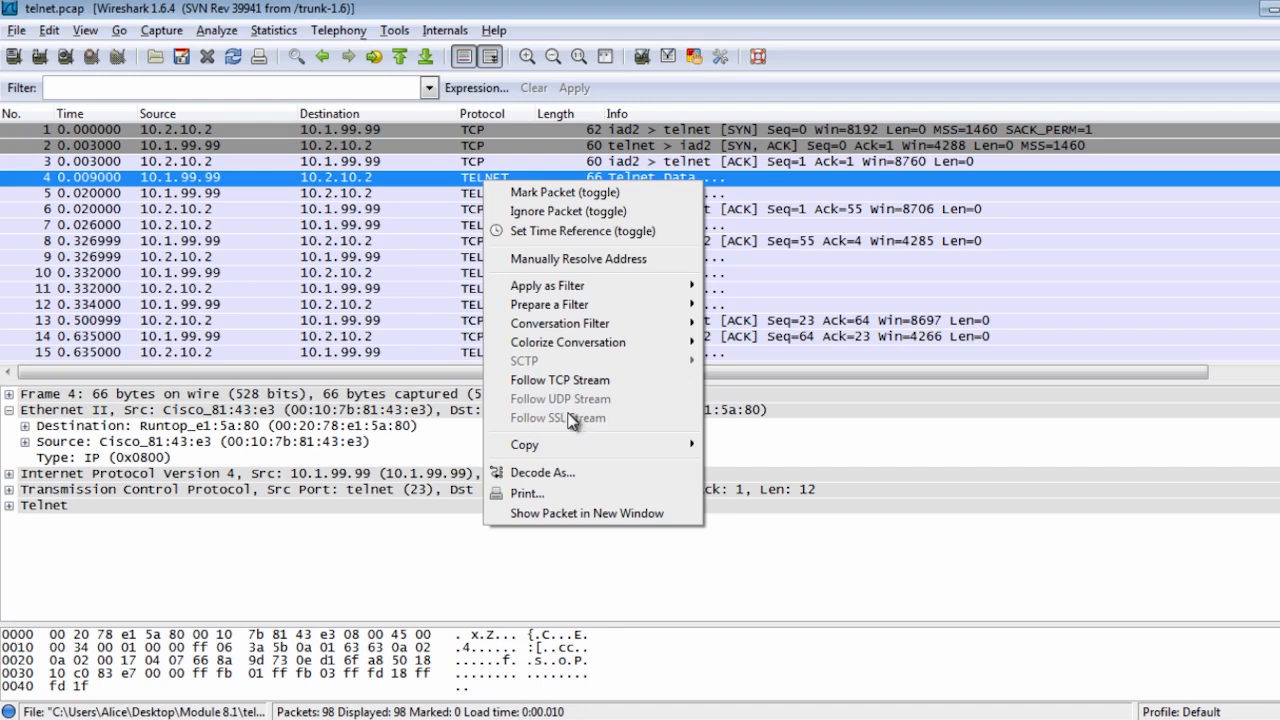
Step: Follow the TCP stream and view client-to-server, server-to-client, then the entire conversation
click(560, 380)
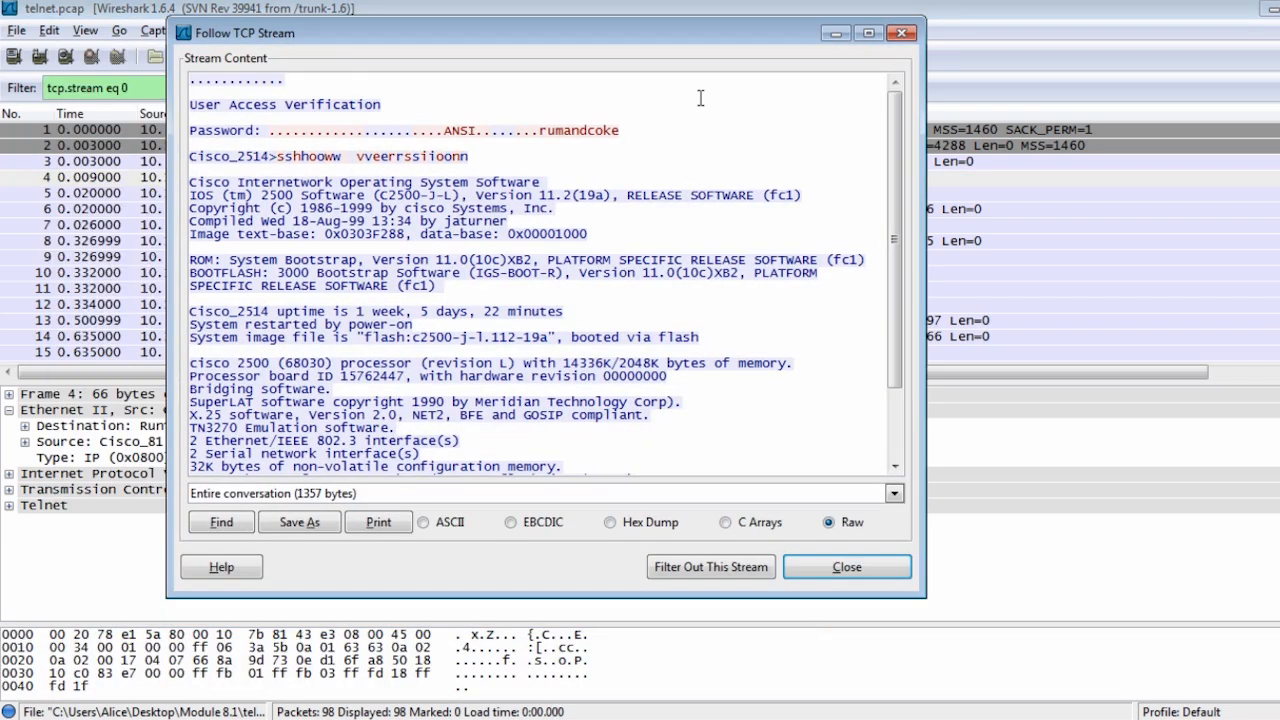
mouse_move(250, 556)
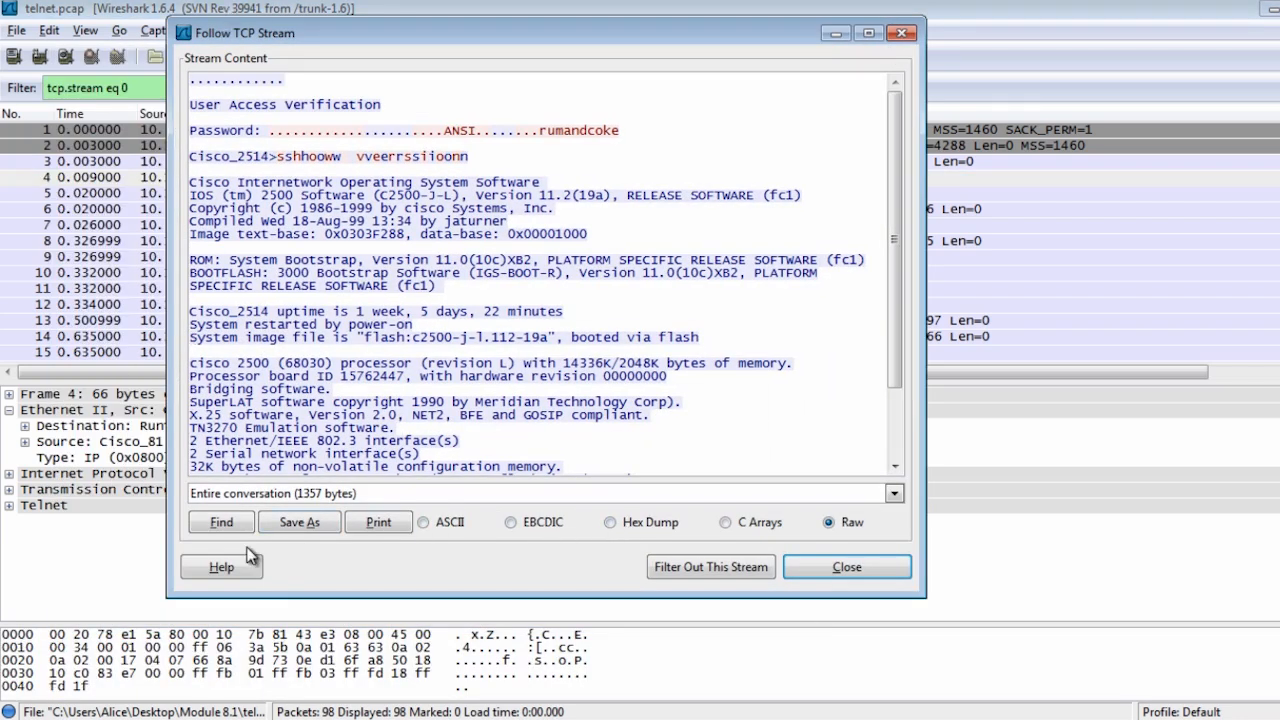
mouse_move(770, 504)
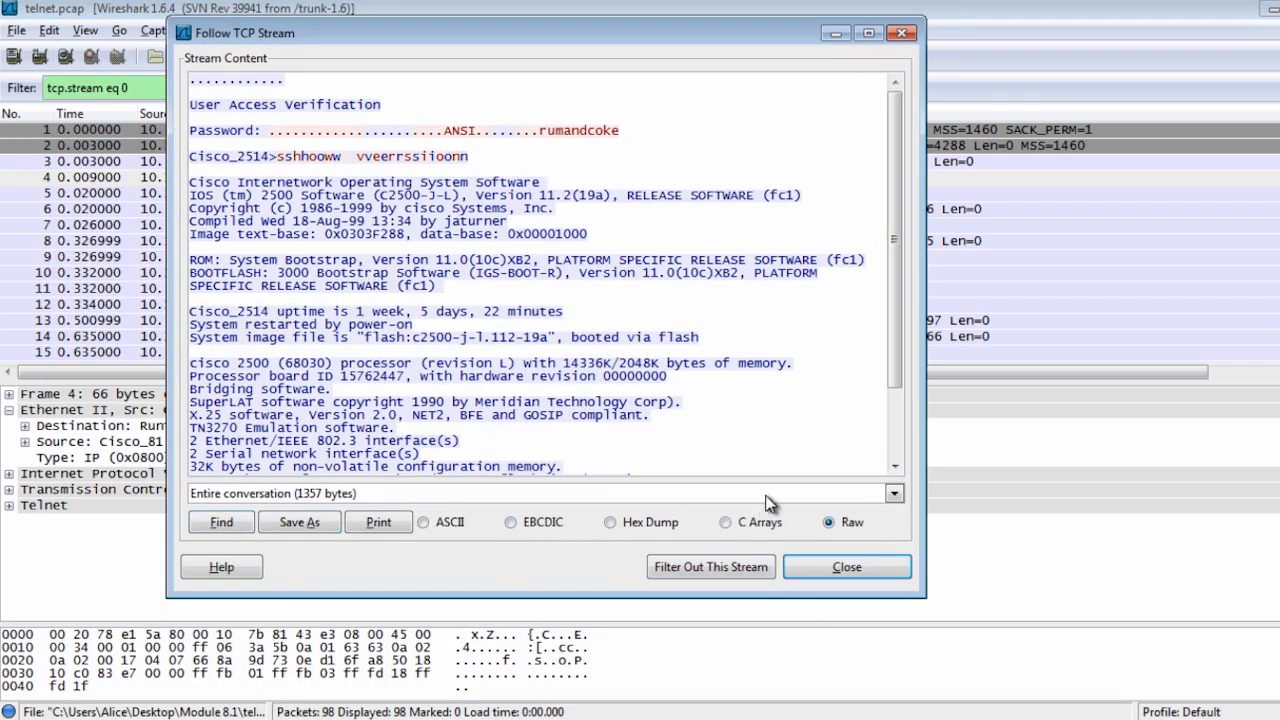
click(892, 492)
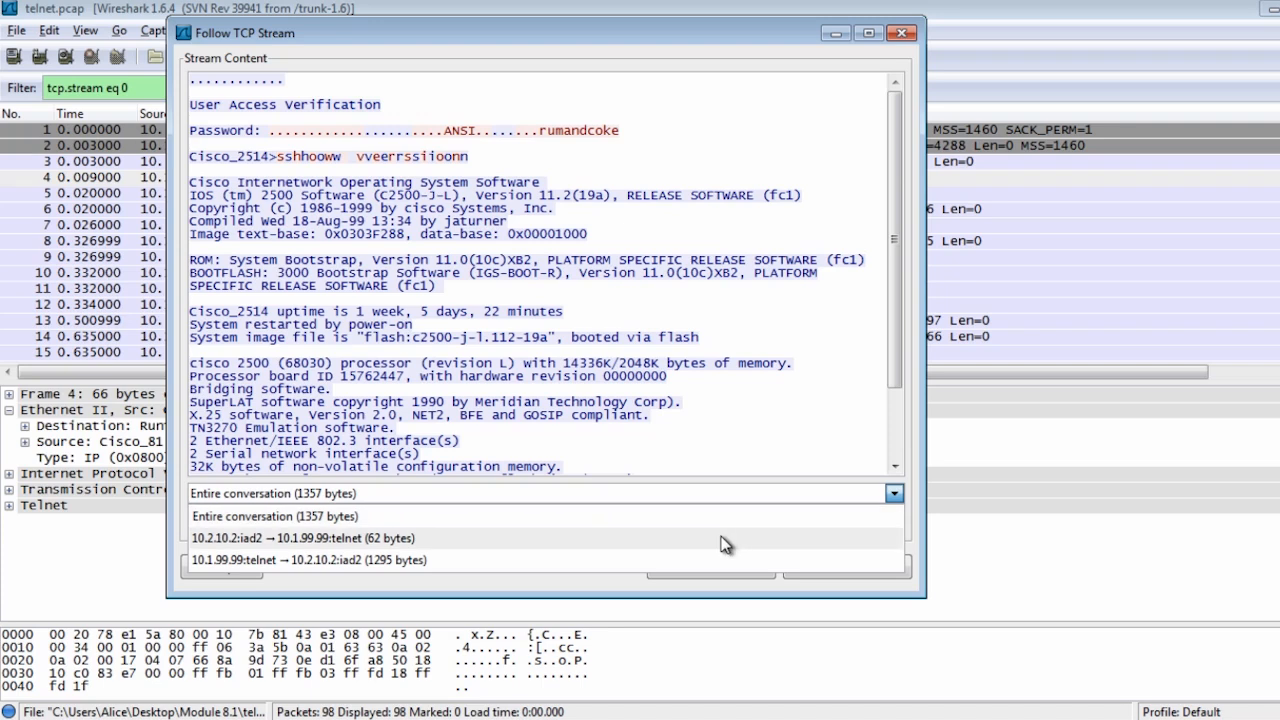
click(276, 538)
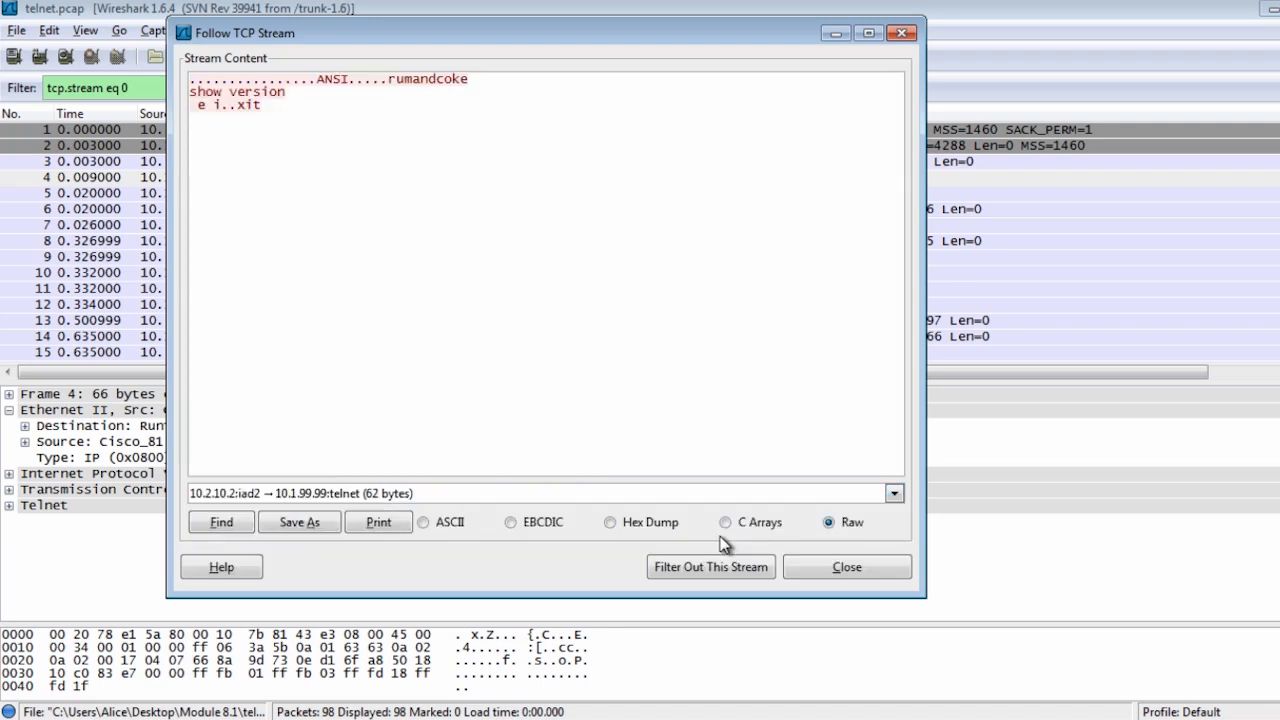
click(892, 492)
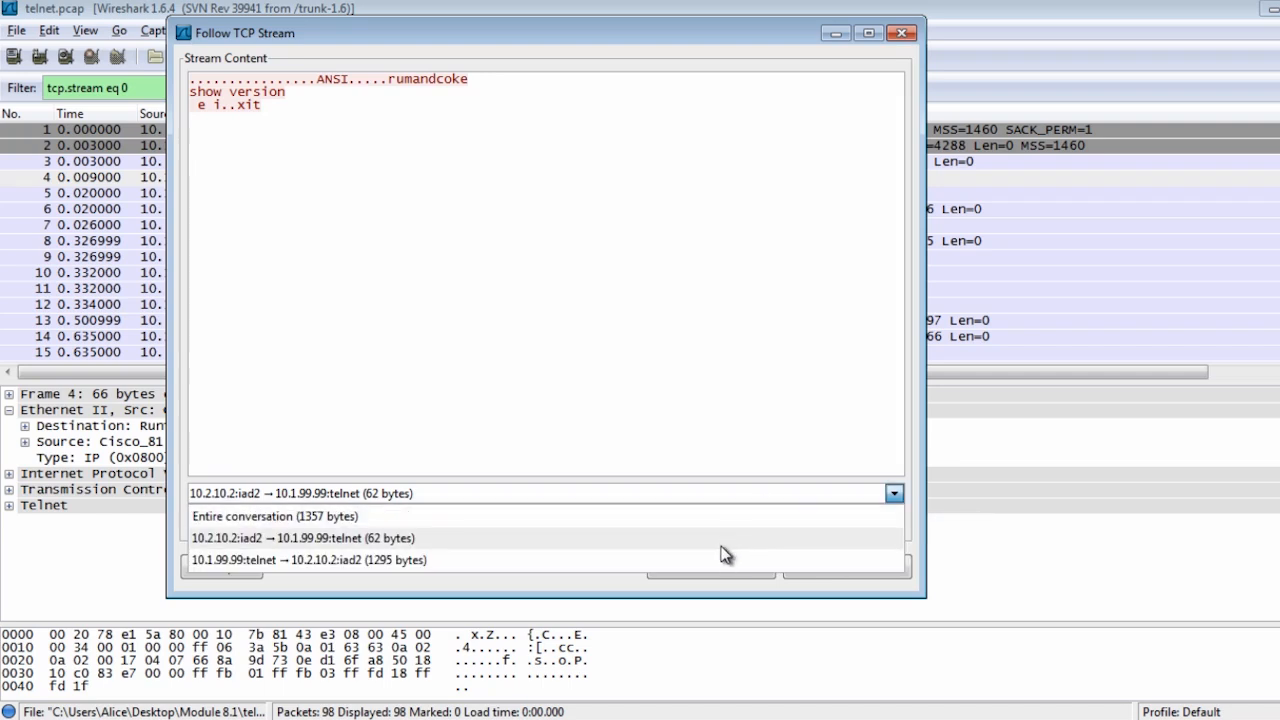
click(310, 560)
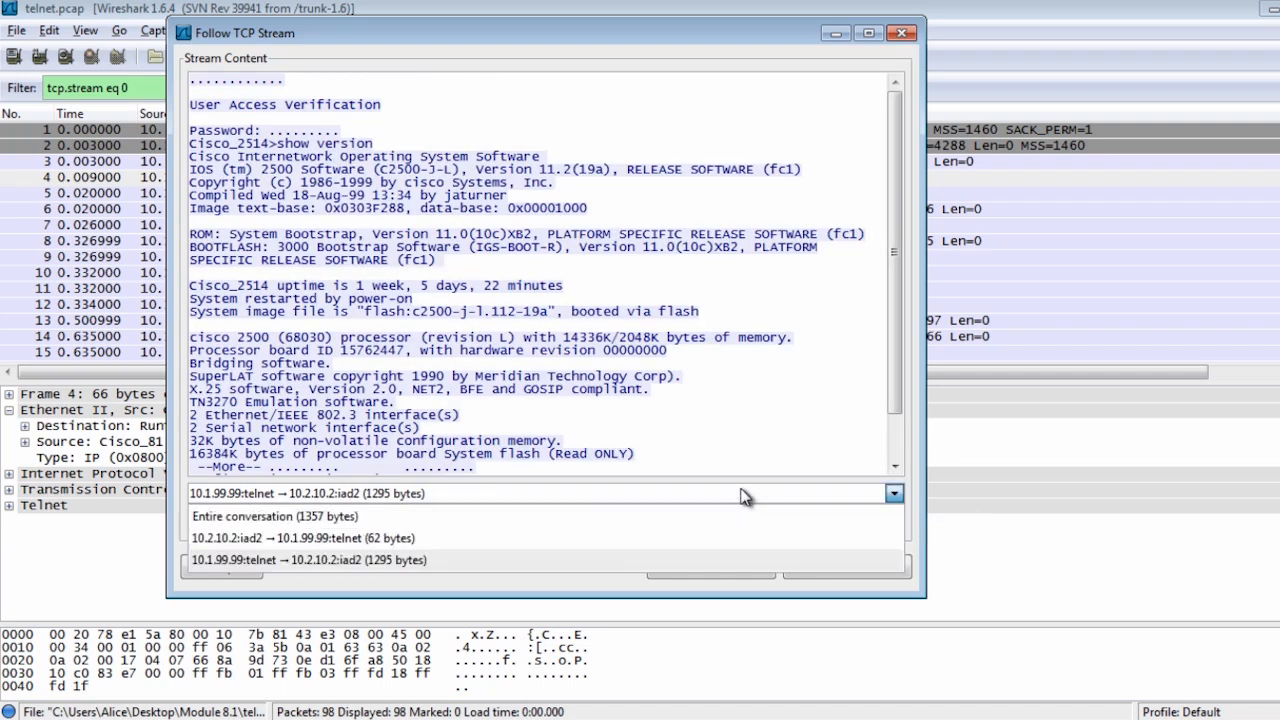
click(274, 516)
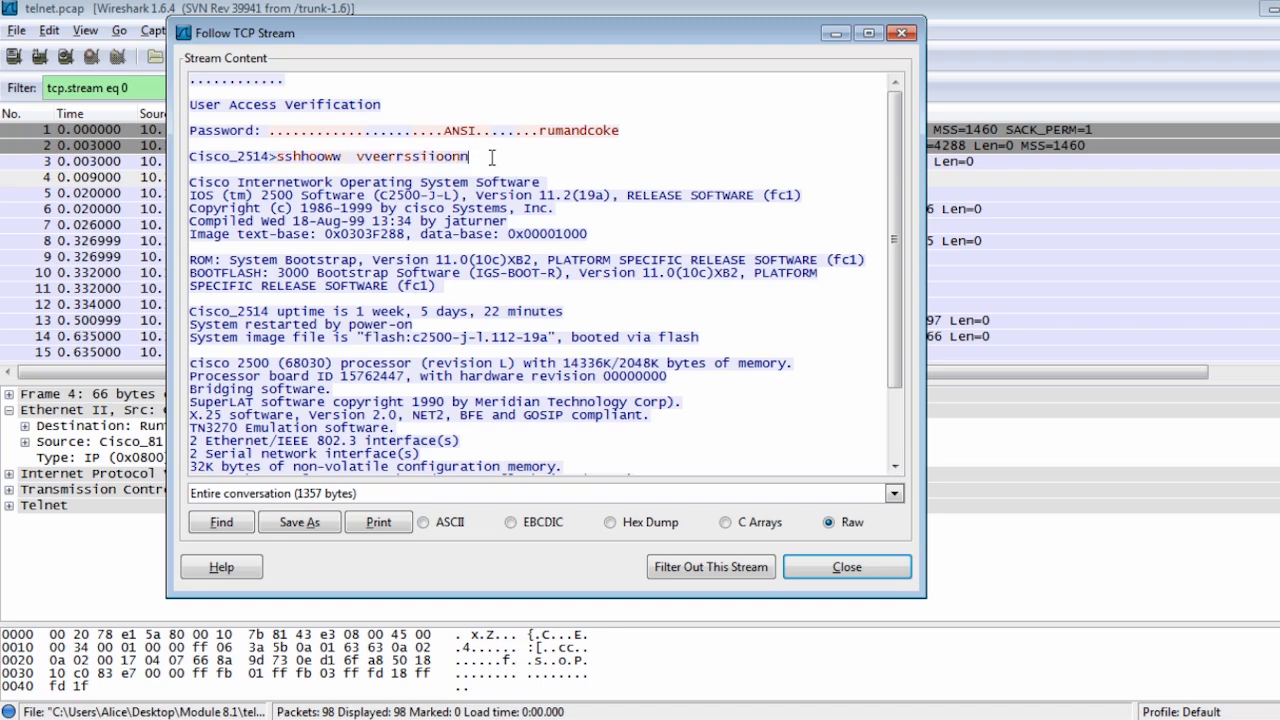
mouse_move(468, 184)
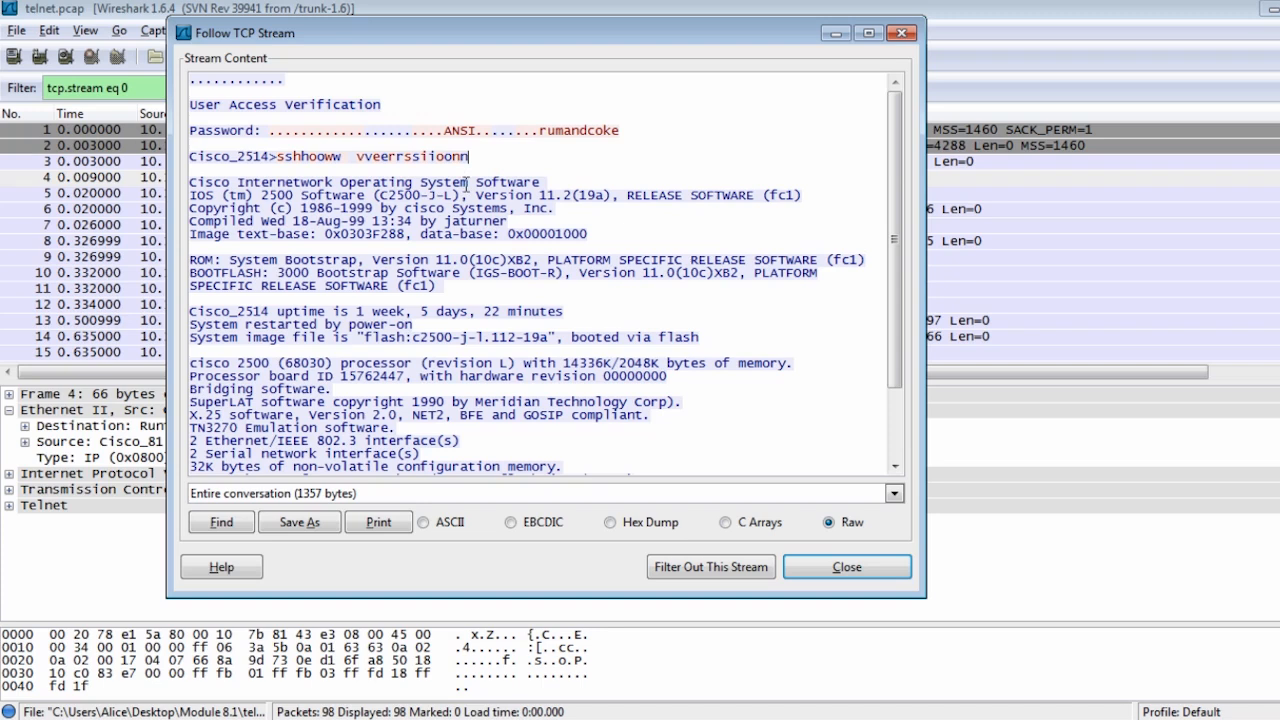
mouse_move(404, 176)
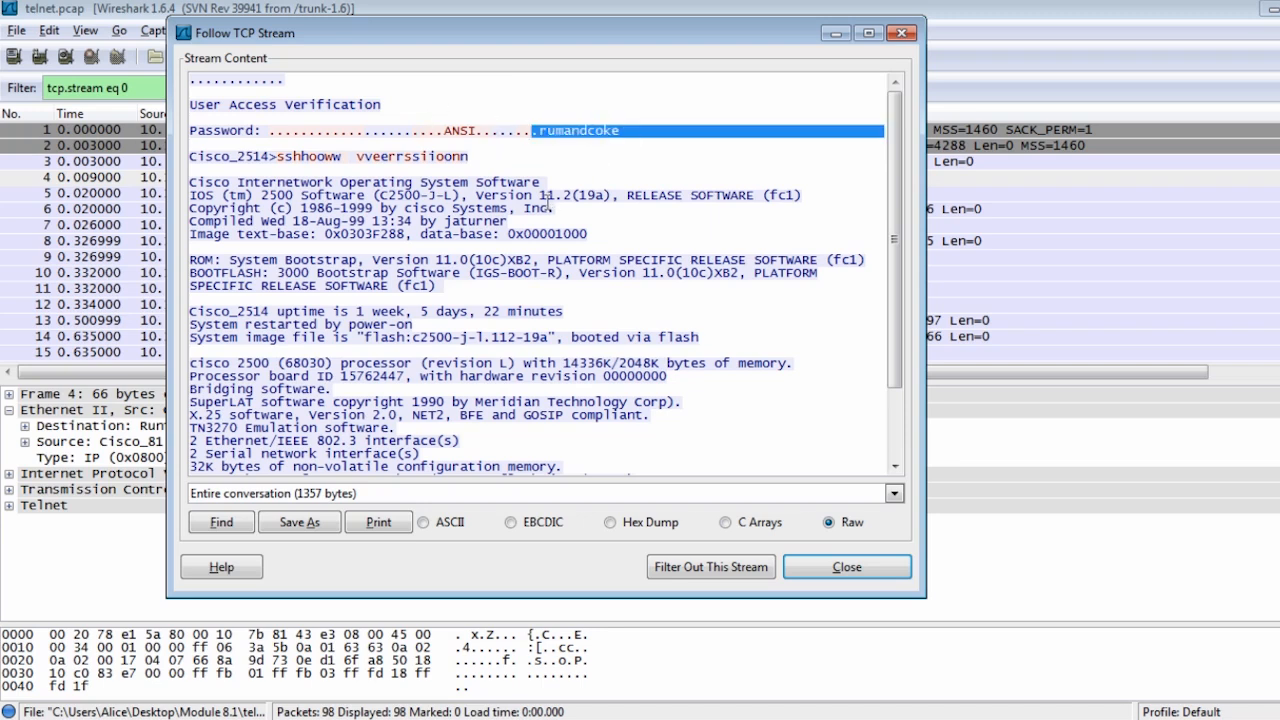
mouse_move(564, 176)
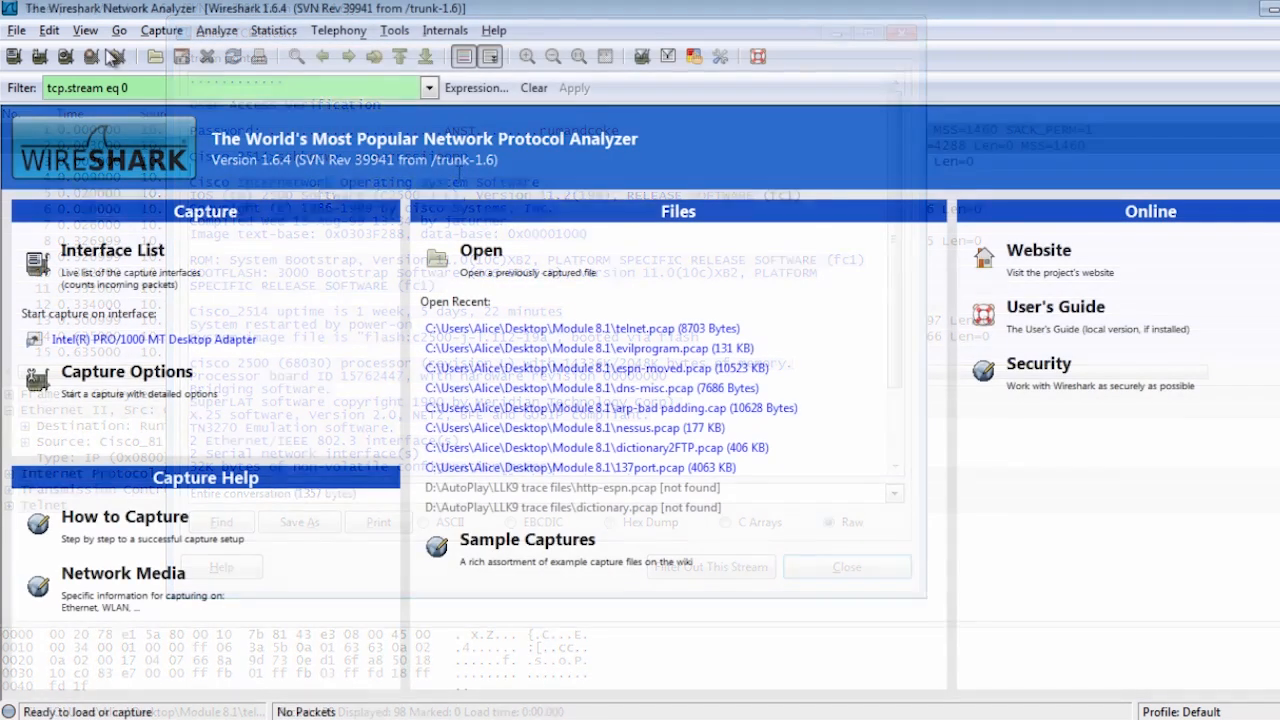
Step: Close the telnet capture and open the dictionaryFTP capture from Module 8.1
click(846, 566)
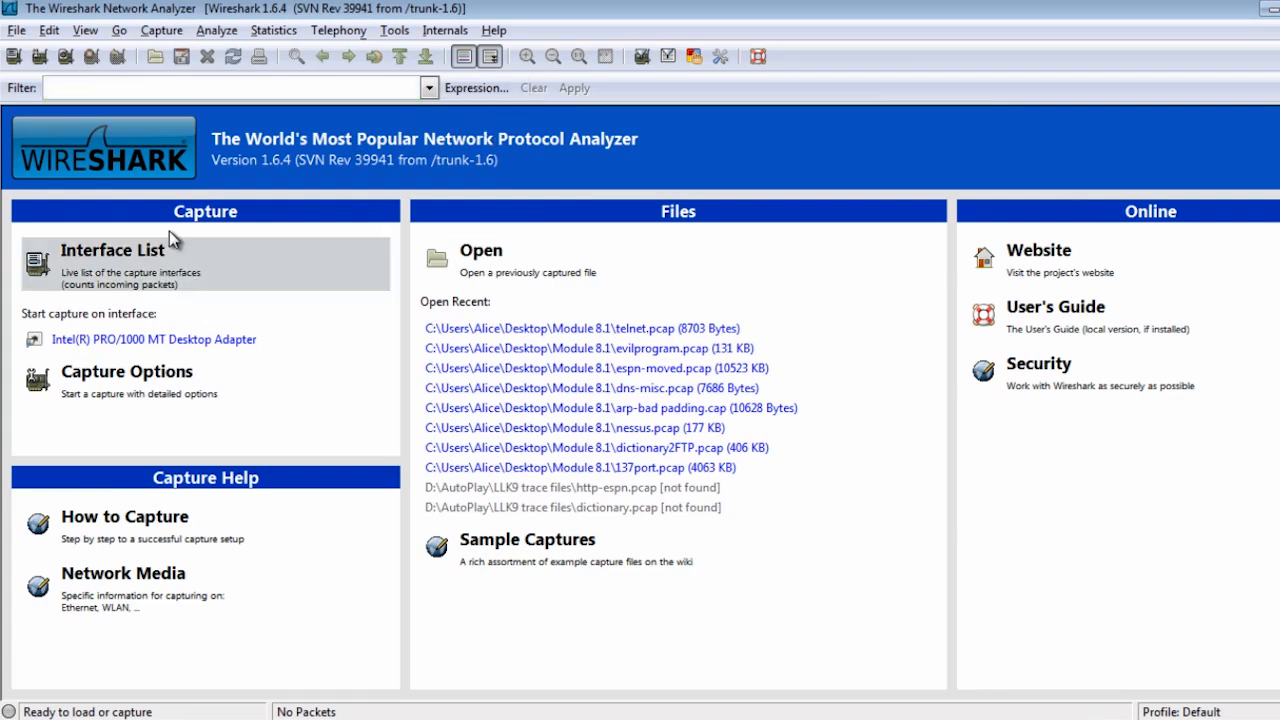
click(16, 30)
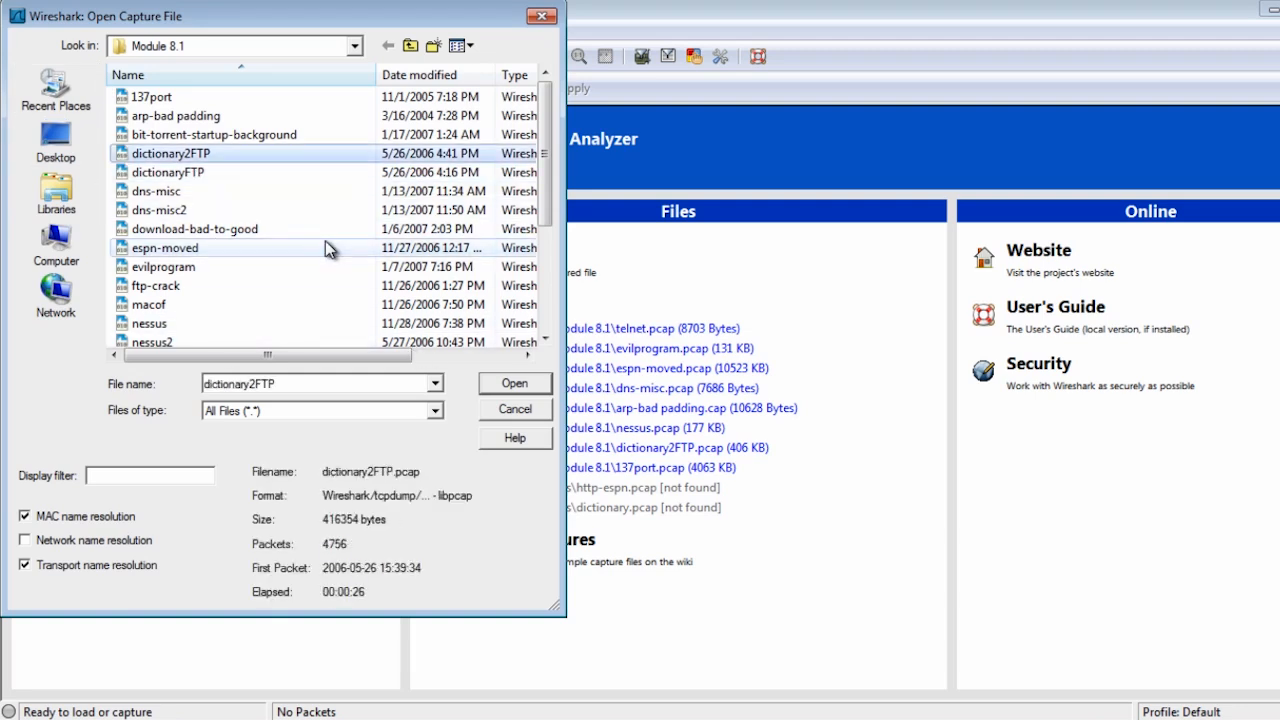
click(514, 408)
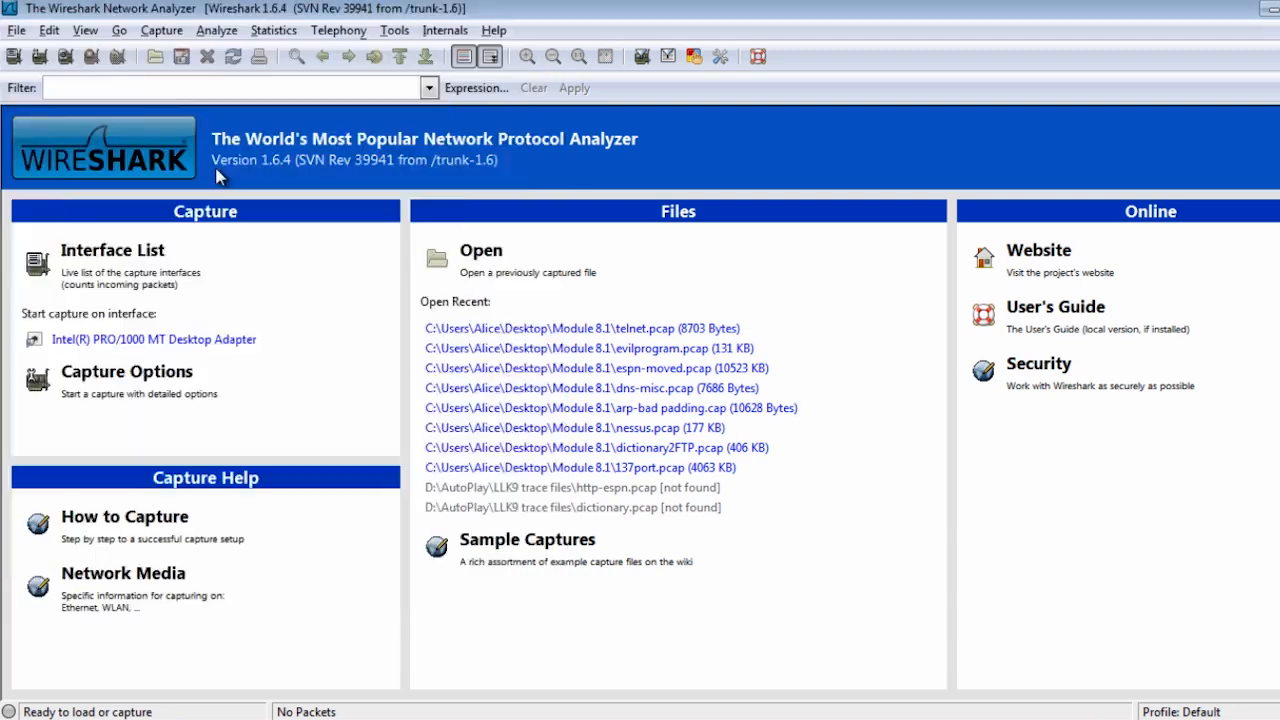
click(592, 448)
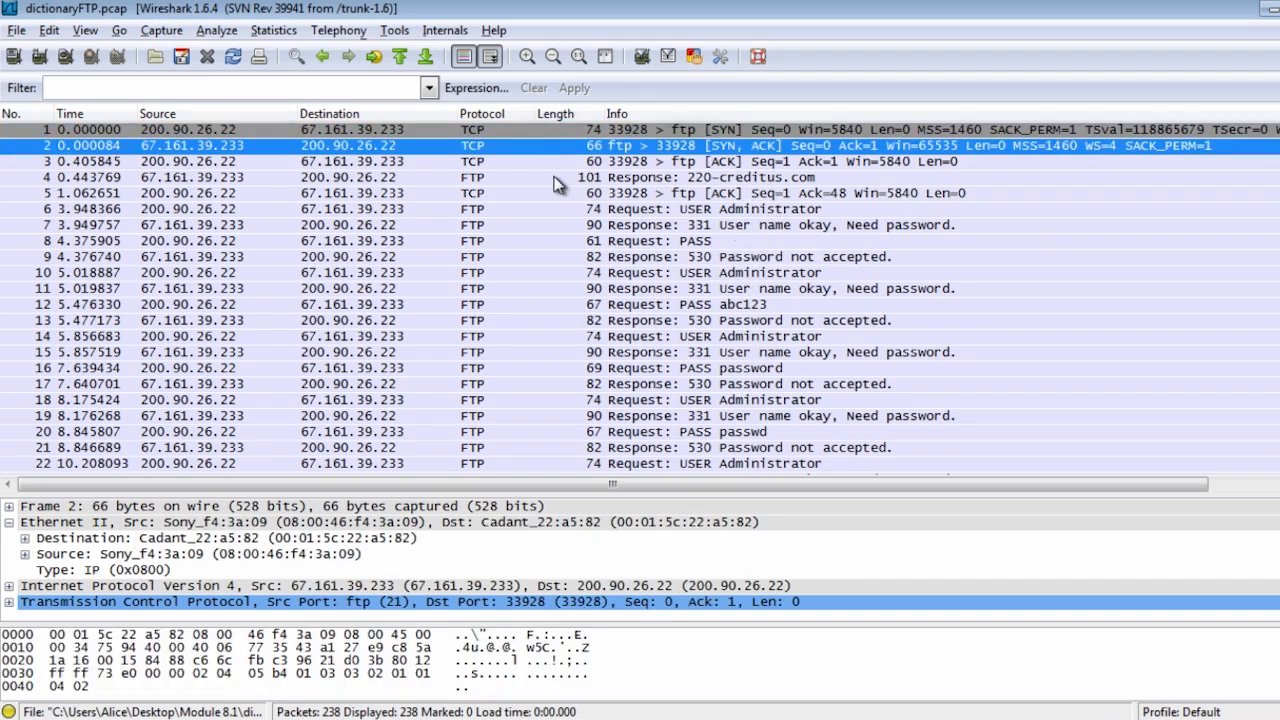
click(630, 176)
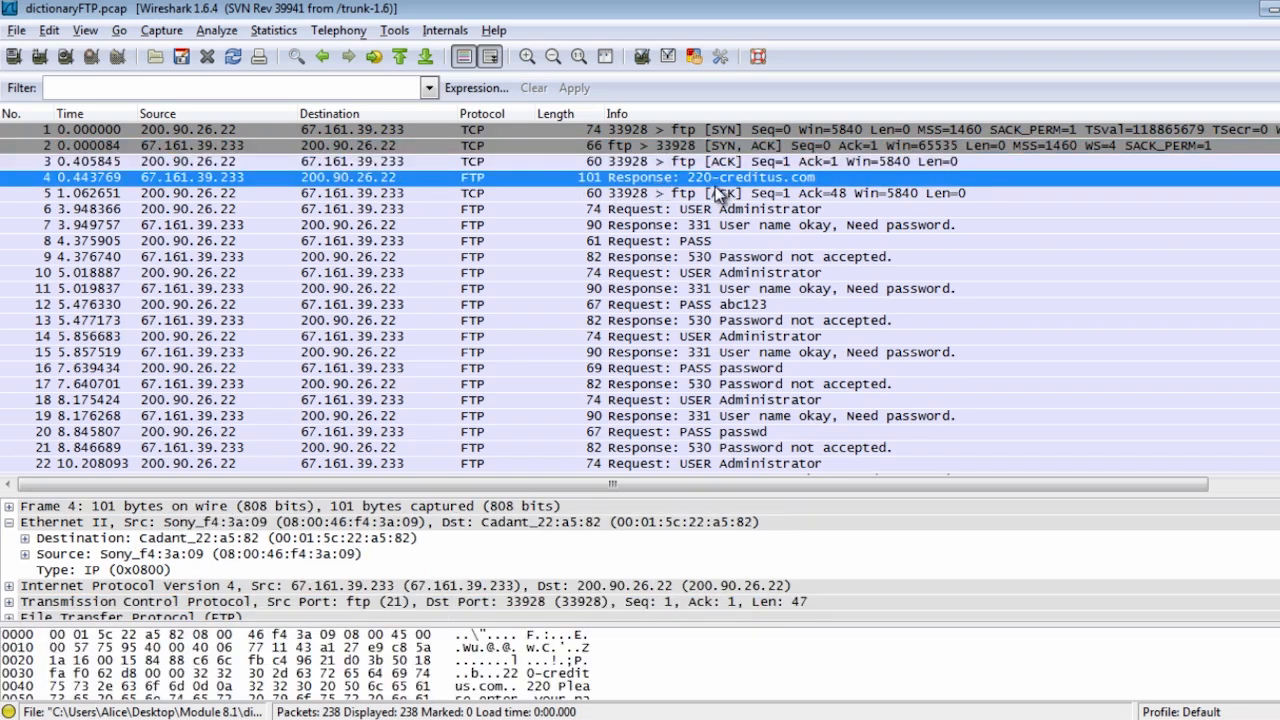
click(660, 210)
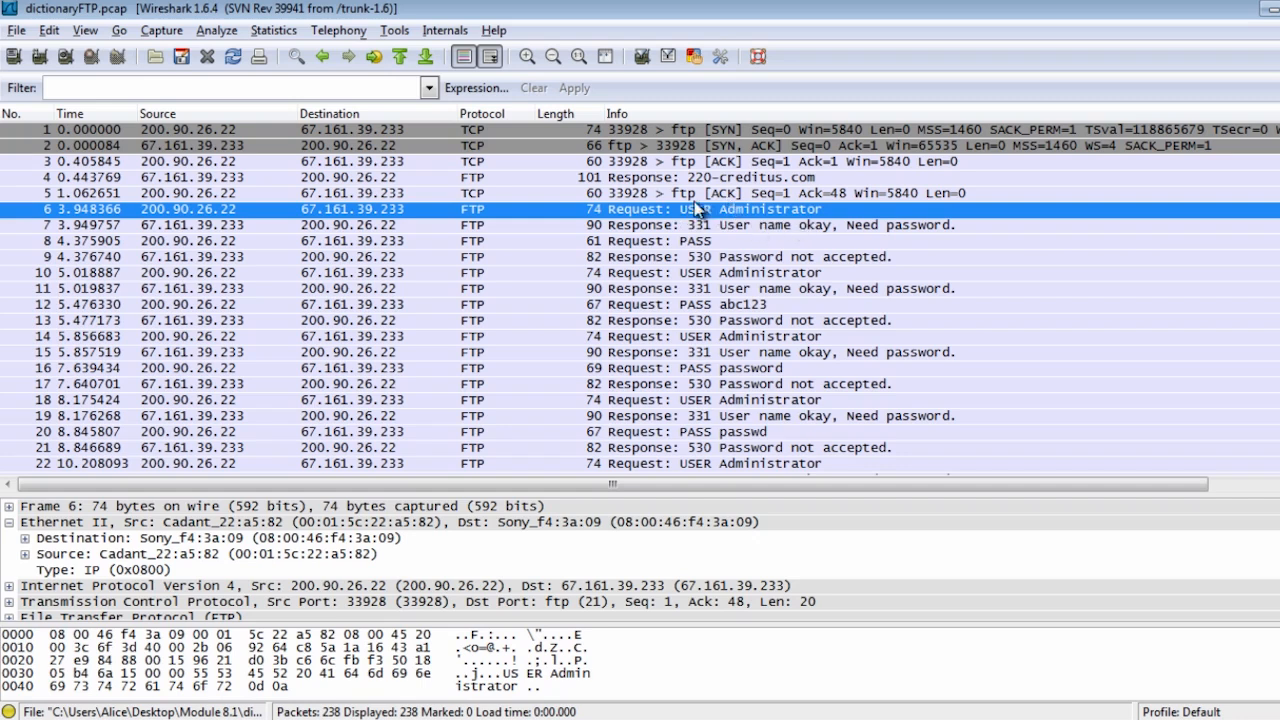
click(700, 224)
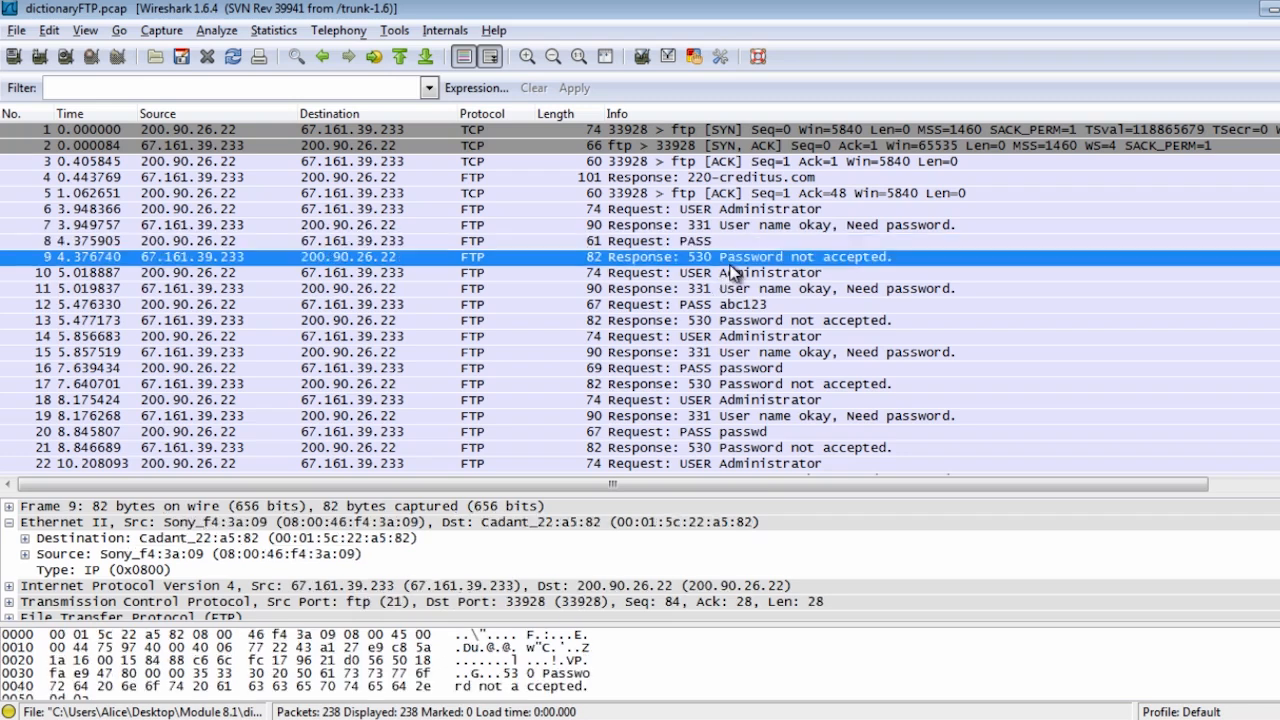
click(400, 304)
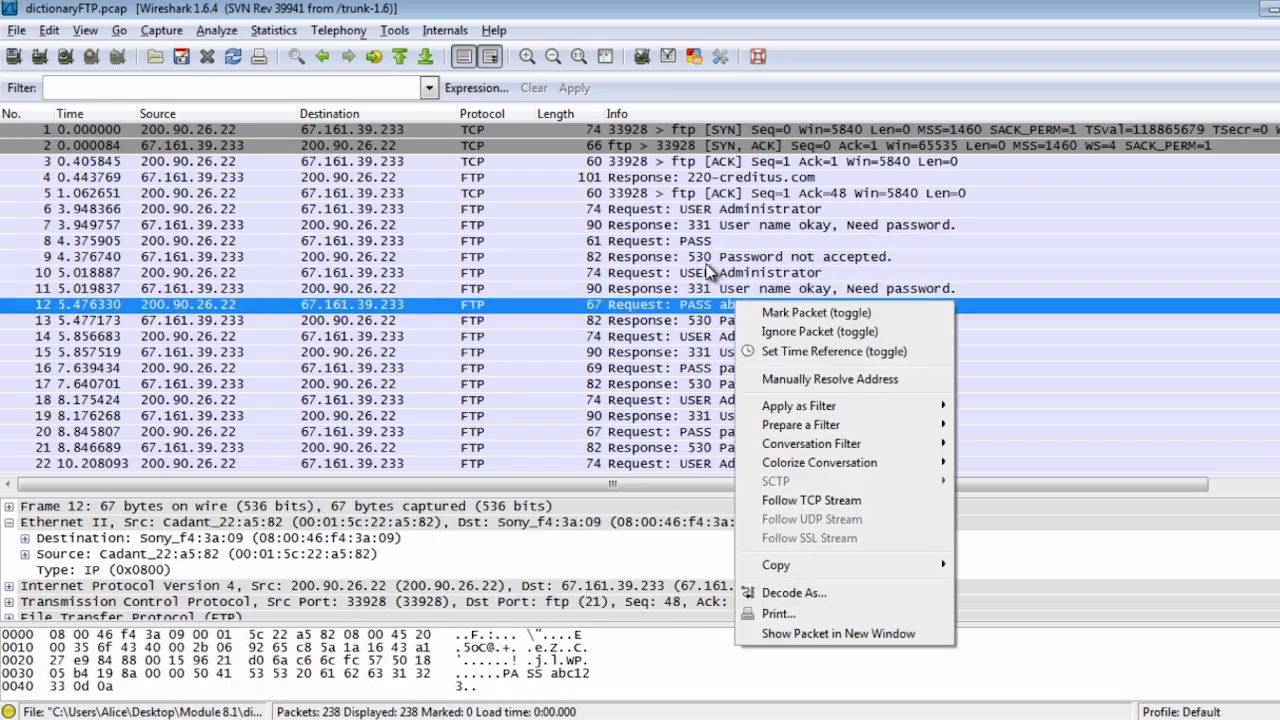
mouse_move(878, 516)
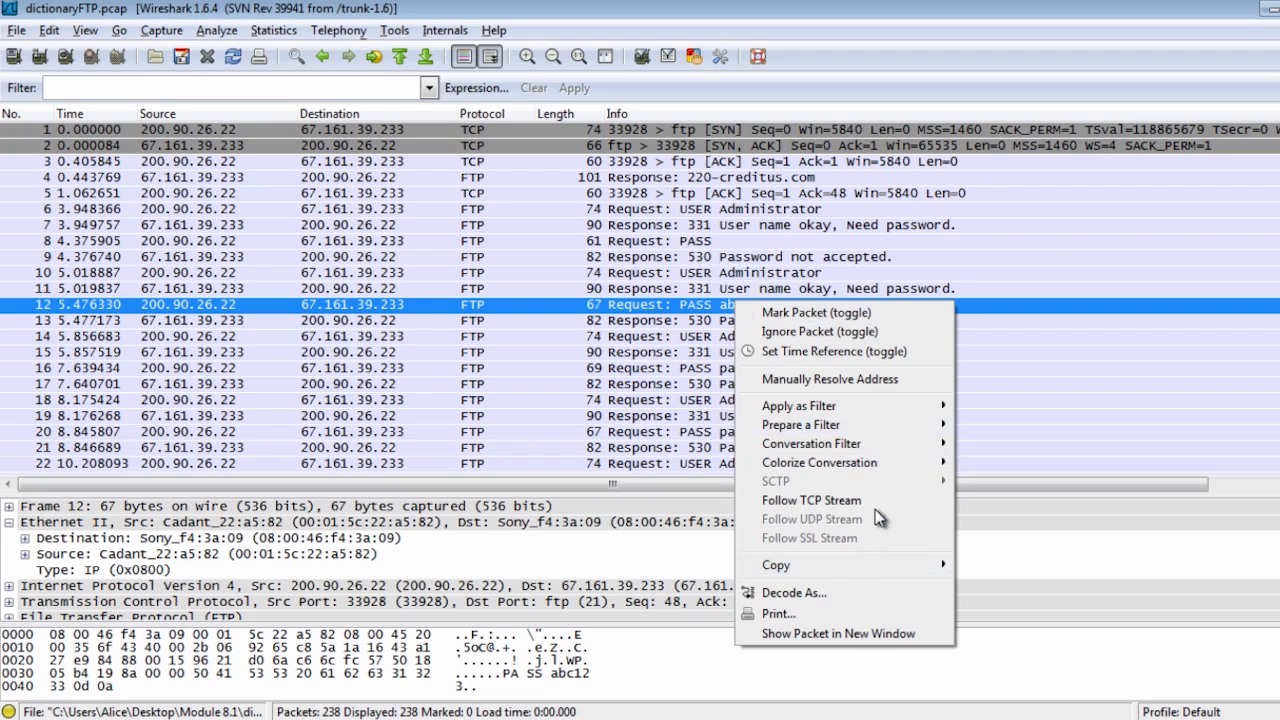
Step: Follow the FTP stream of rejected passwords to its auto-ban ending, then close it
click(812, 500)
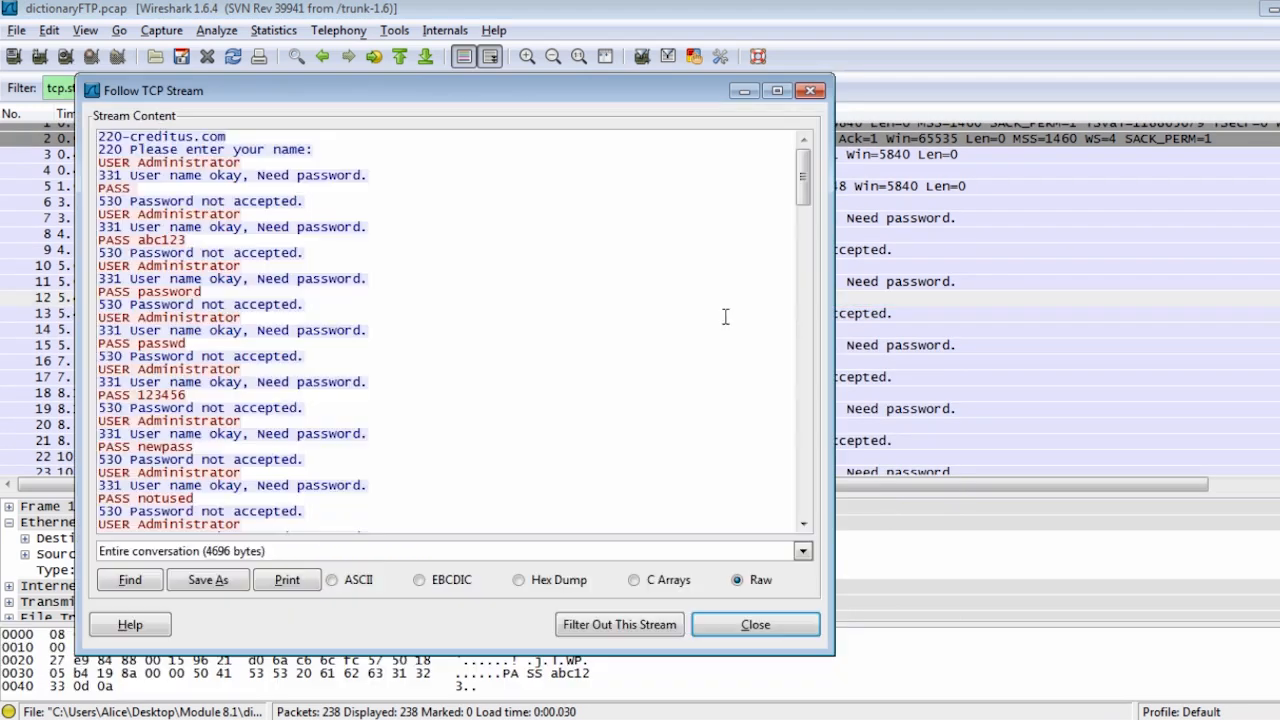
scroll(down, 3)
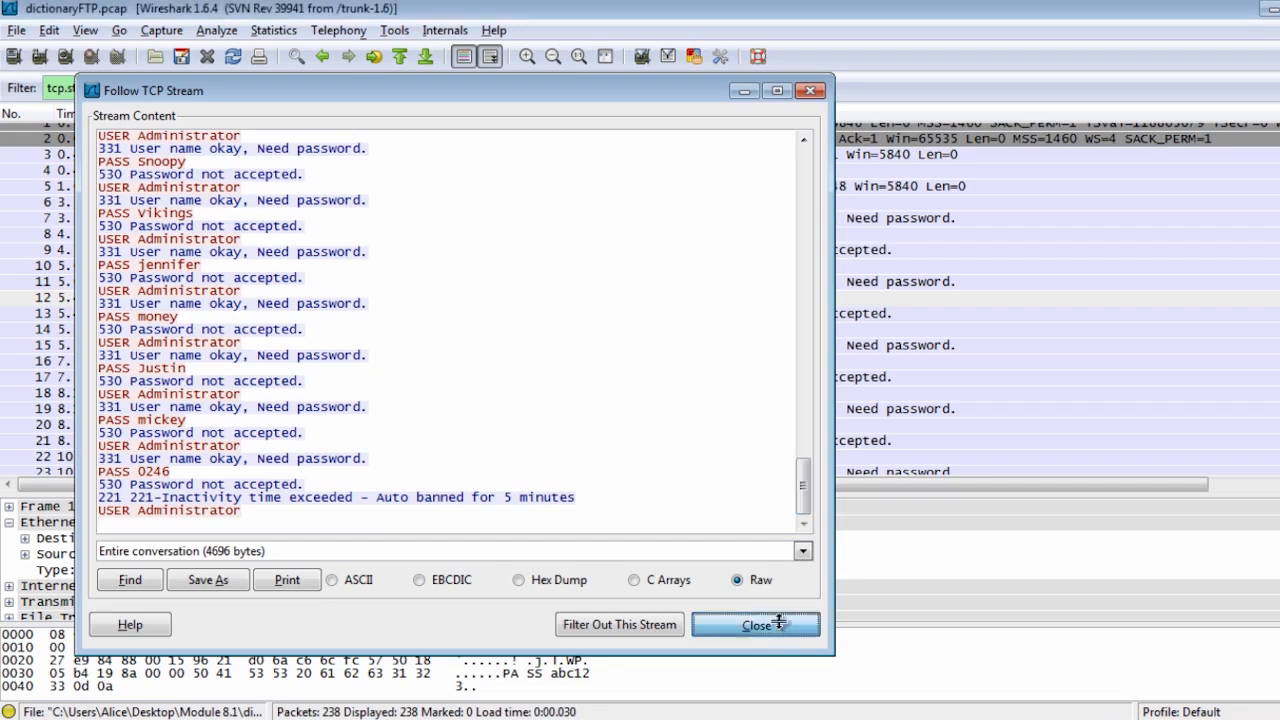
click(756, 624)
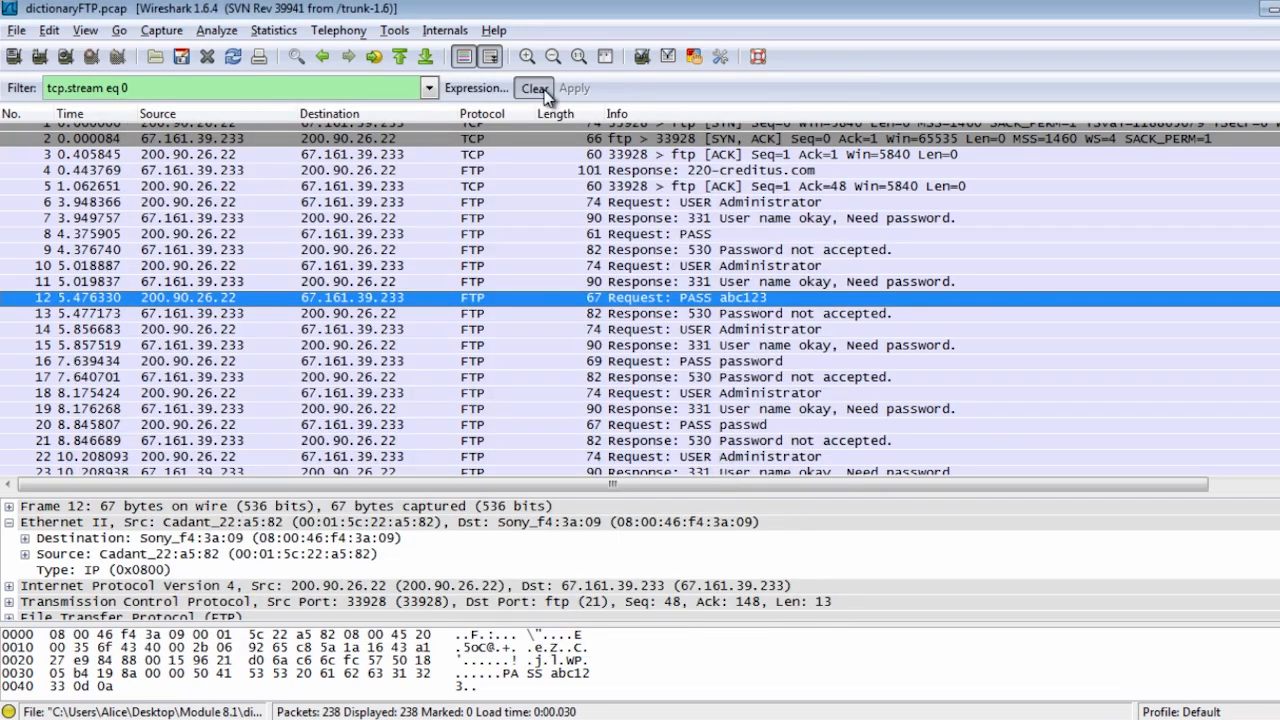
Step: Clear the stream filter and create and activate a configuration profile named Sec
click(534, 88)
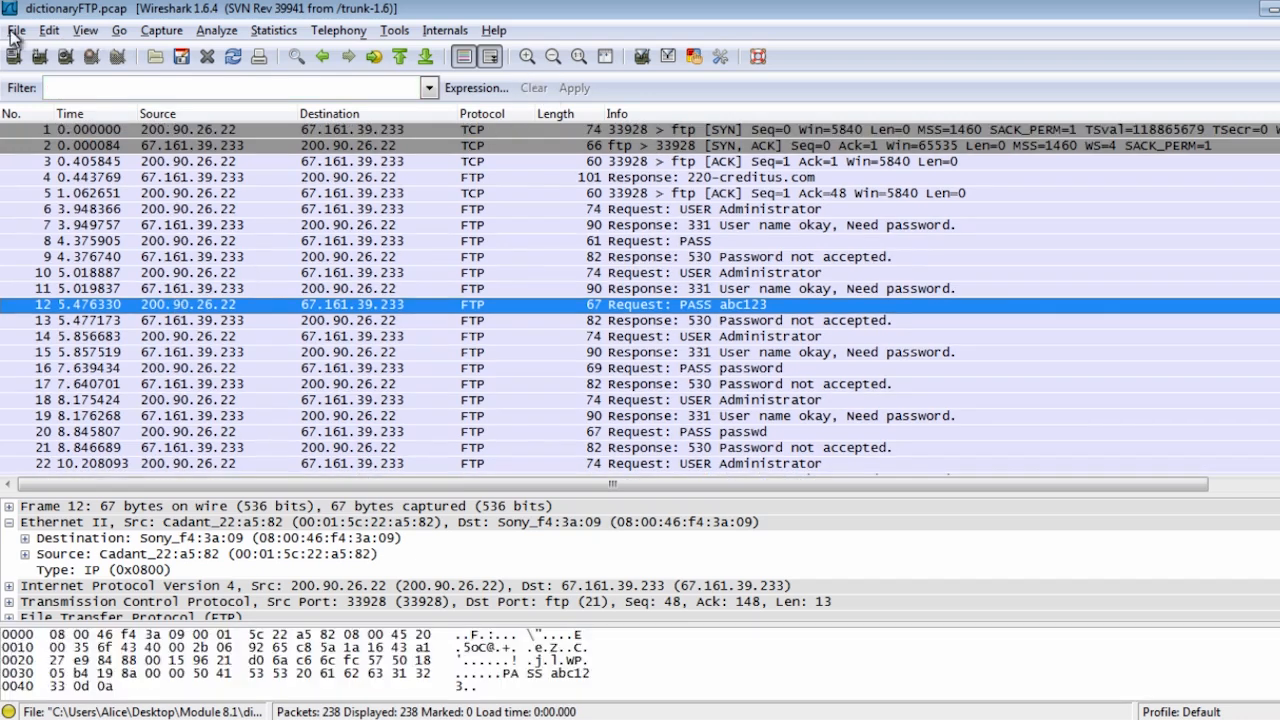
click(16, 30)
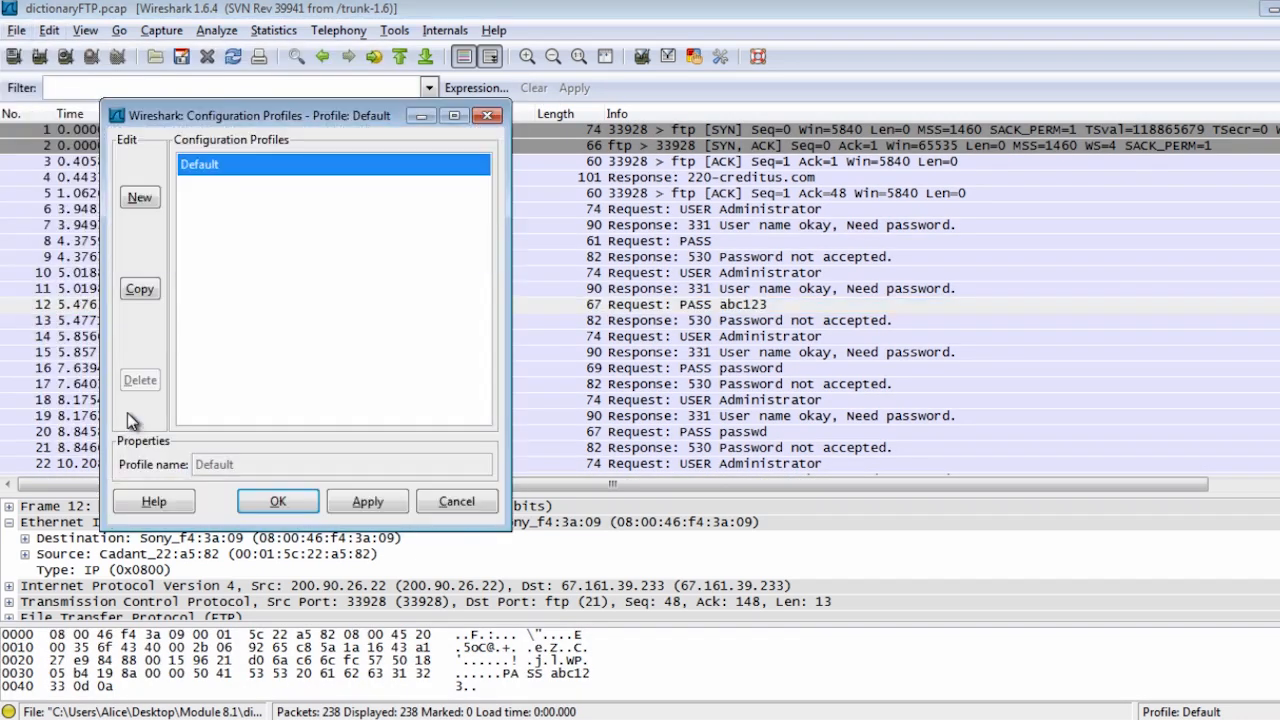
click(140, 198)
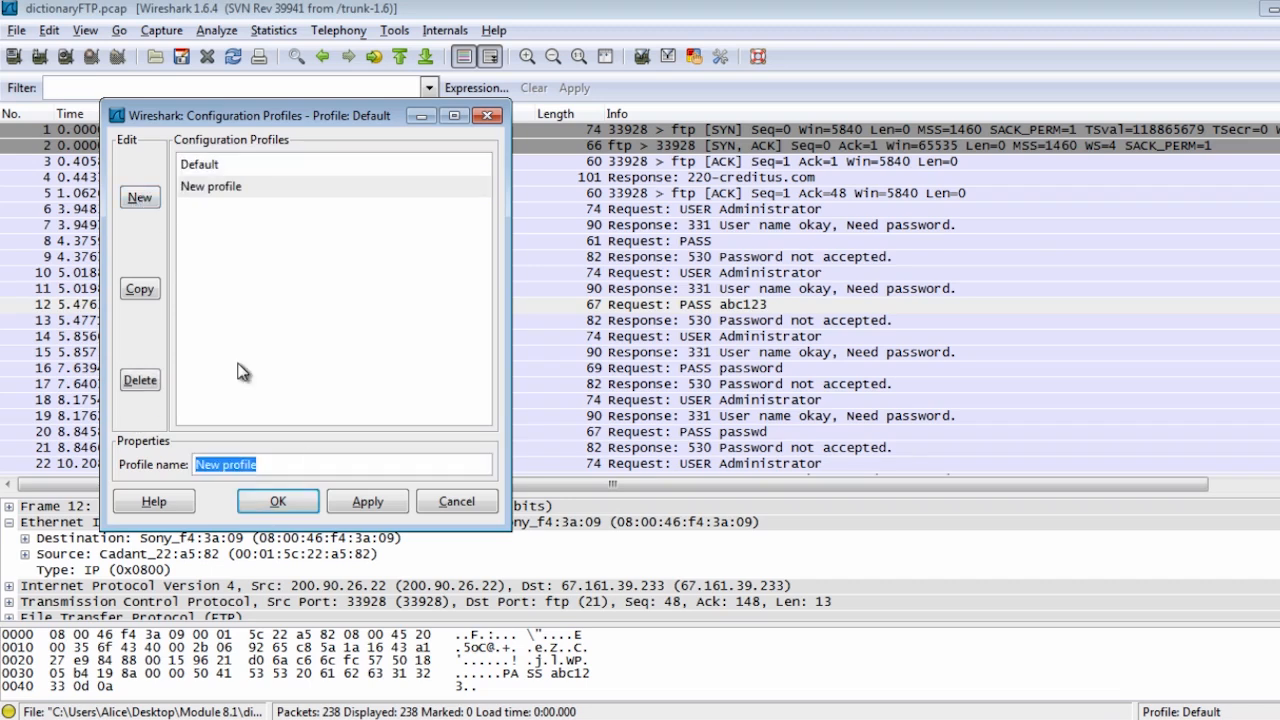
text(Sec)
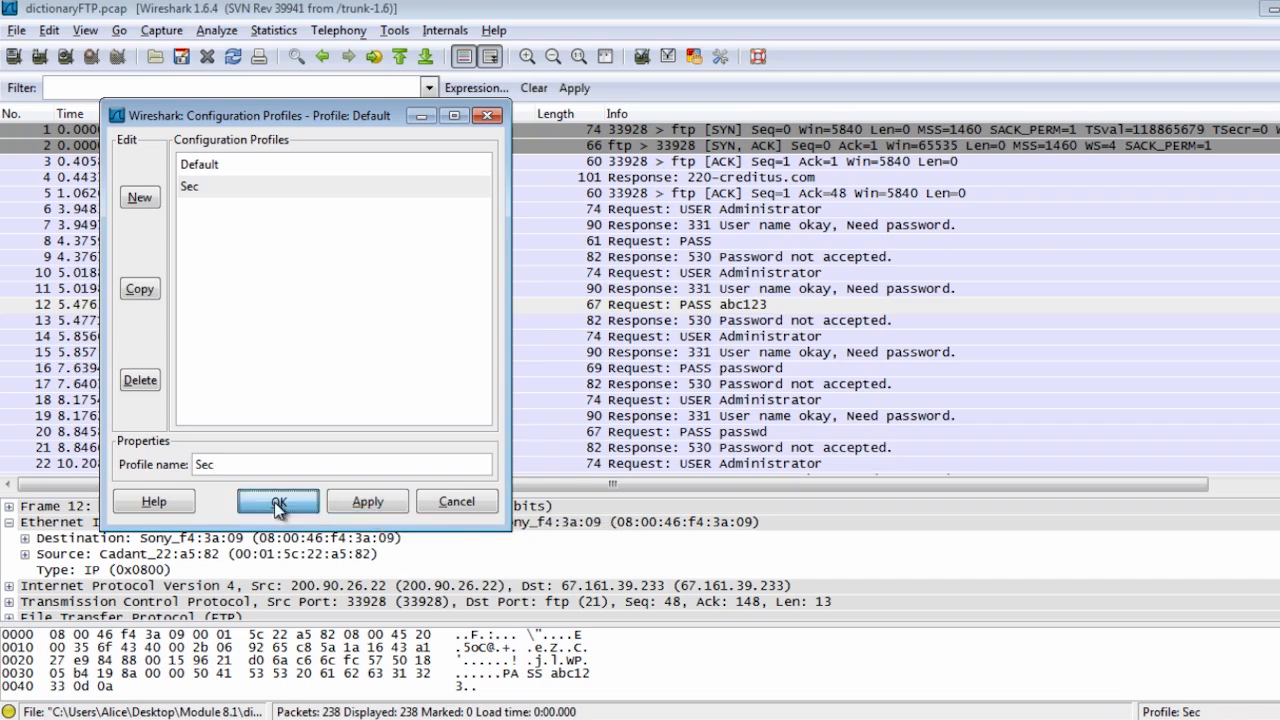
click(278, 500)
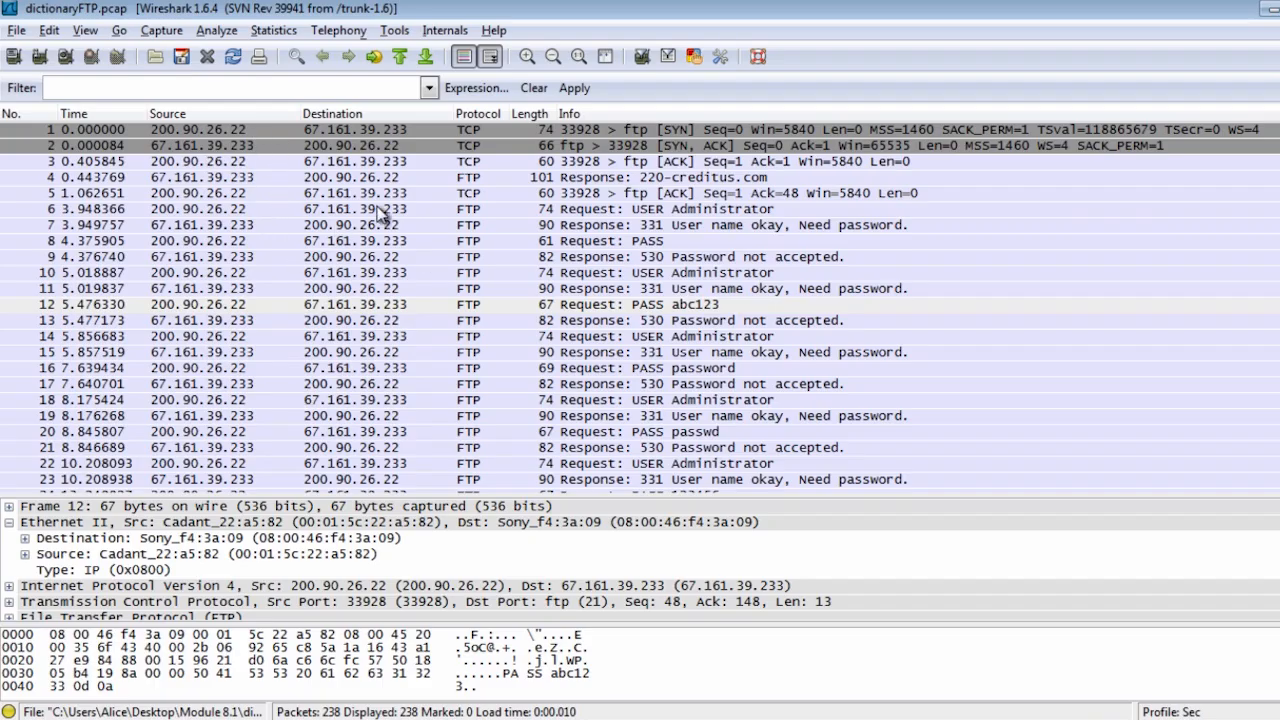
mouse_move(388, 324)
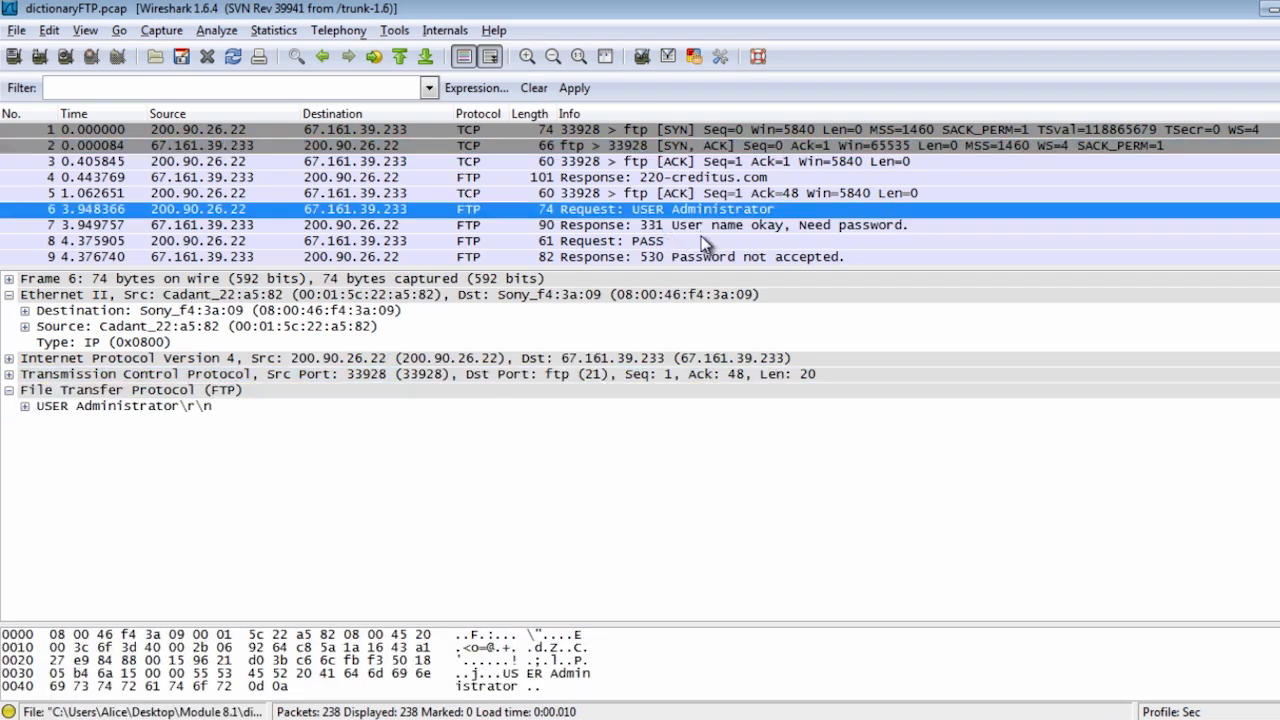
Step: Prepare a filter from the USER Administrator request command field, then clear it
click(640, 240)
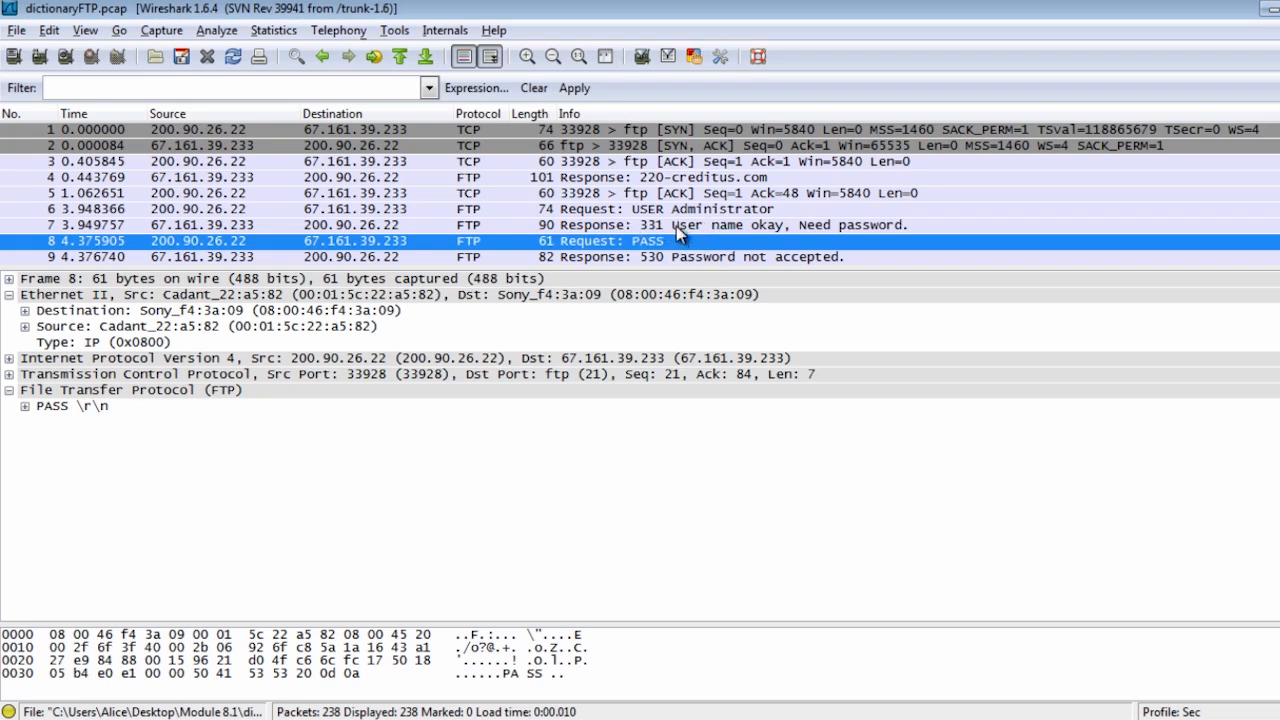
mouse_move(688, 210)
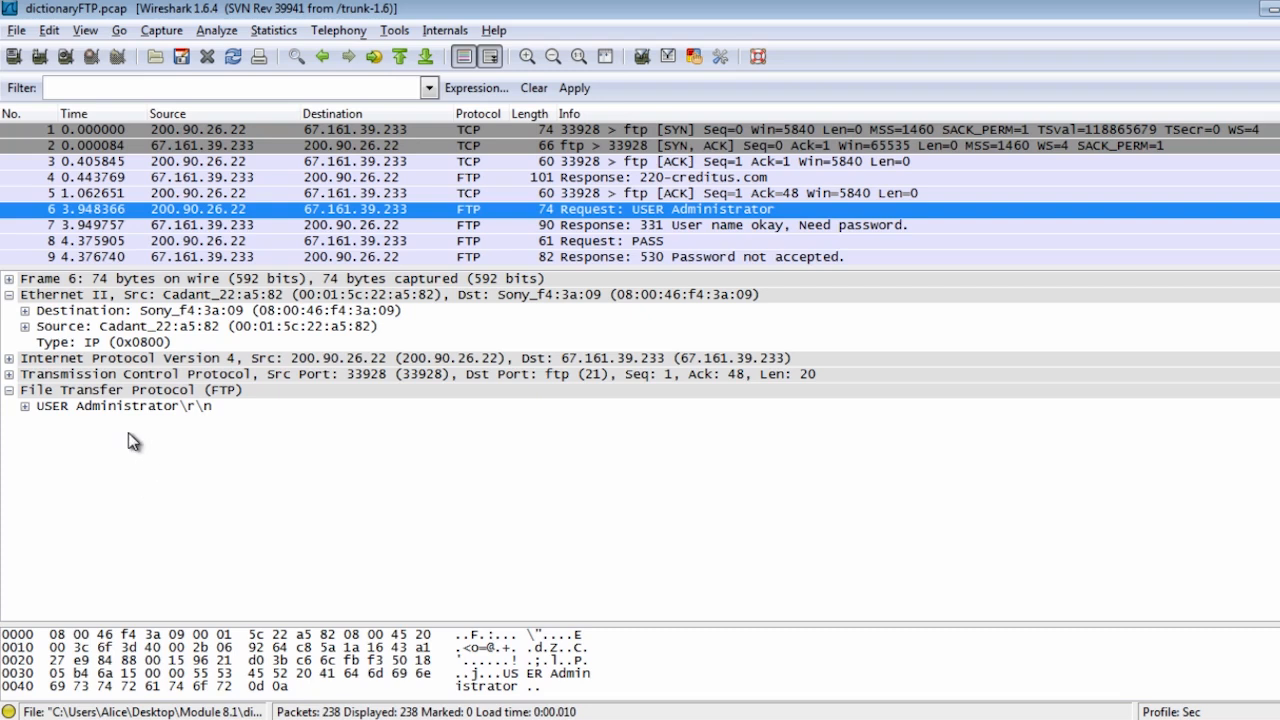
click(24, 404)
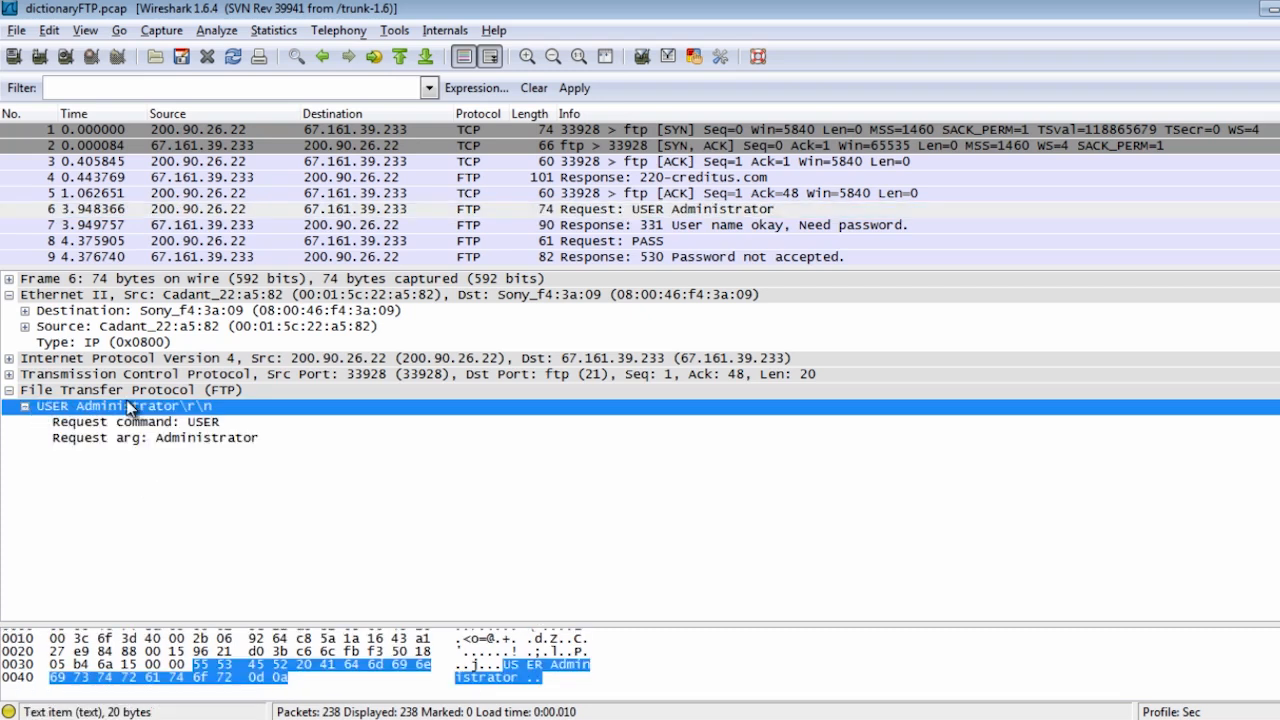
right_click(132, 420)
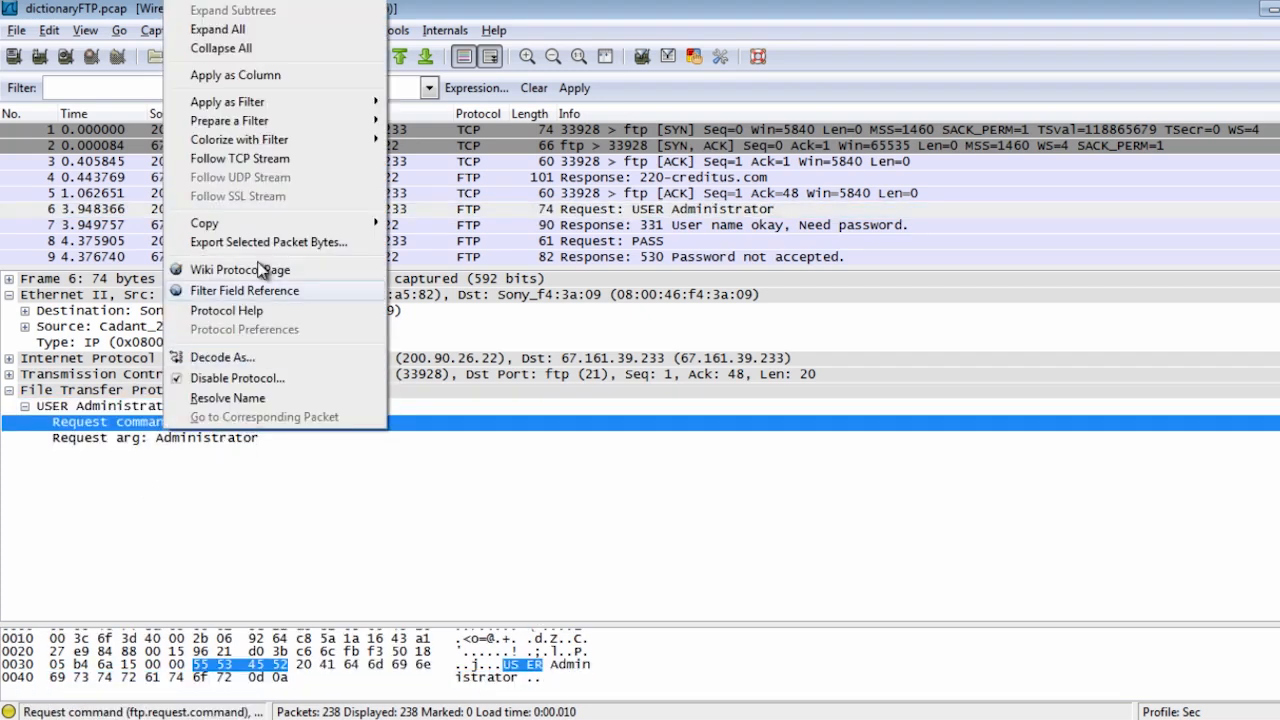
mouse_move(280, 120)
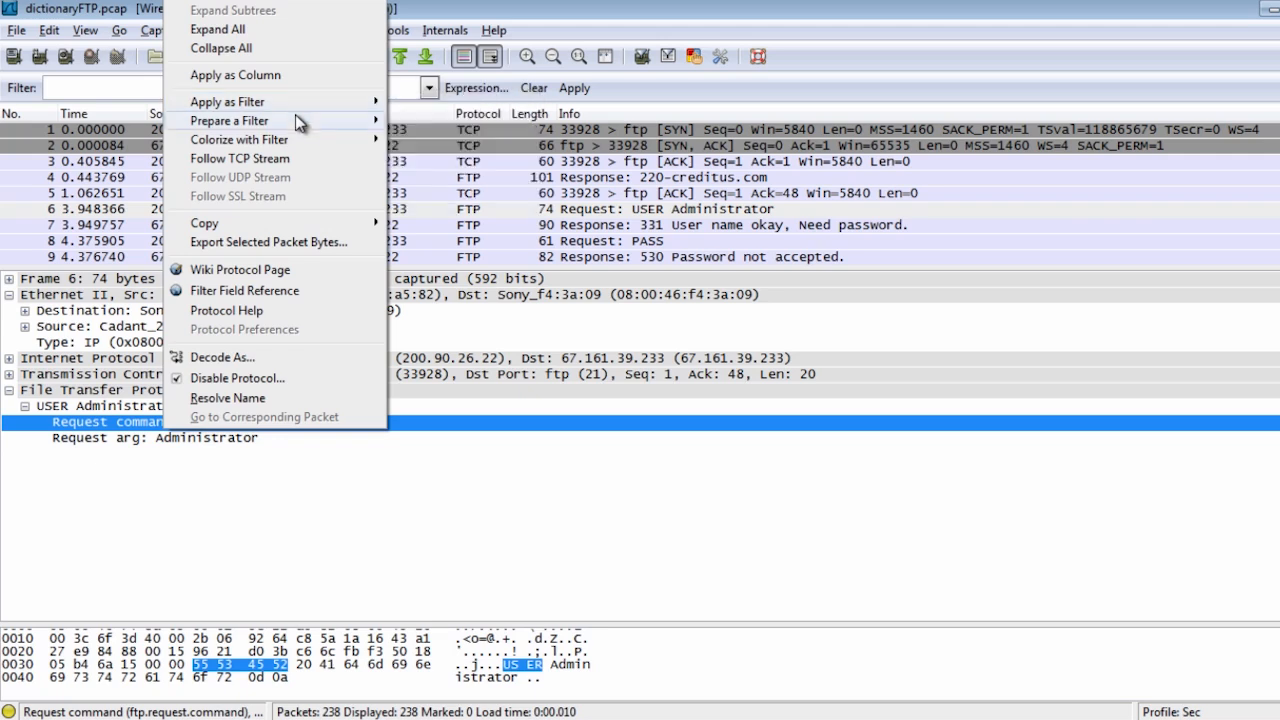
click(228, 100)
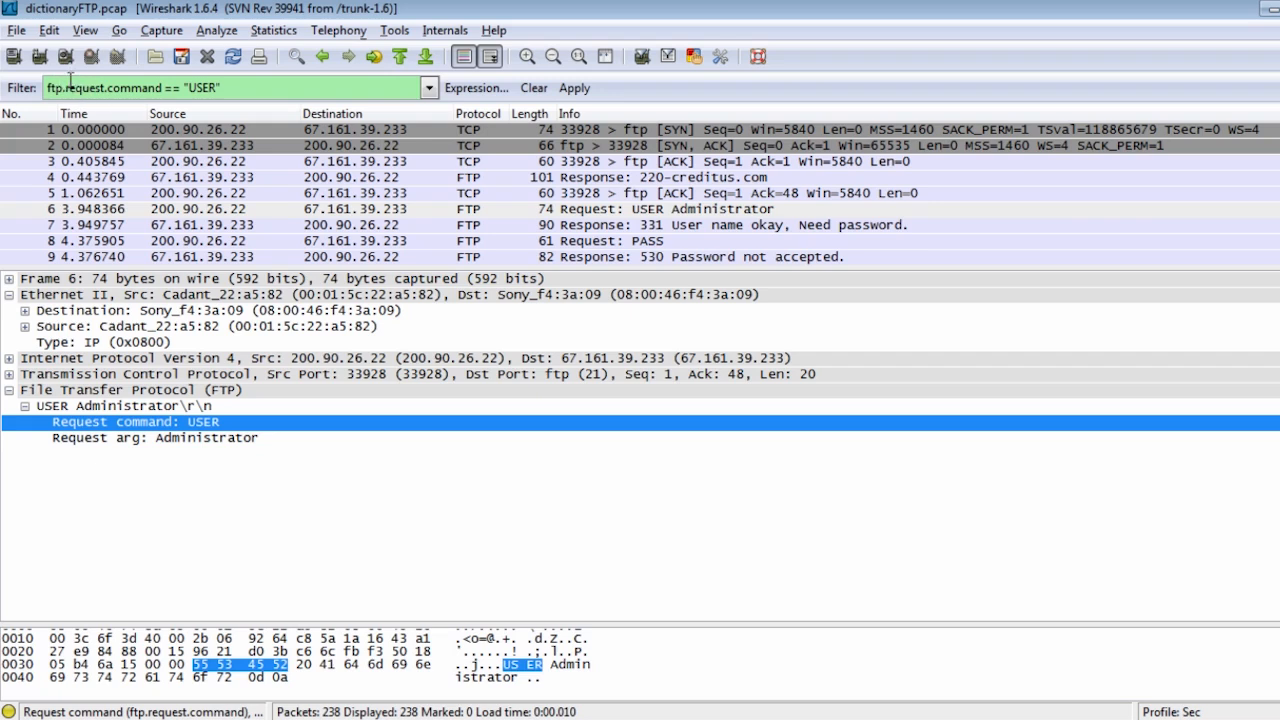
mouse_move(120, 108)
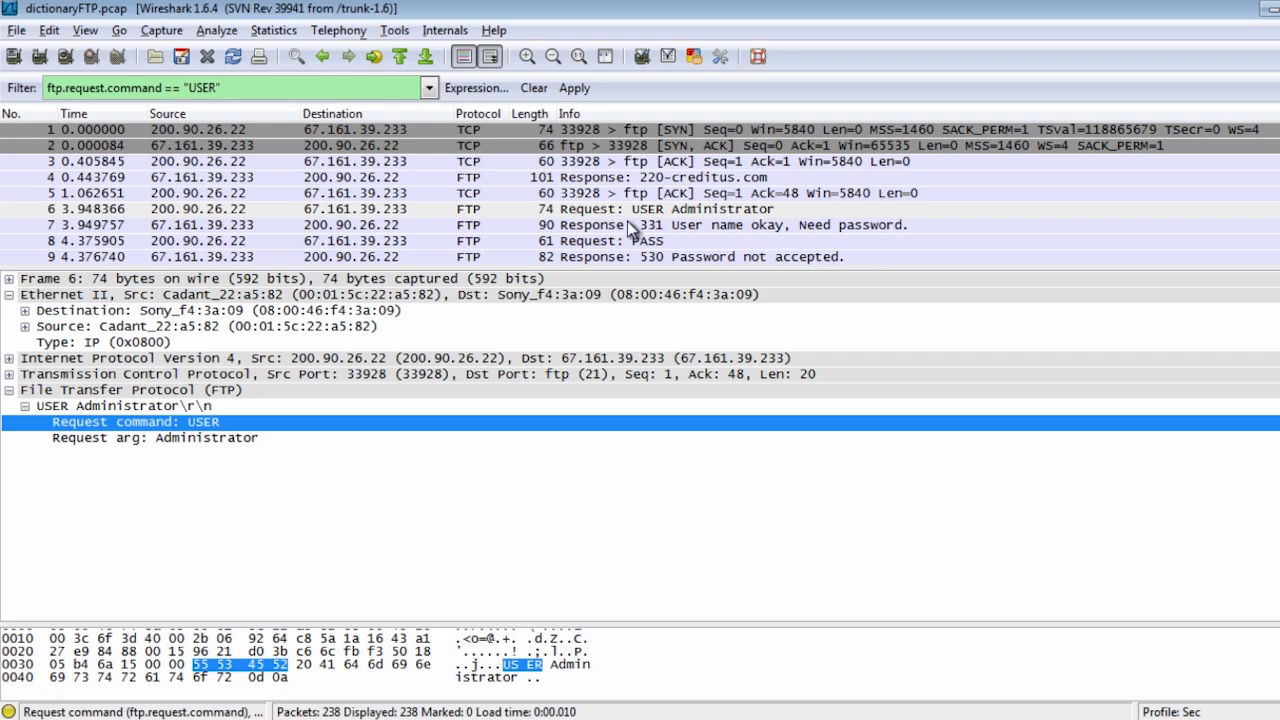
mouse_move(640, 234)
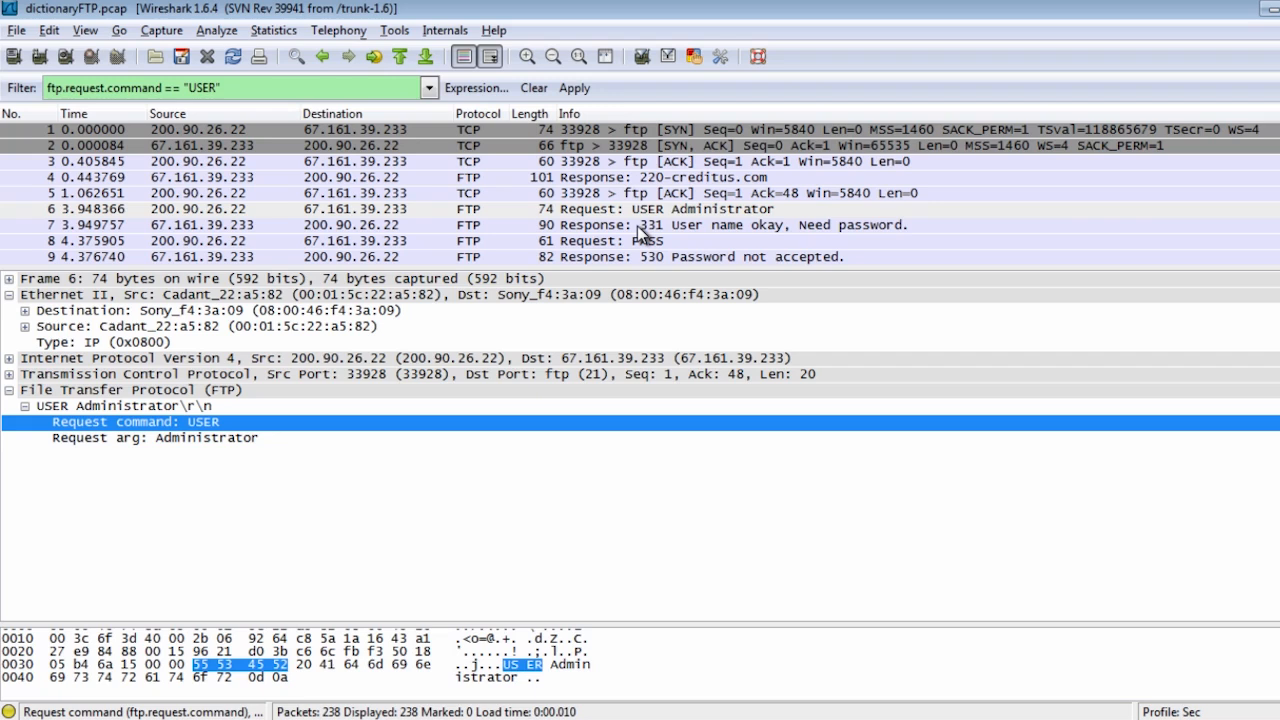
click(534, 88)
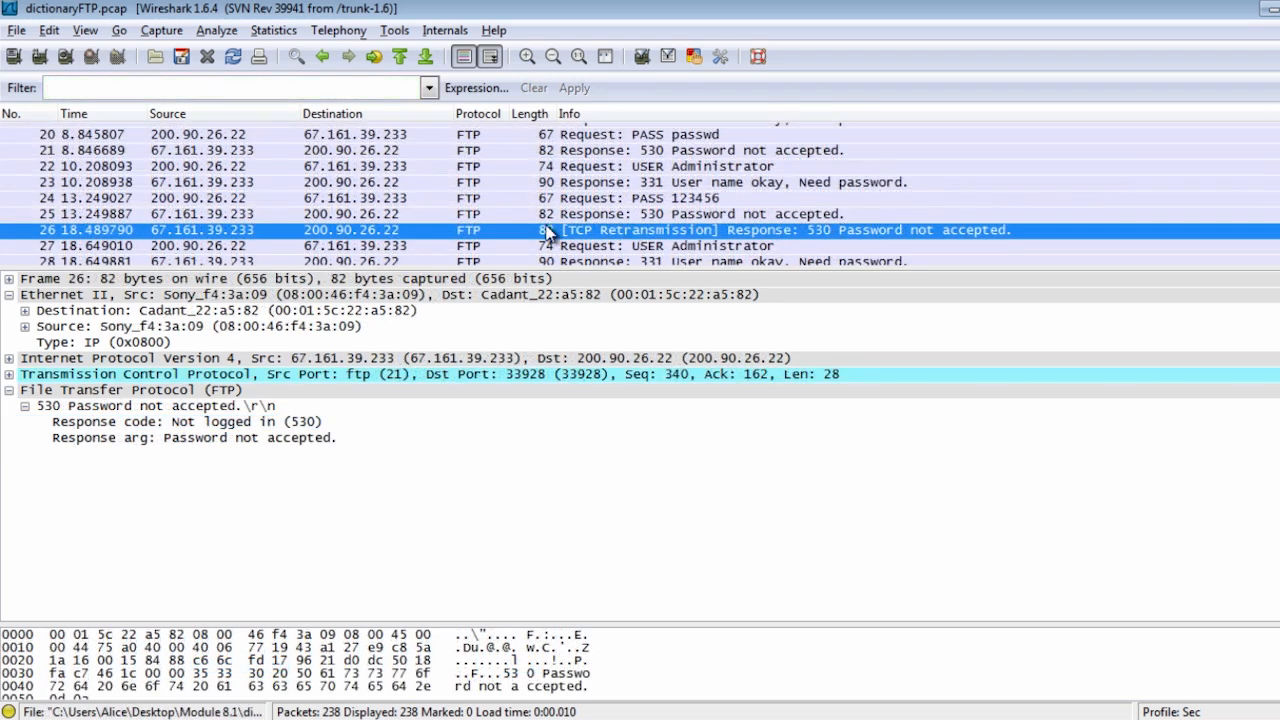
Step: Create an orange coloring rule Bad FTP Pass on ftp.response.arg == "Password not accepted."
click(200, 436)
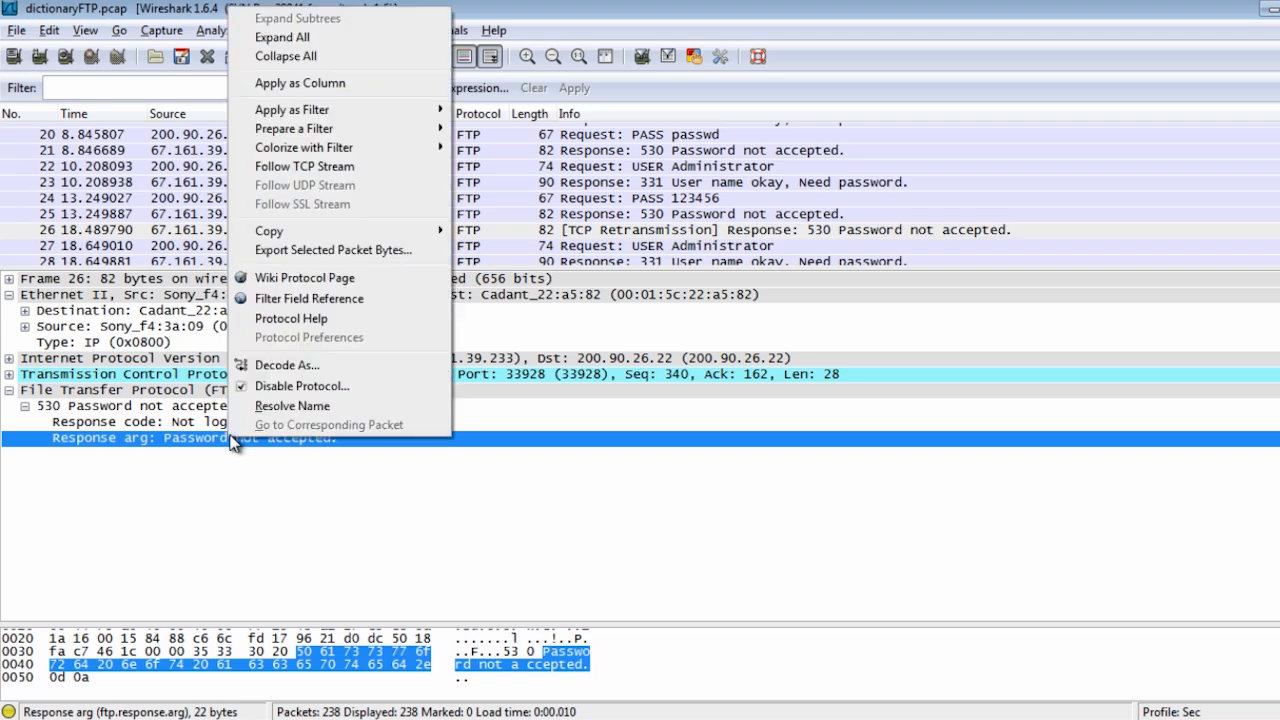
mouse_move(370, 84)
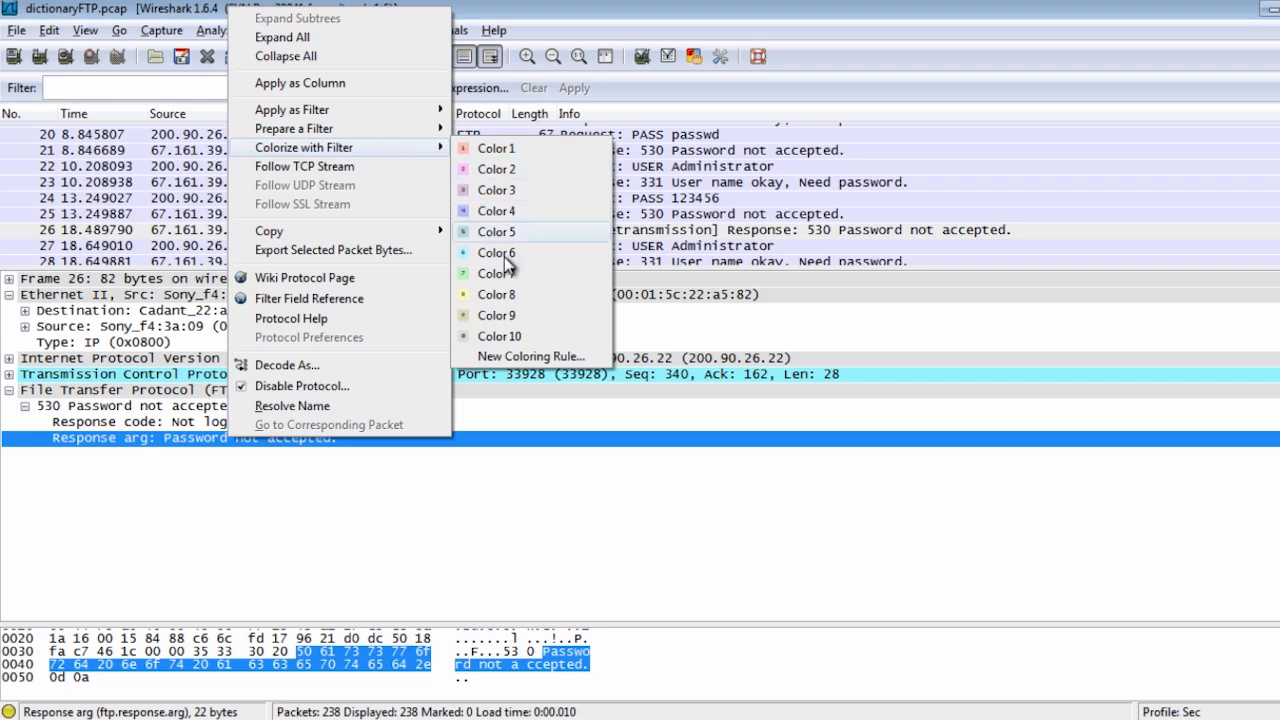
mouse_move(530, 356)
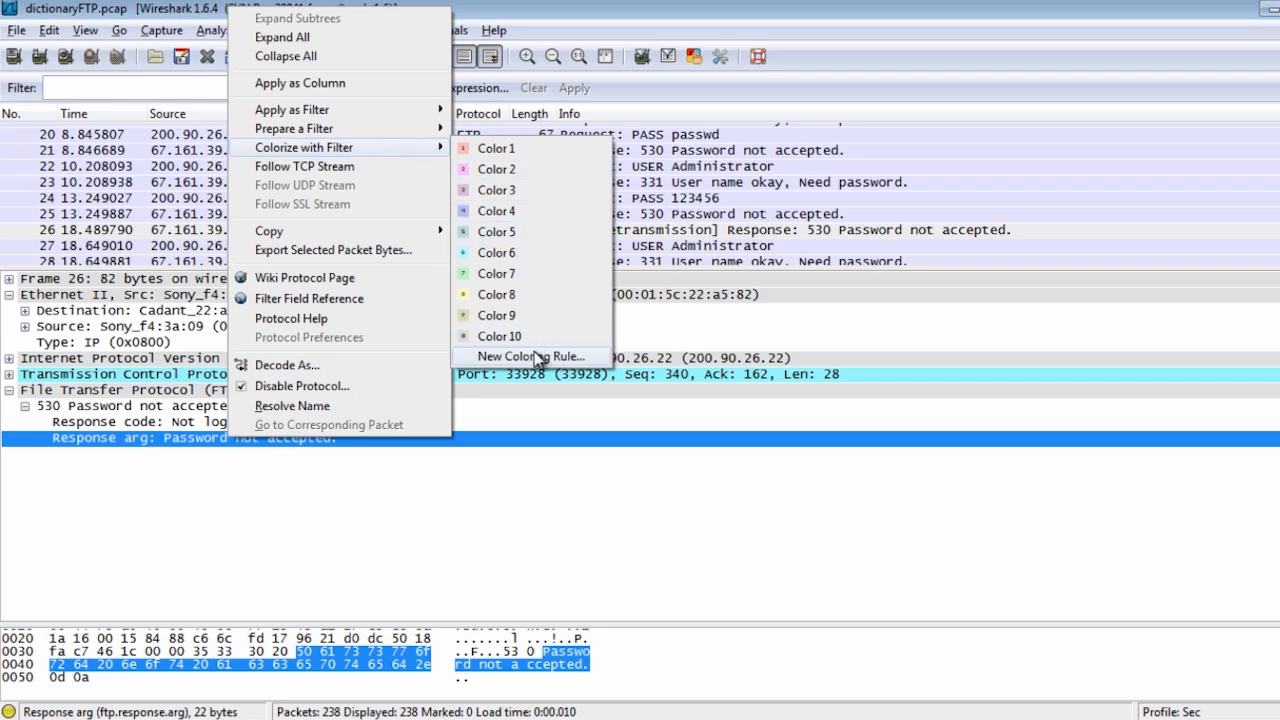
click(520, 356)
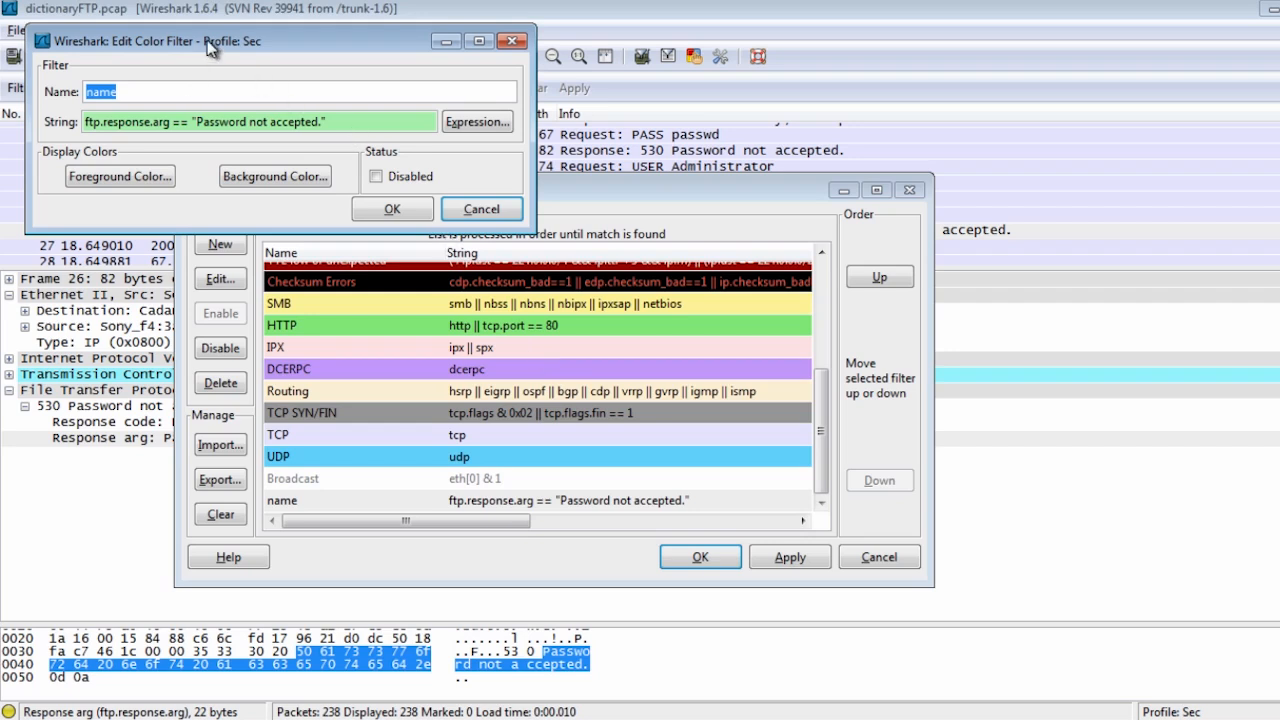
text(B)
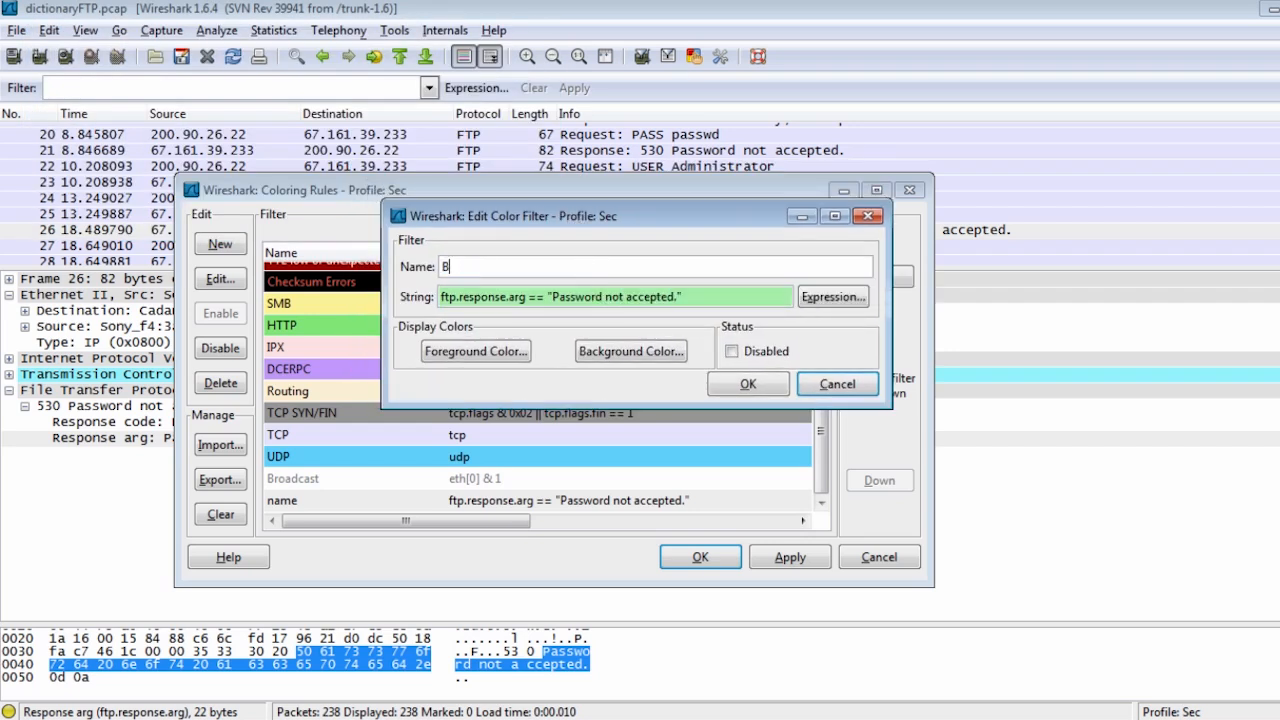
text(ad FTP)
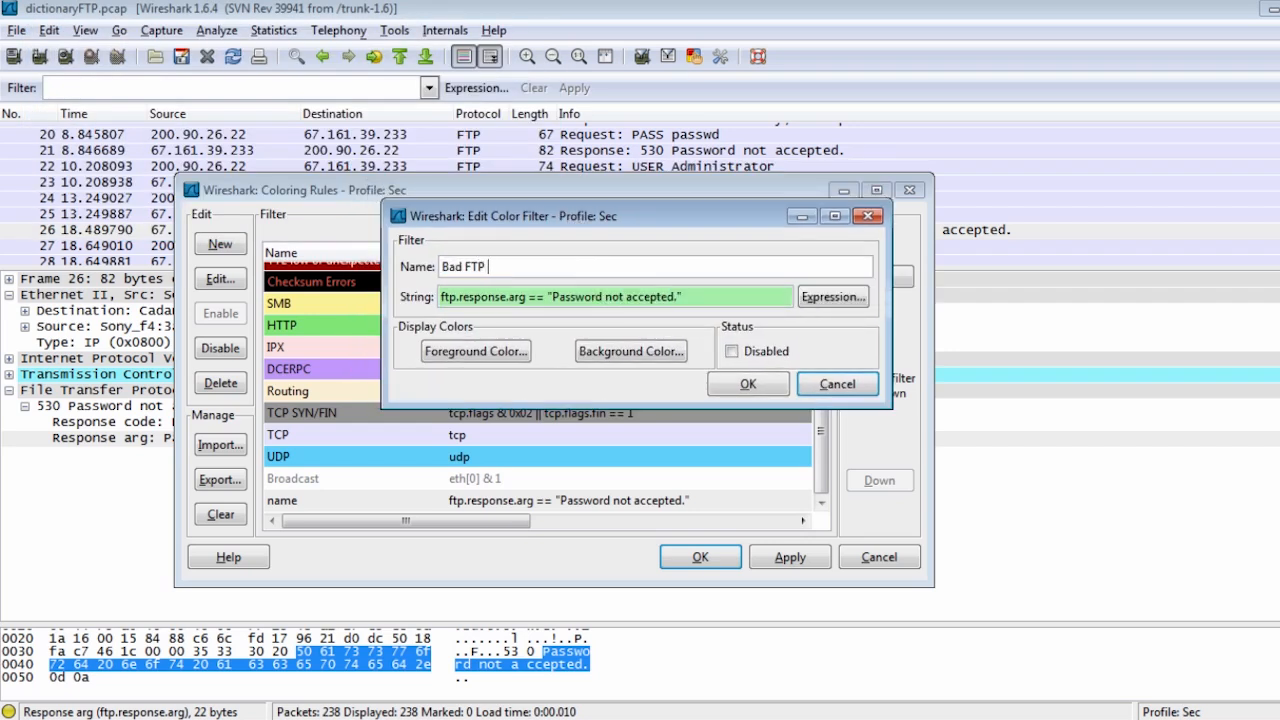
text(Pass)
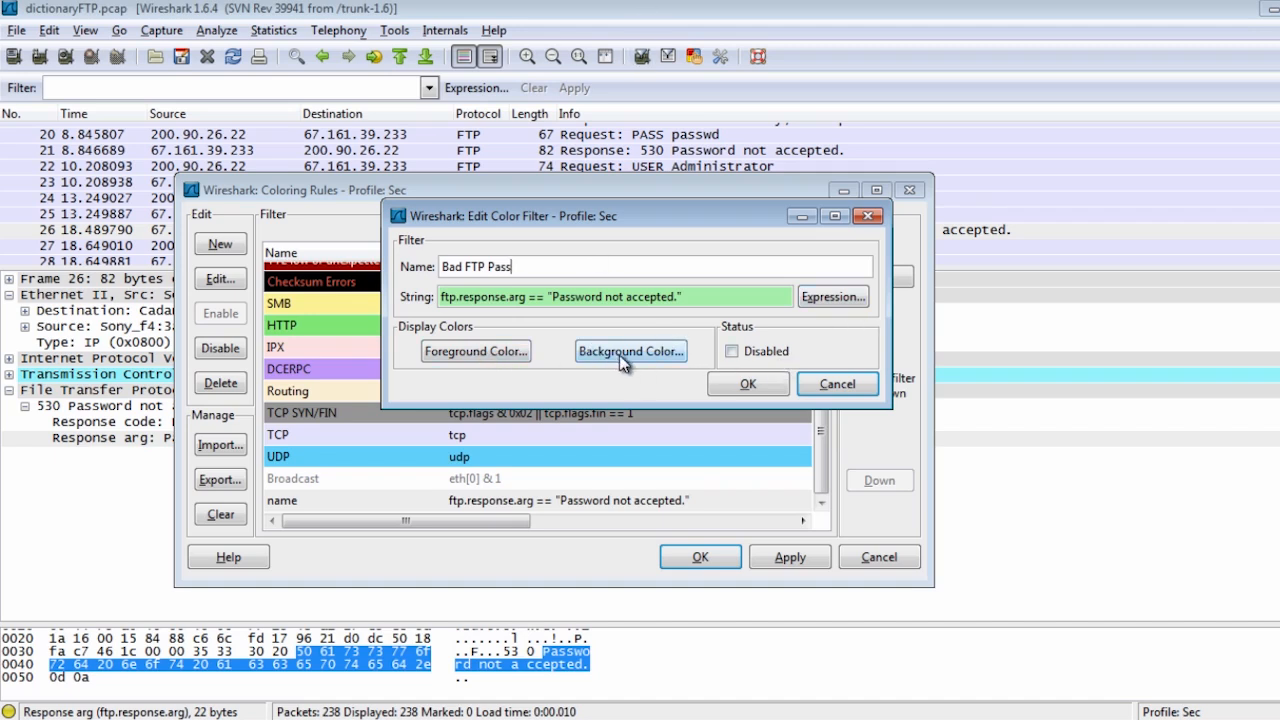
click(630, 352)
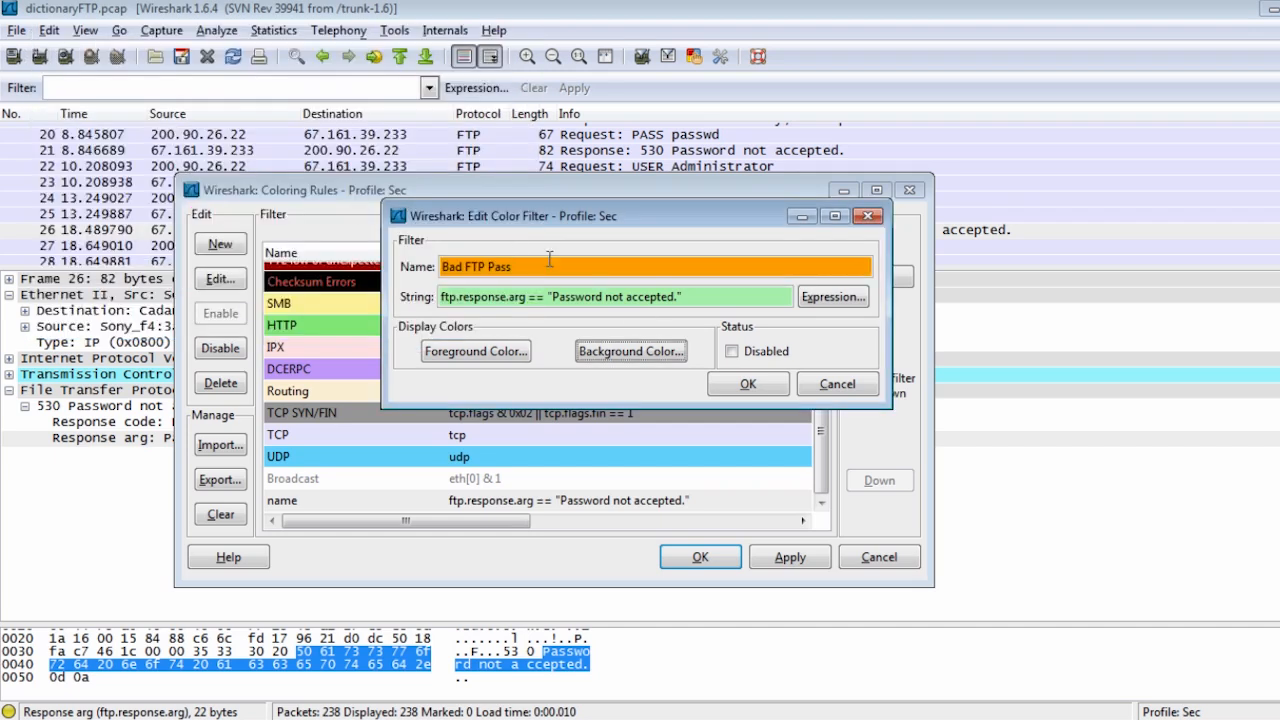
click(748, 384)
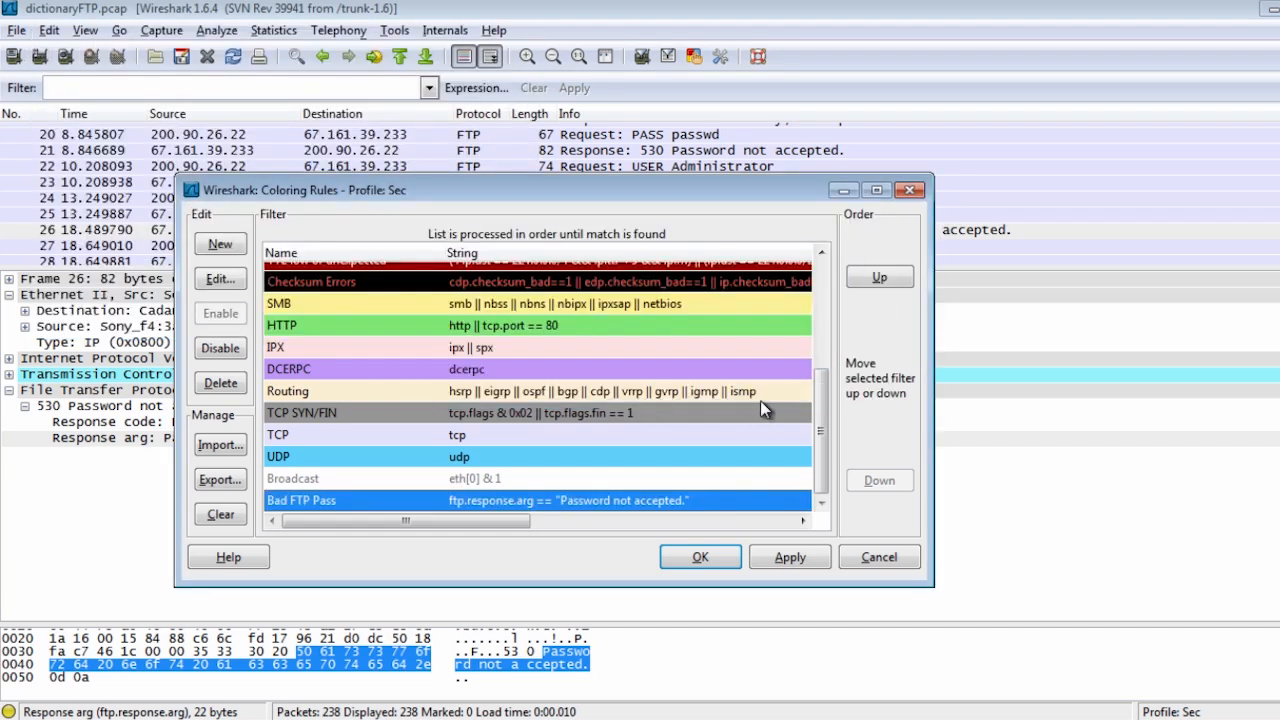
mouse_move(528, 356)
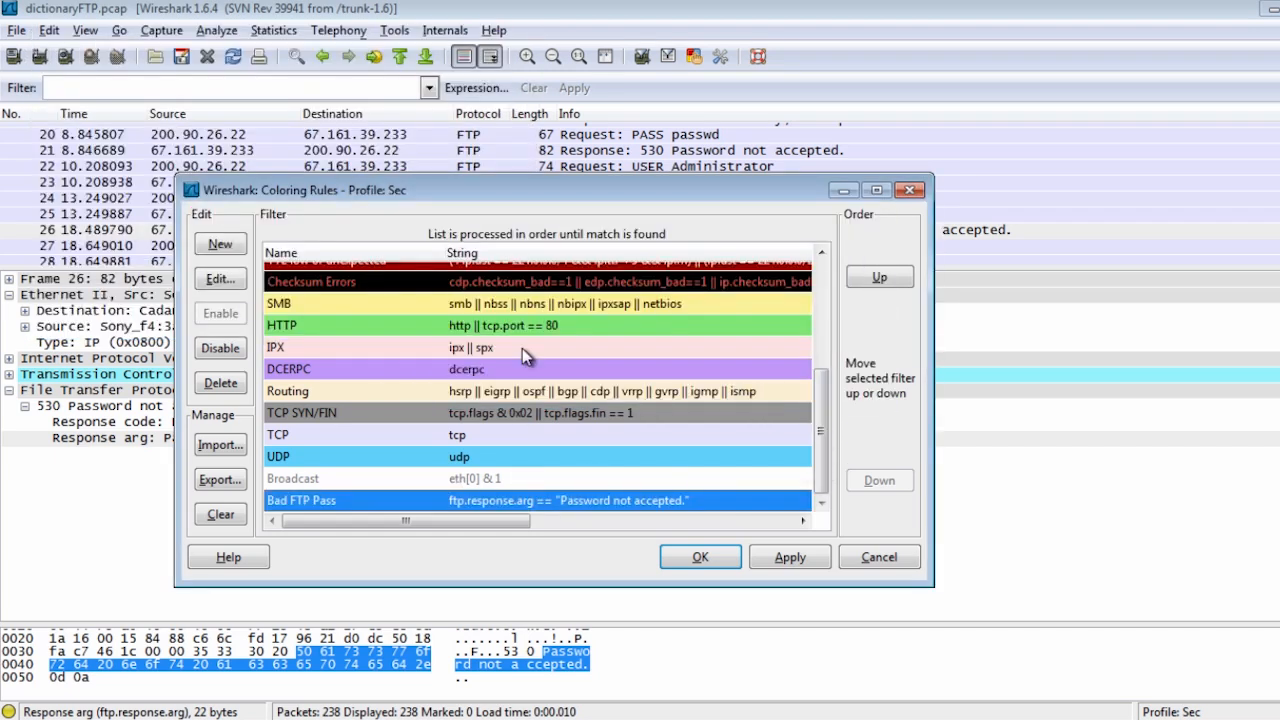
mouse_move(816, 430)
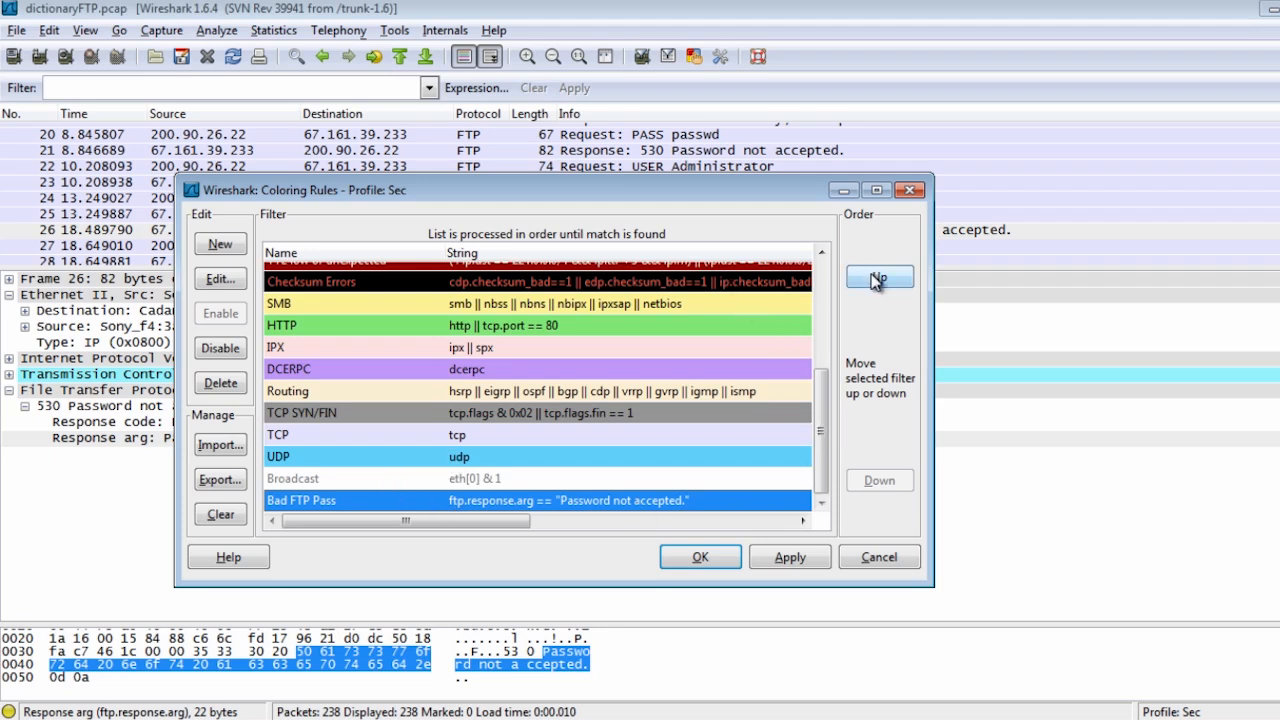
Step: Move the Bad FTP Pass rule up twice toward the top of the priority list
click(880, 276)
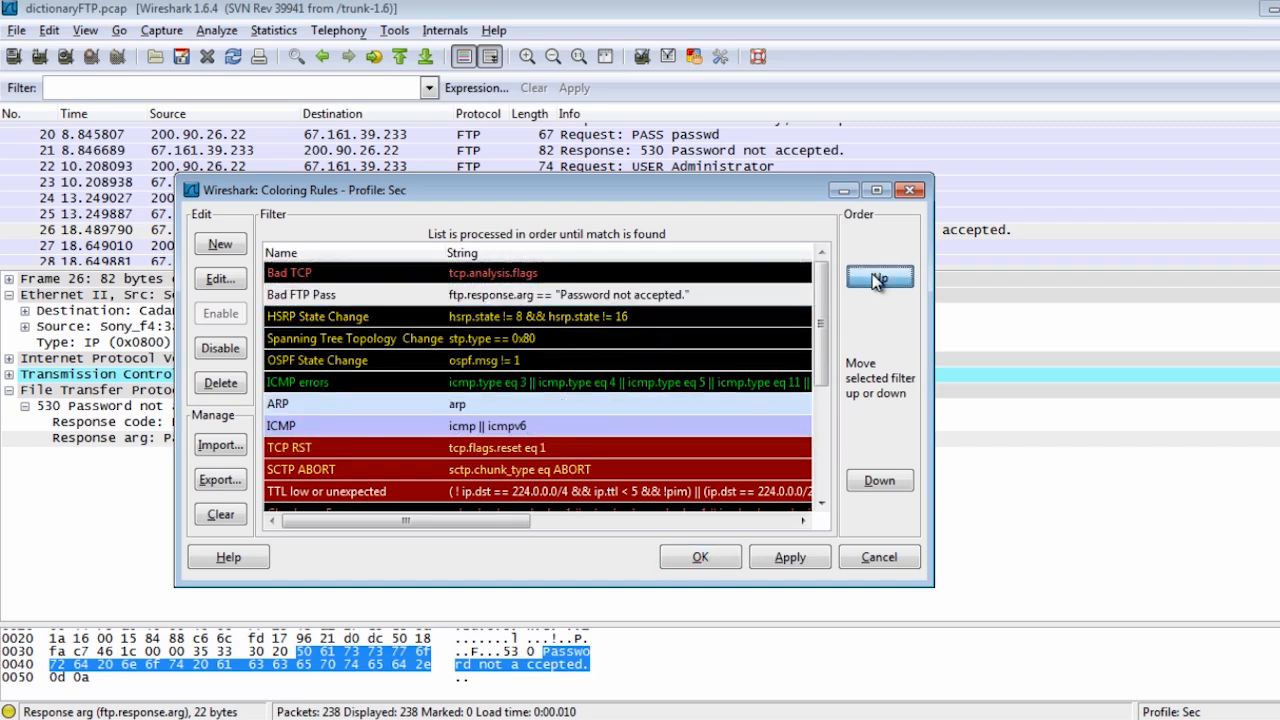
click(878, 276)
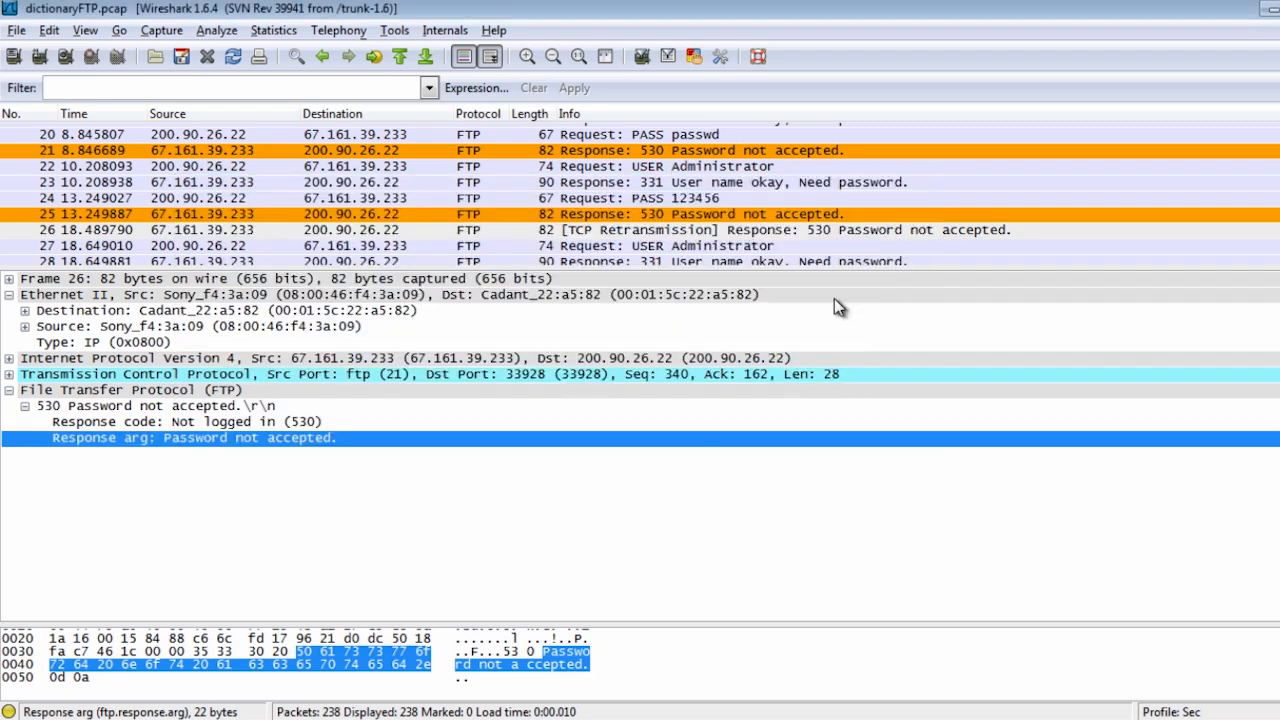
Step: Scroll through the packet list to review the orange failed-password responses
scroll(down, 3)
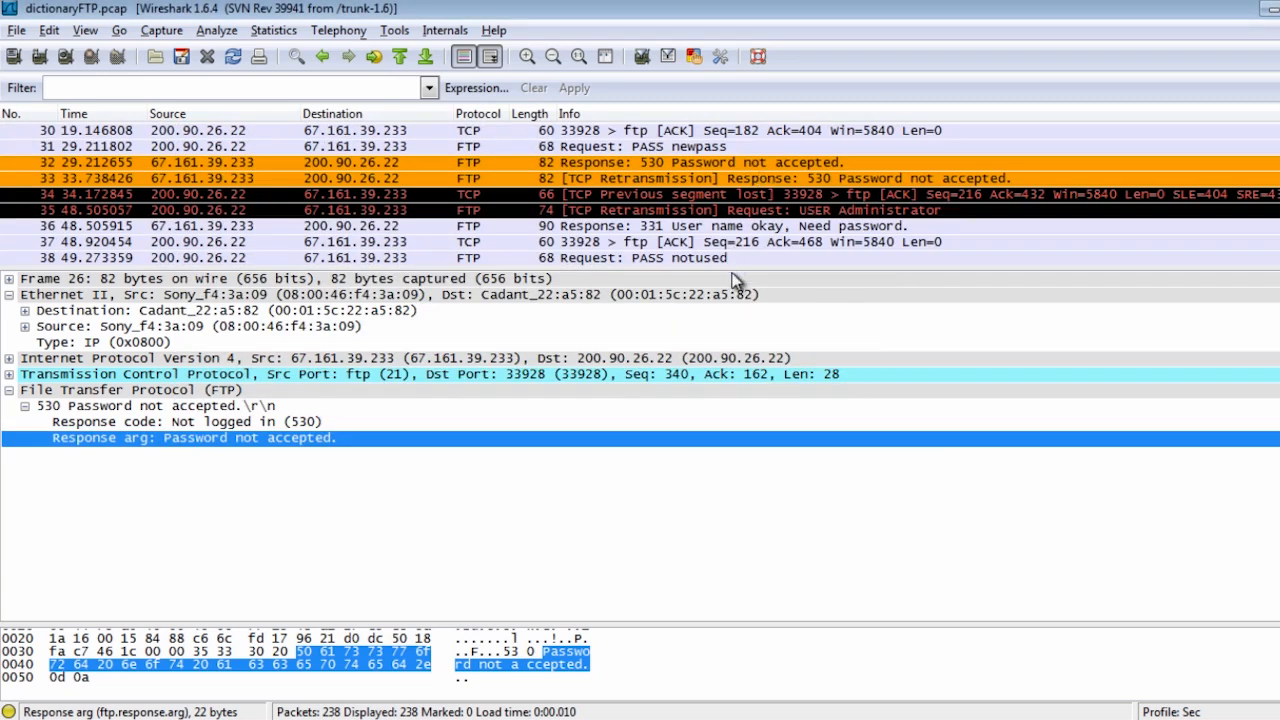
mouse_move(776, 266)
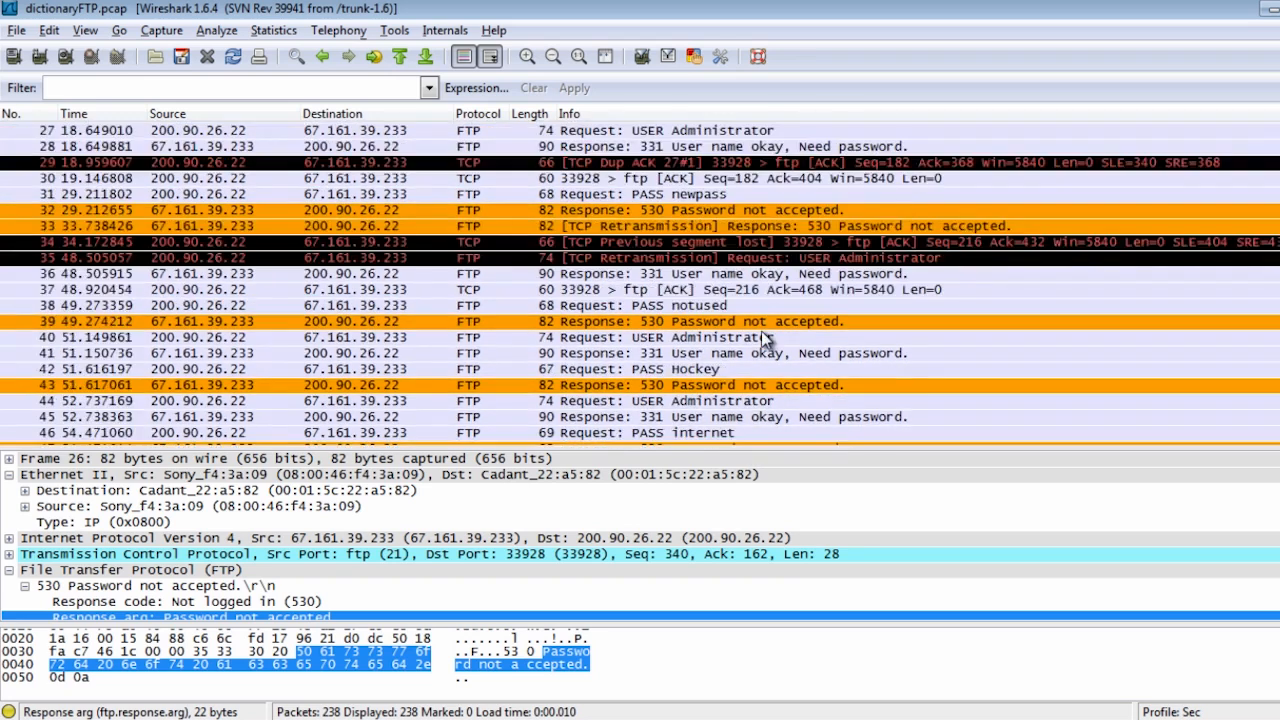
scroll(up, 3)
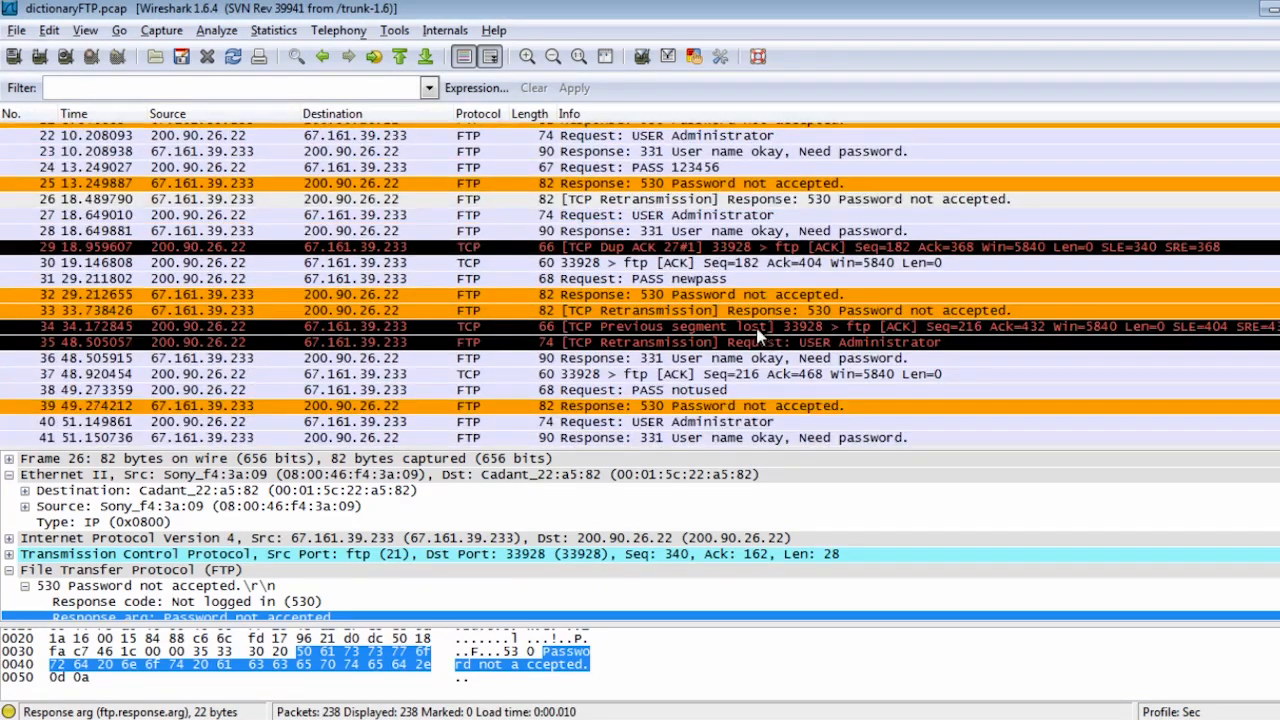
scroll(down, 3)
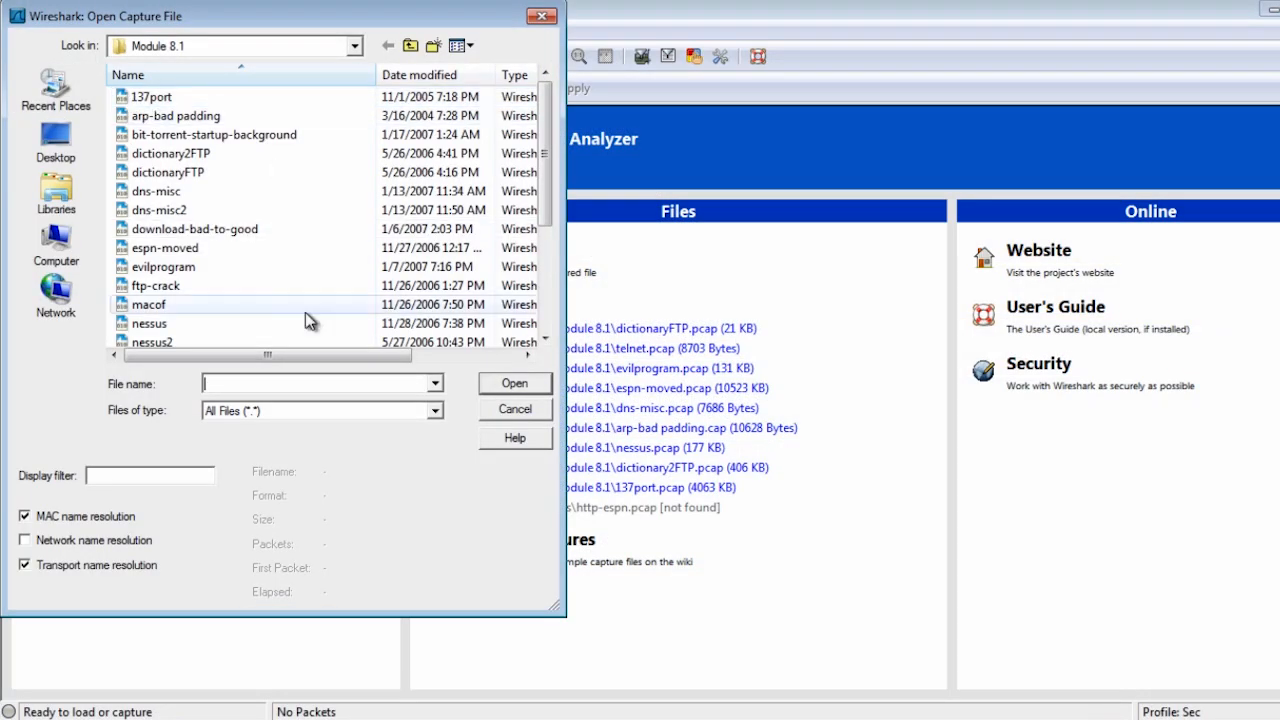
Step: Open the sql-attack capture file from the Module 8.1 folder
click(156, 266)
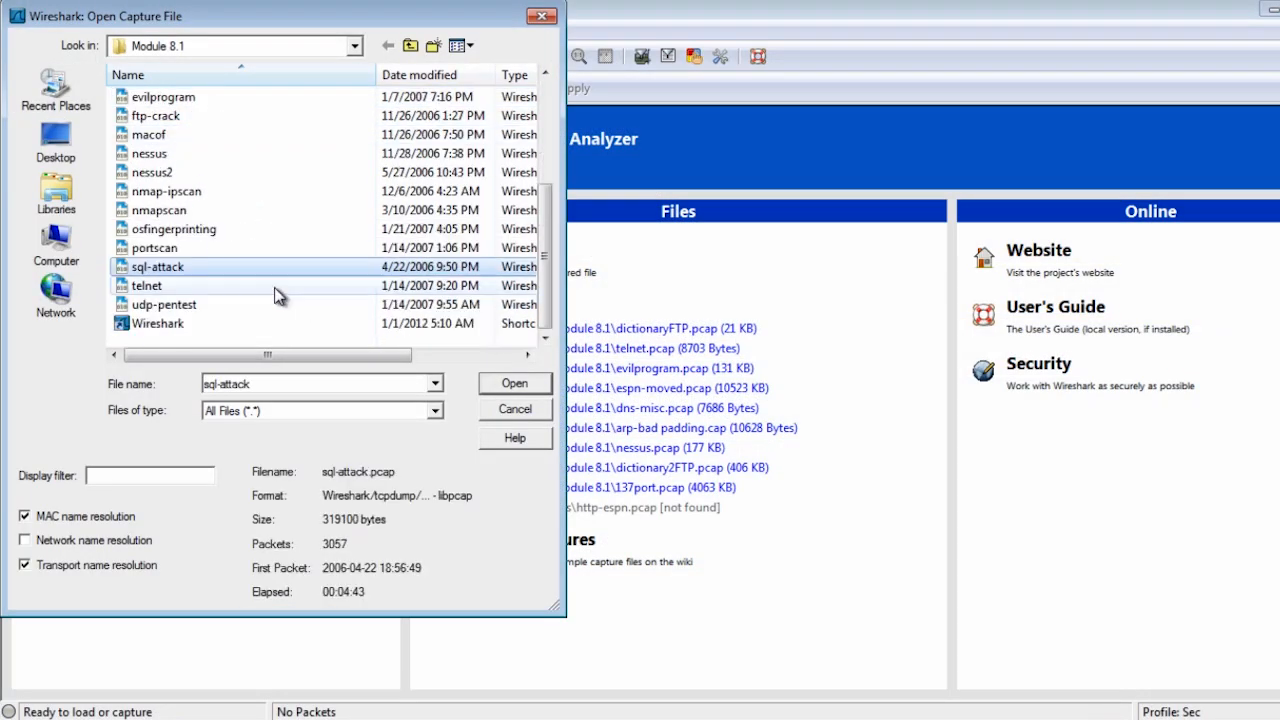
click(514, 384)
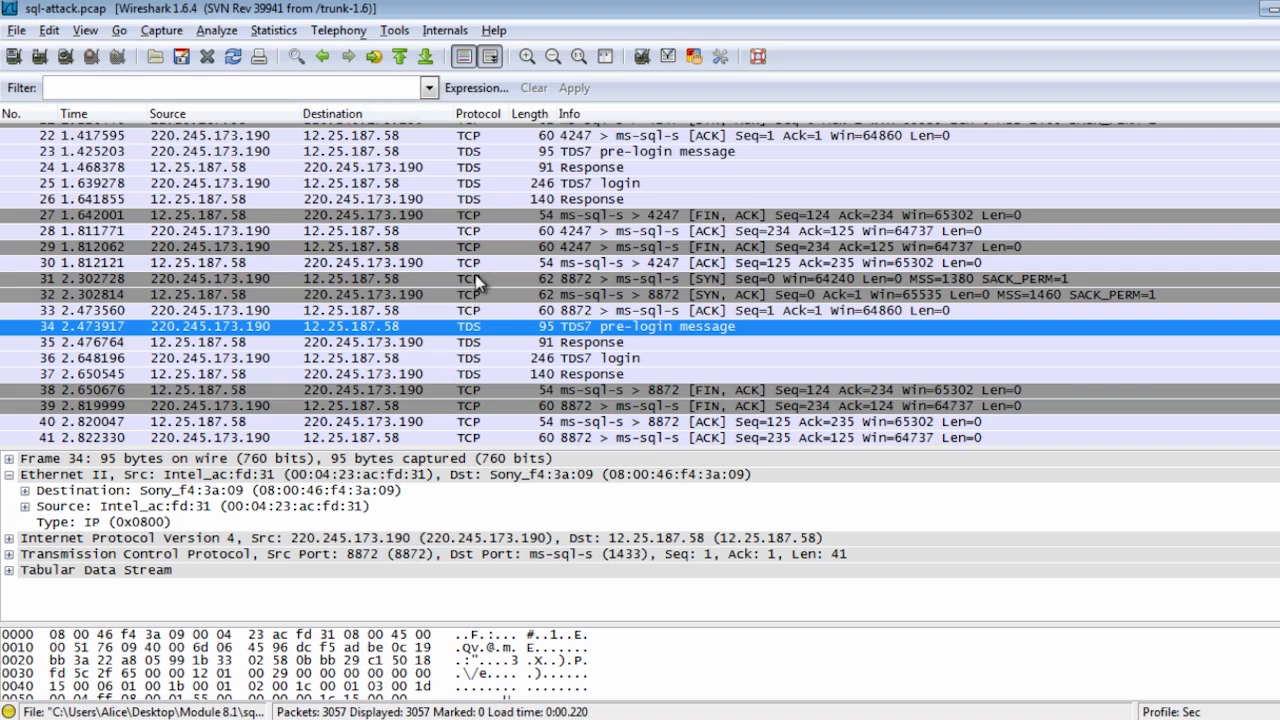
mouse_move(480, 342)
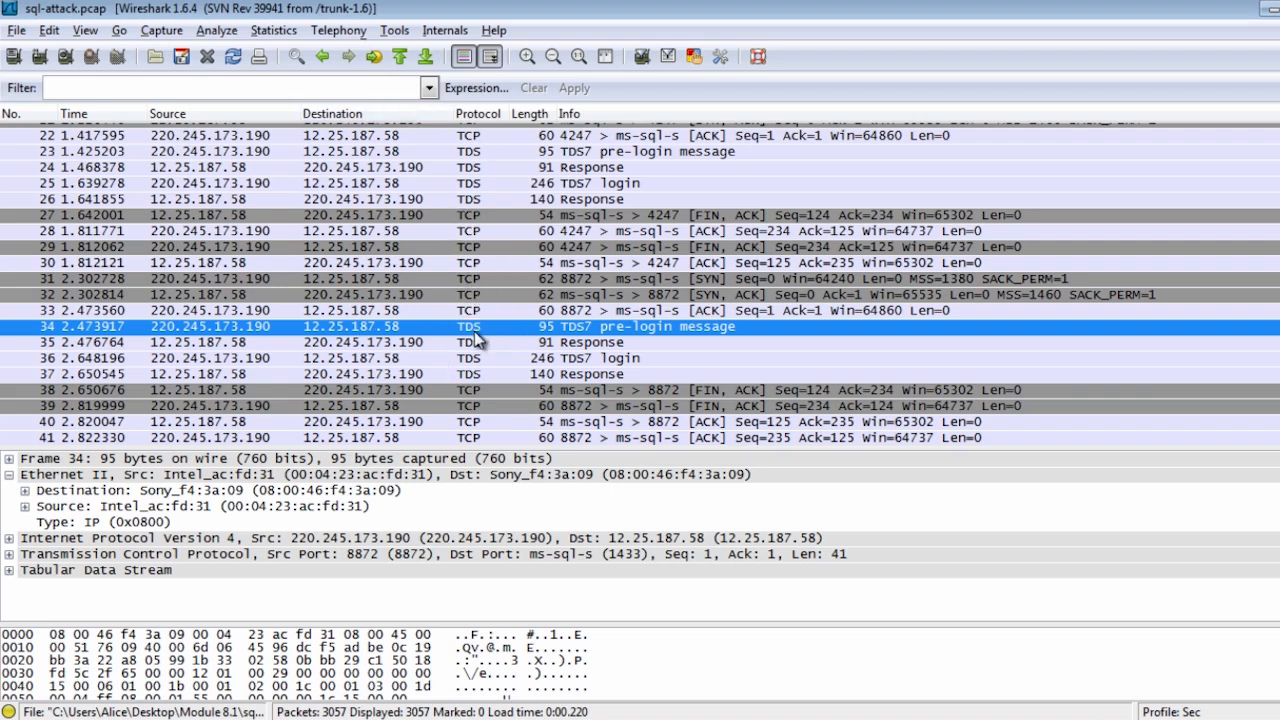
mouse_move(472, 344)
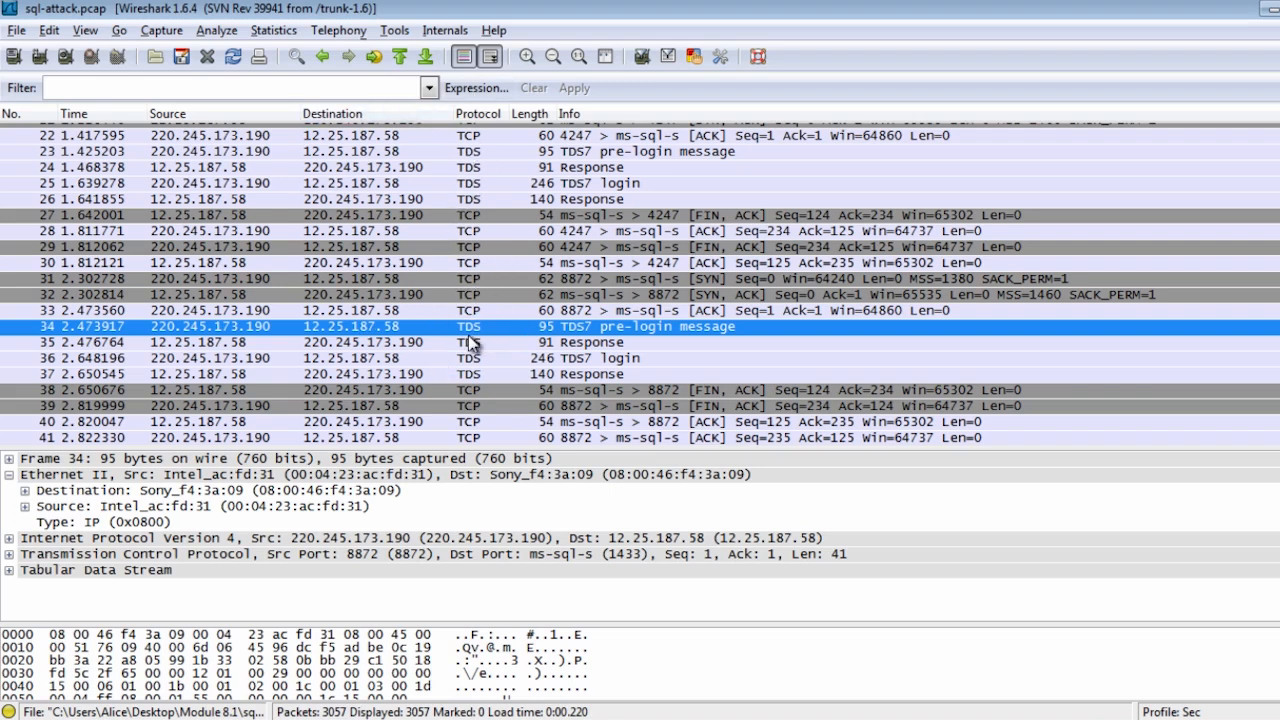
mouse_move(604, 350)
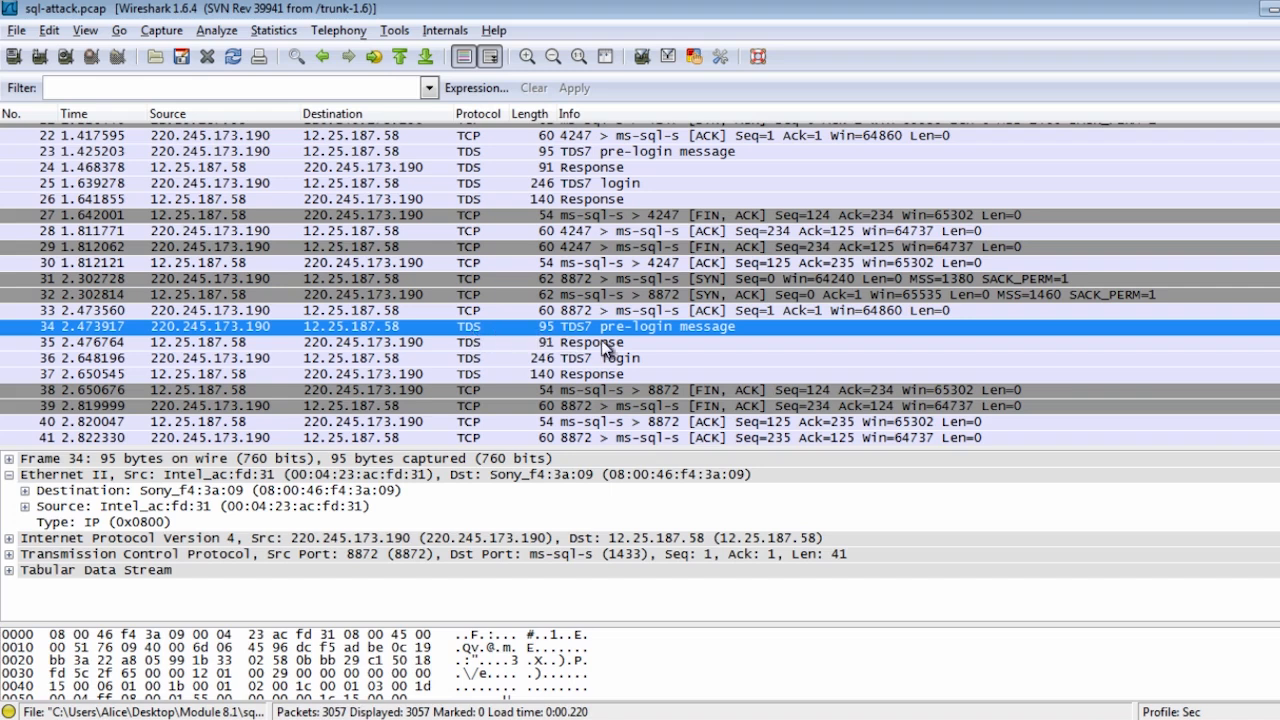
mouse_move(638, 374)
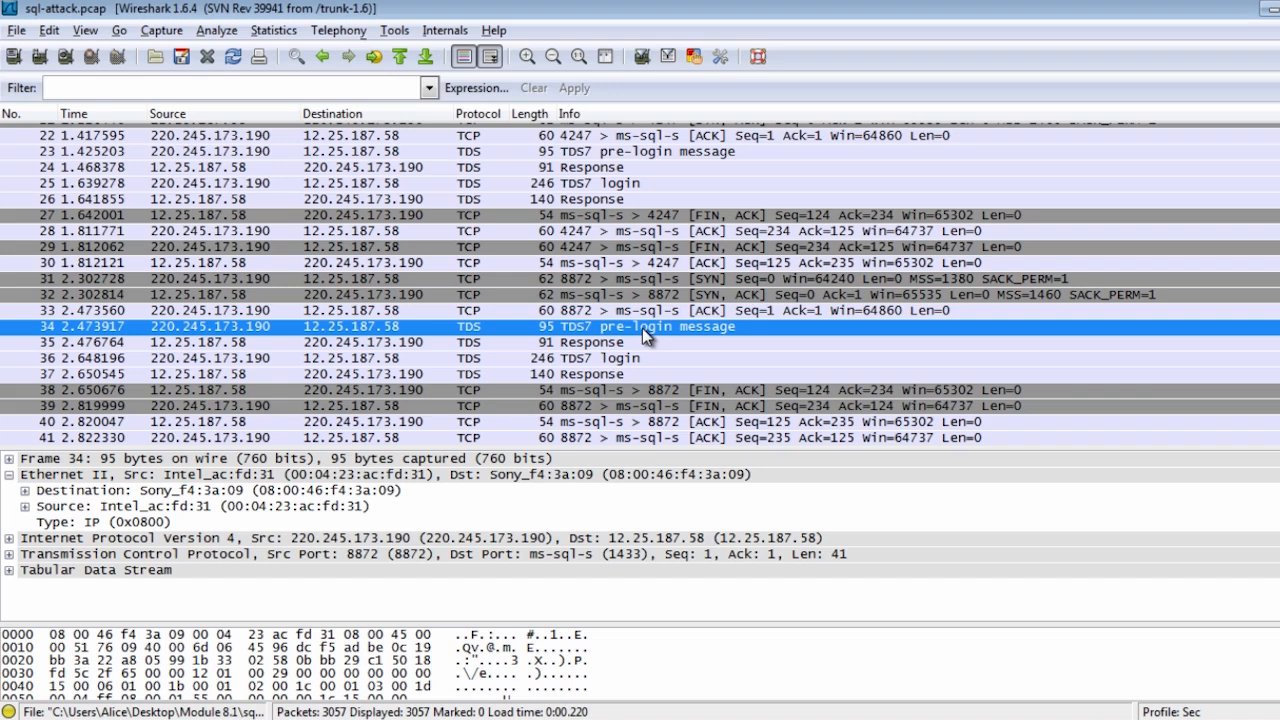
Step: Show the Protocol Hierarchy statistics for sql-attack.pcap via the Statistics menu
click(272, 30)
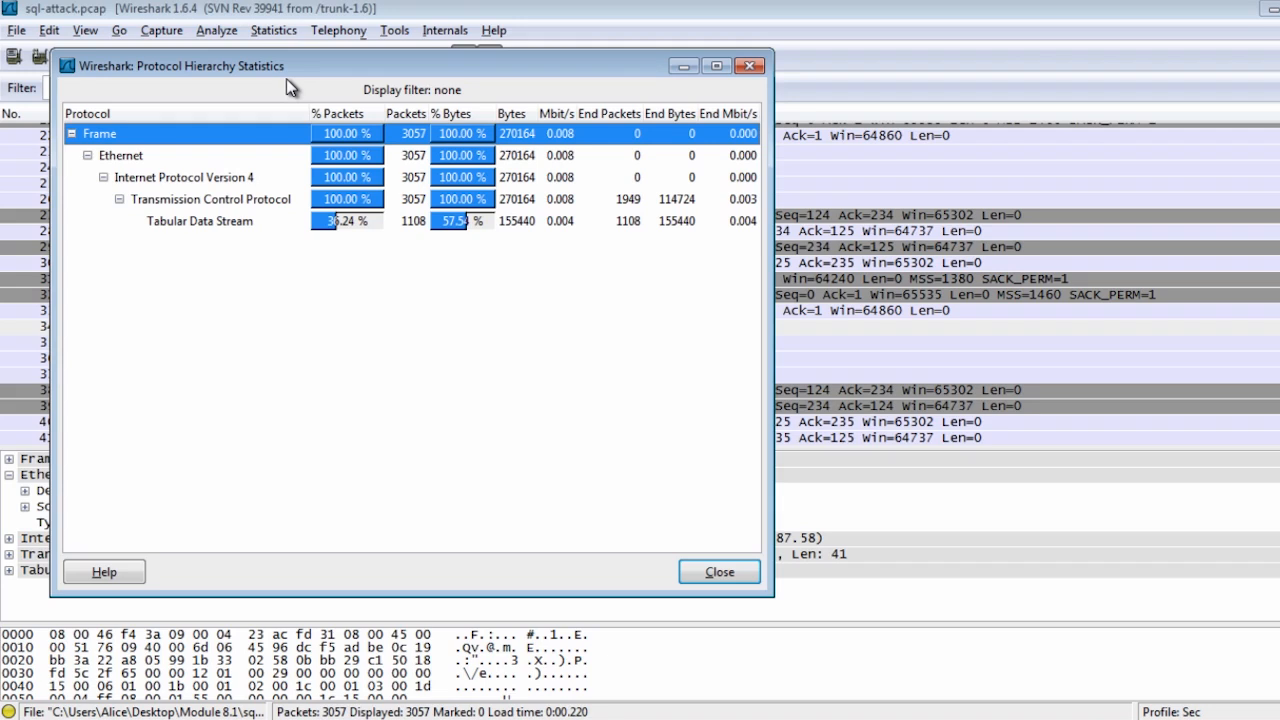
Step: Close the statistics and filter the packet list to tds traffic
click(718, 572)
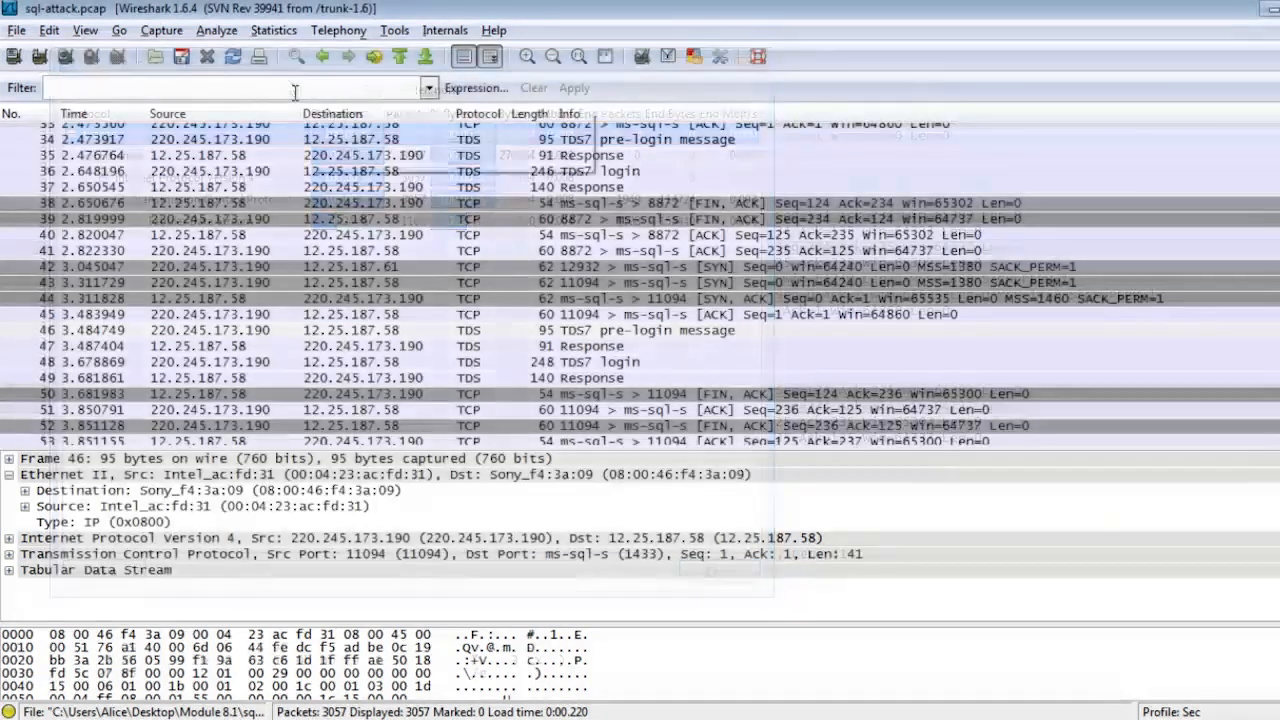
text(tds)
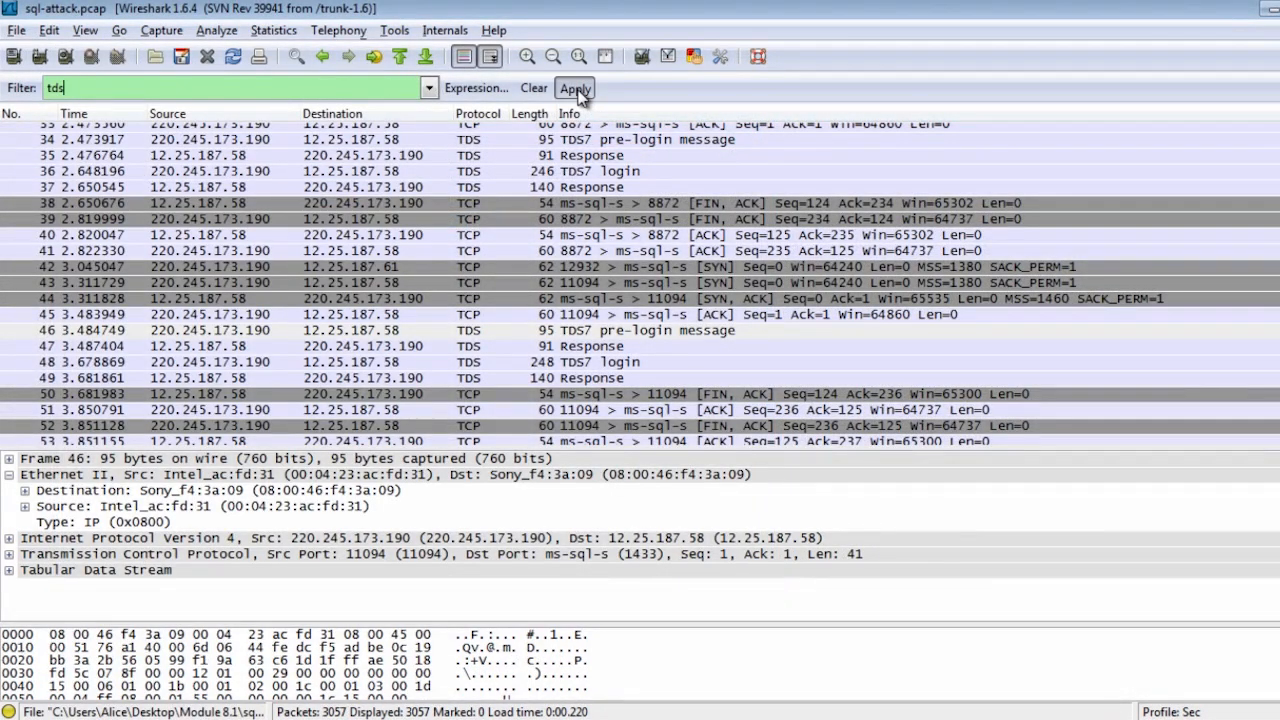
click(574, 88)
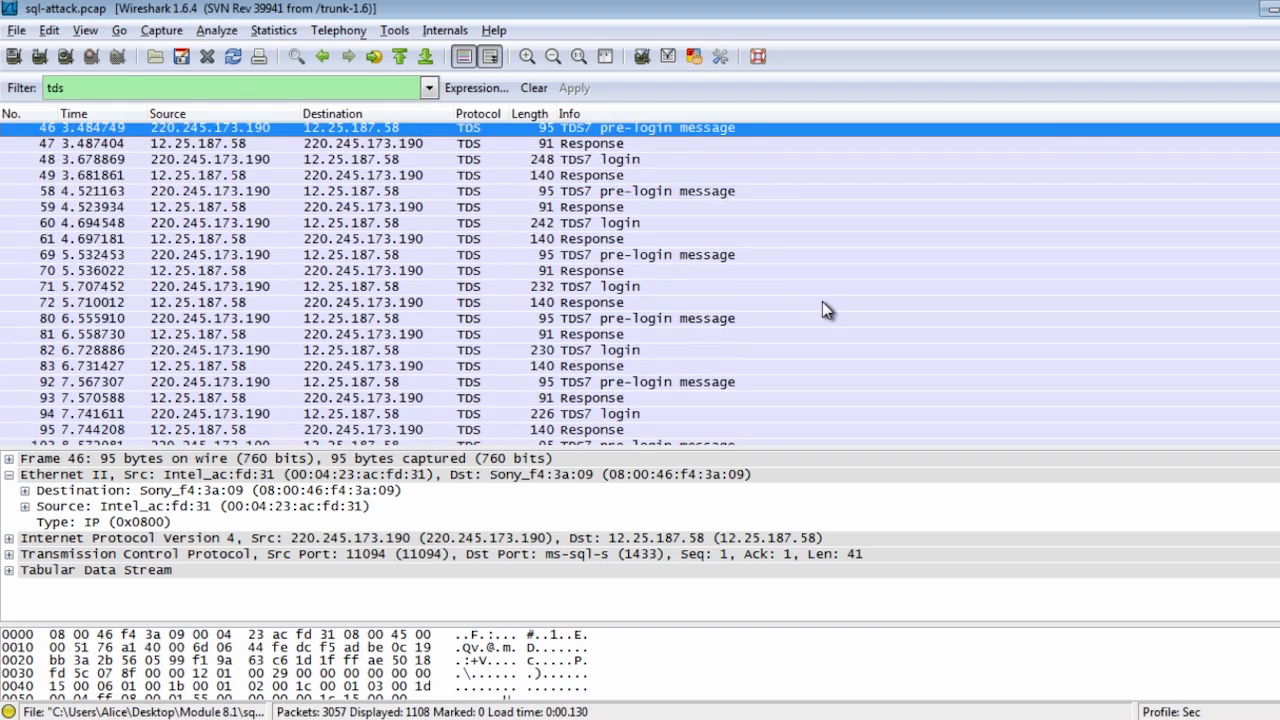
scroll(down, 3)
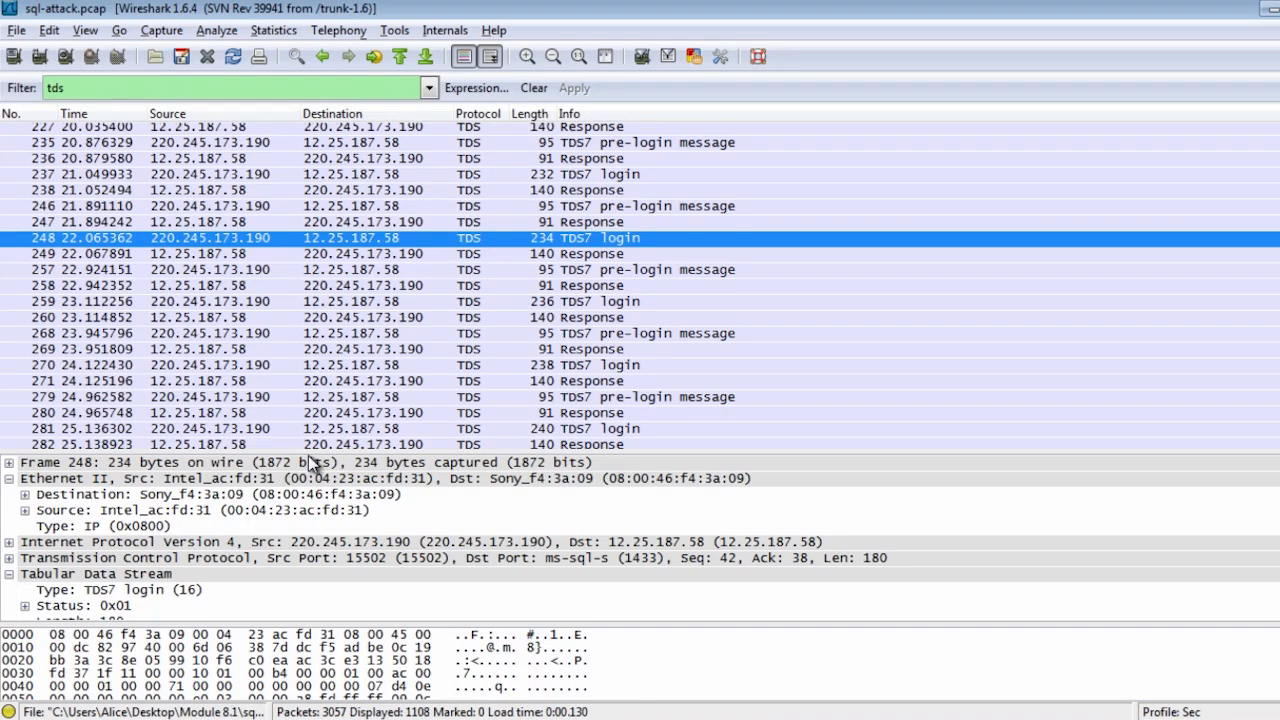
Step: Expand the TDS7 login packet to show username sa and client SYD-S-21-ESXI, then select the server response
click(10, 572)
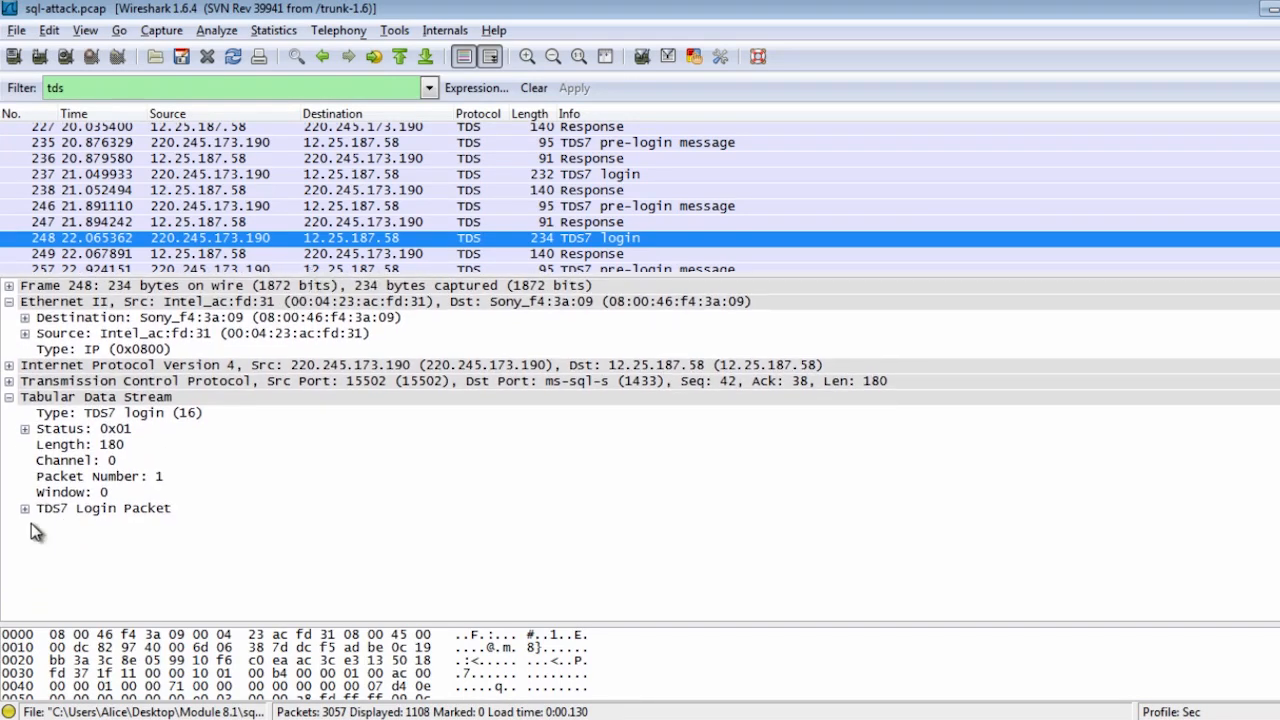
click(24, 508)
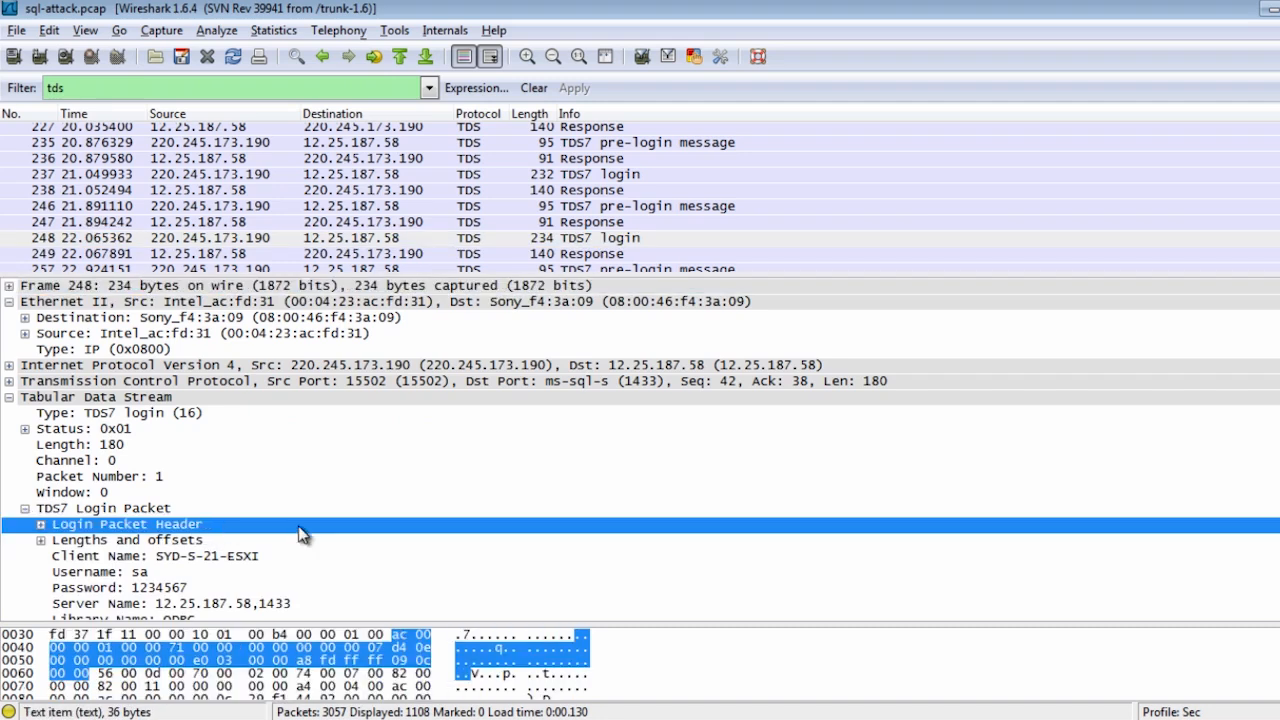
click(100, 564)
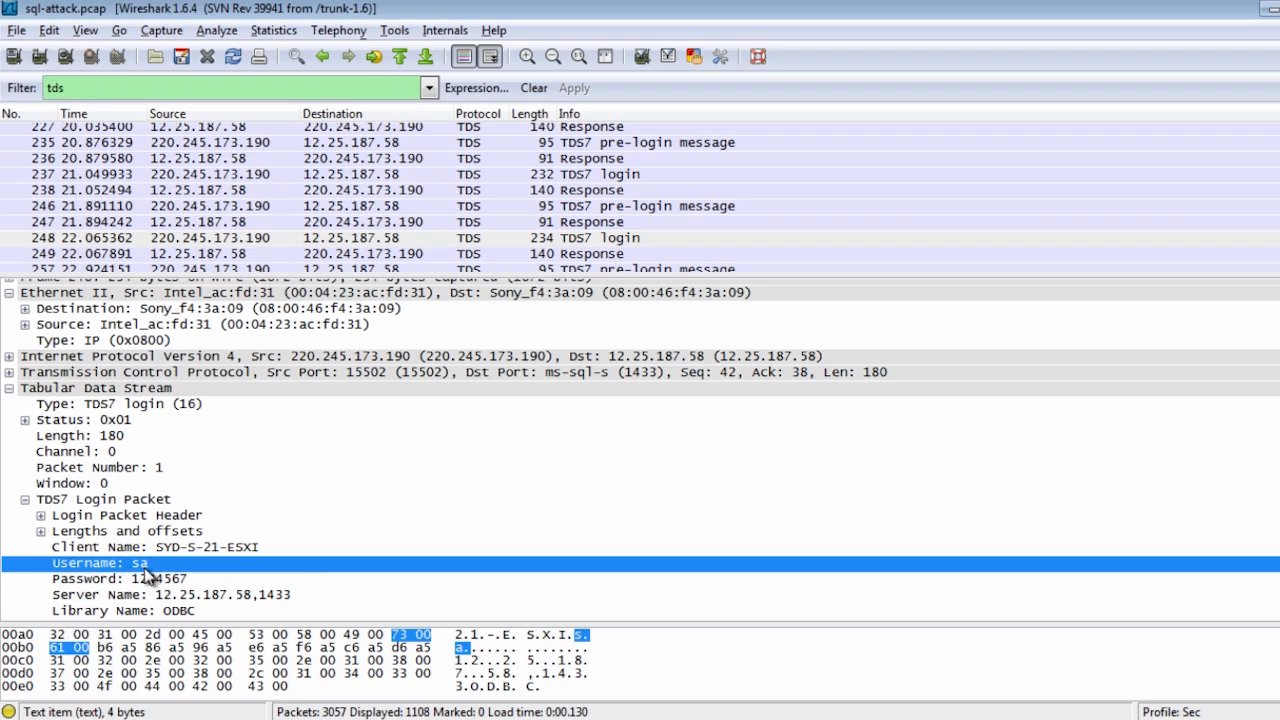
click(150, 548)
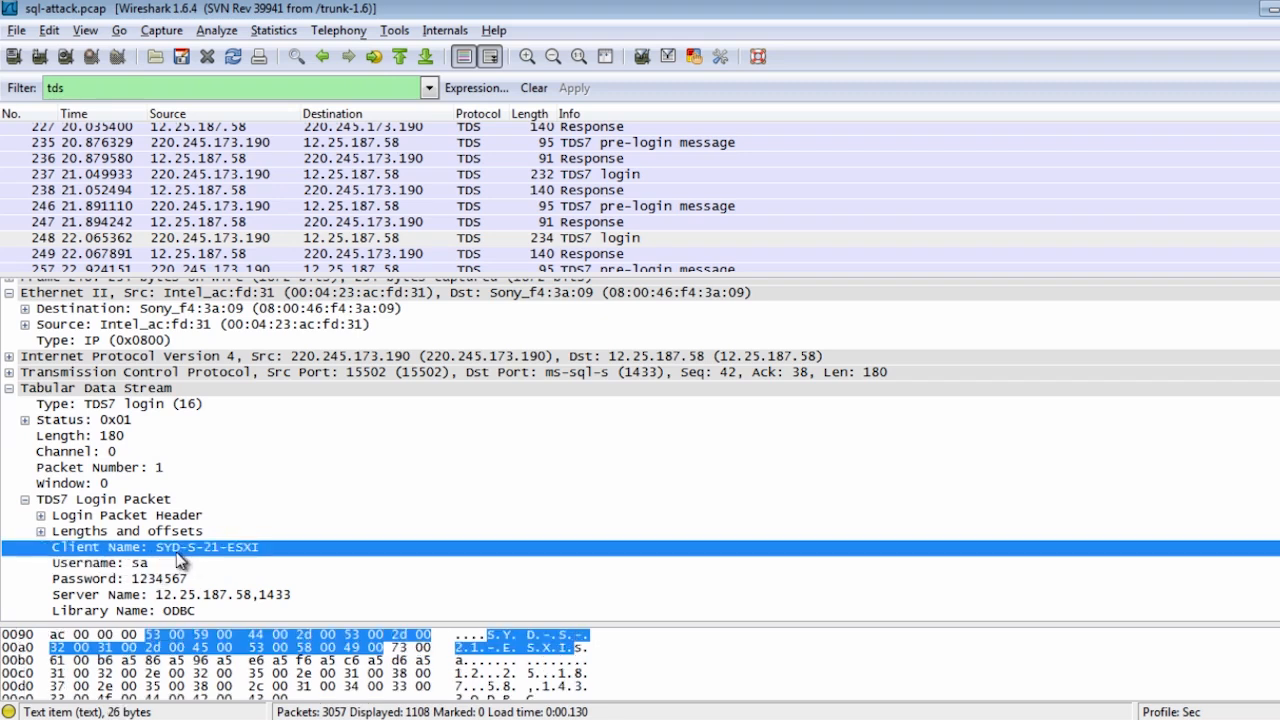
mouse_move(258, 564)
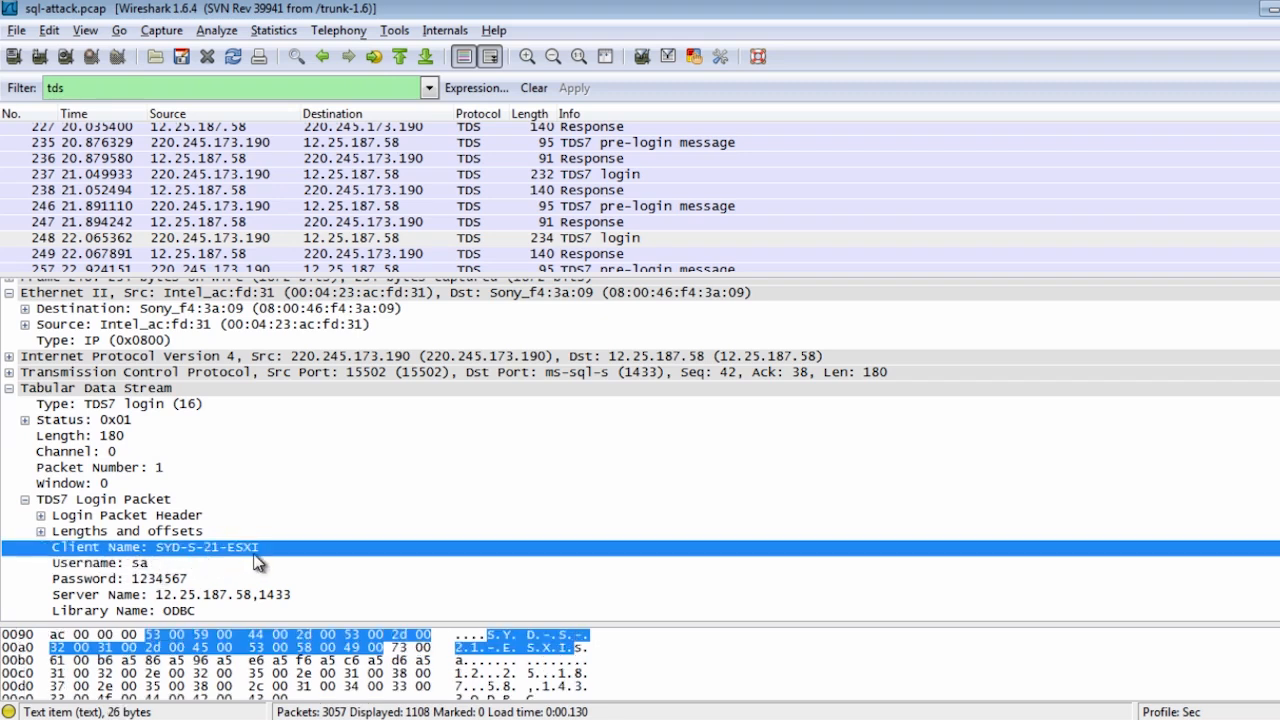
mouse_move(252, 556)
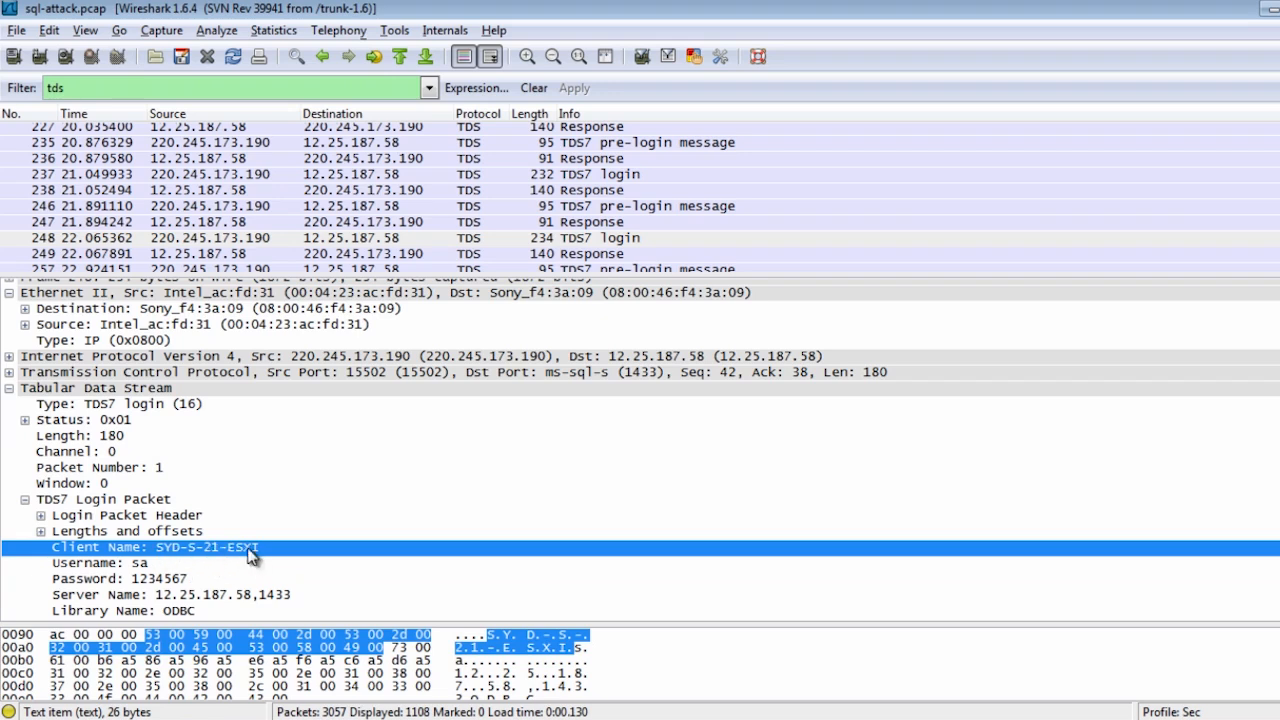
mouse_move(208, 602)
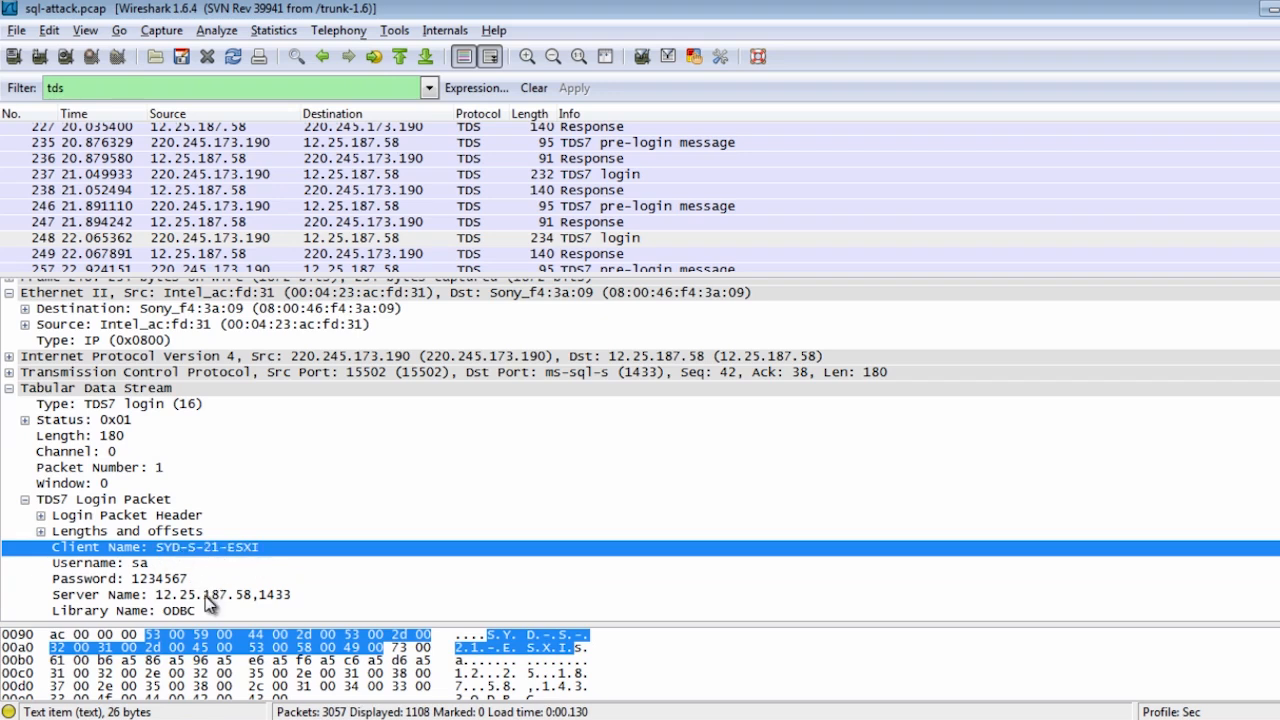
click(180, 594)
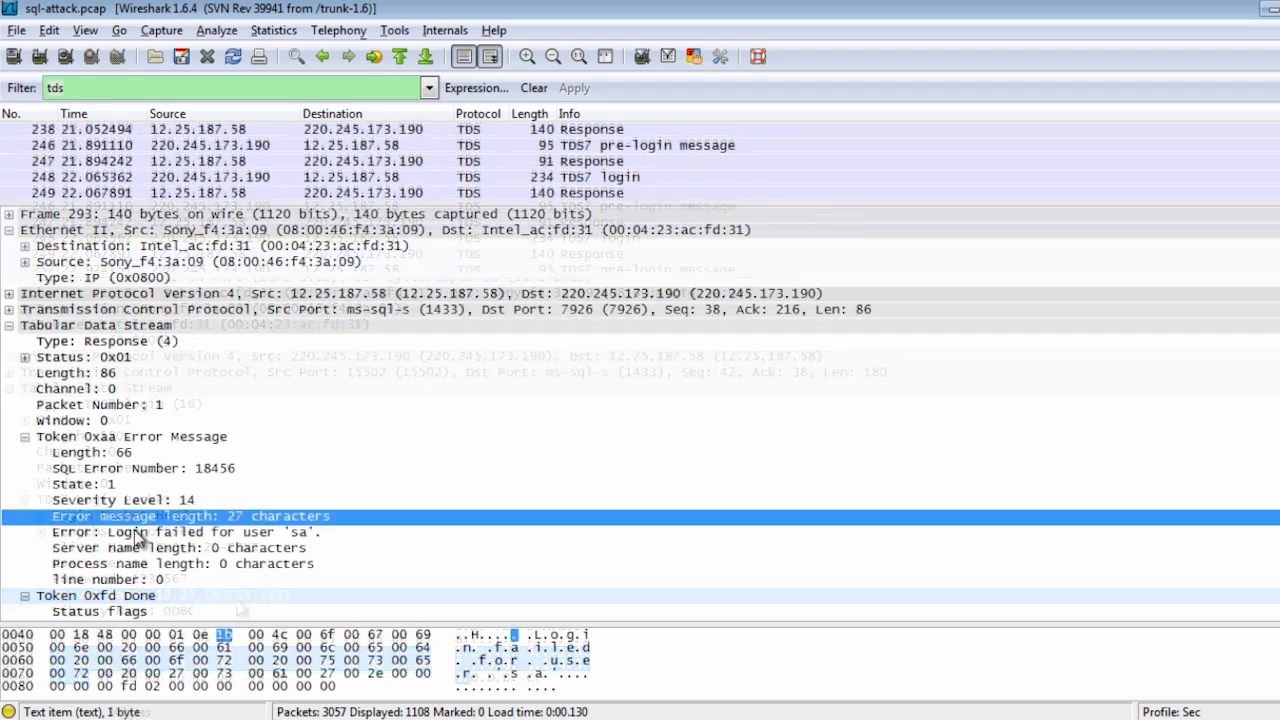
Step: Highlight the Login failed for user 'sa' error text and the SQL Error Number 18456 field
click(180, 532)
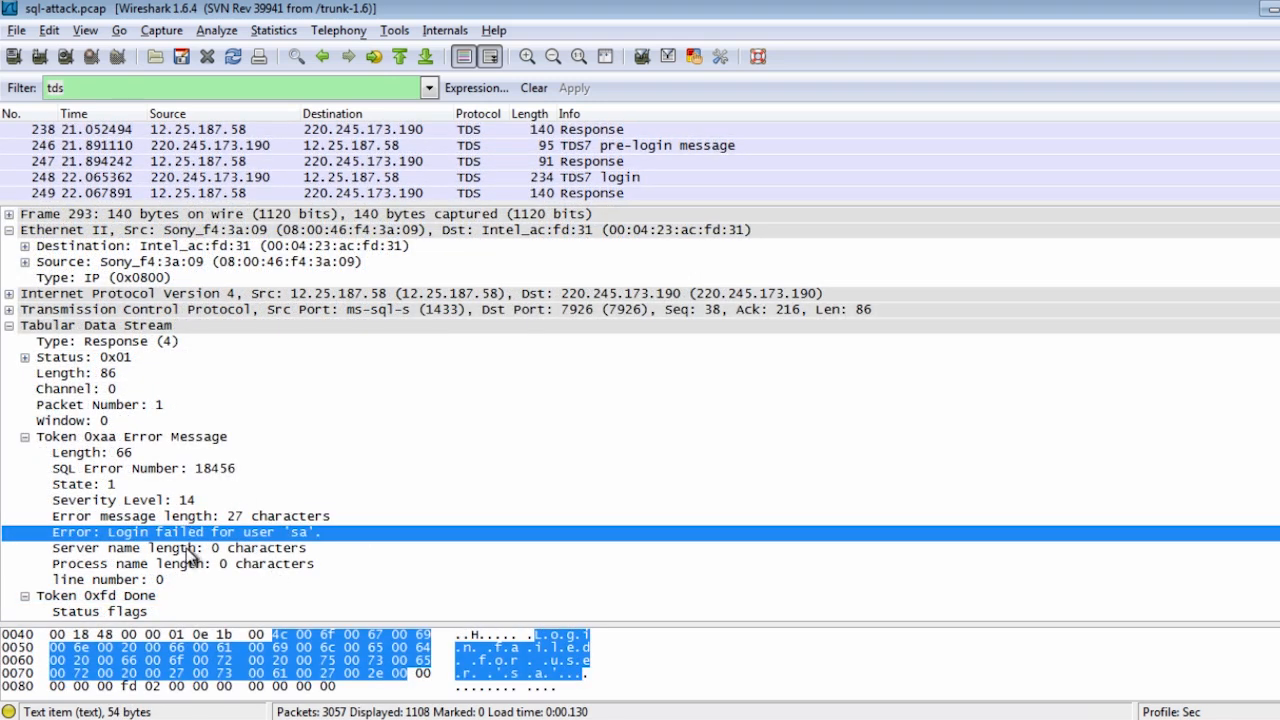
mouse_move(188, 532)
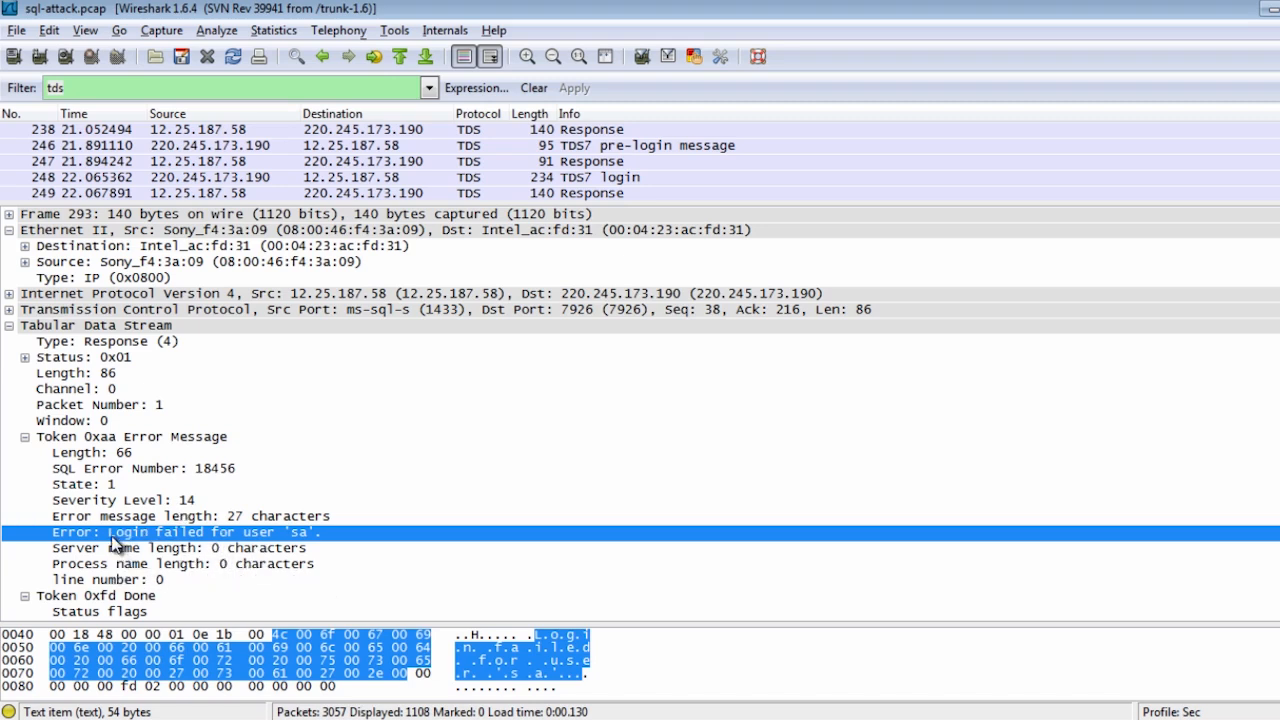
mouse_move(322, 556)
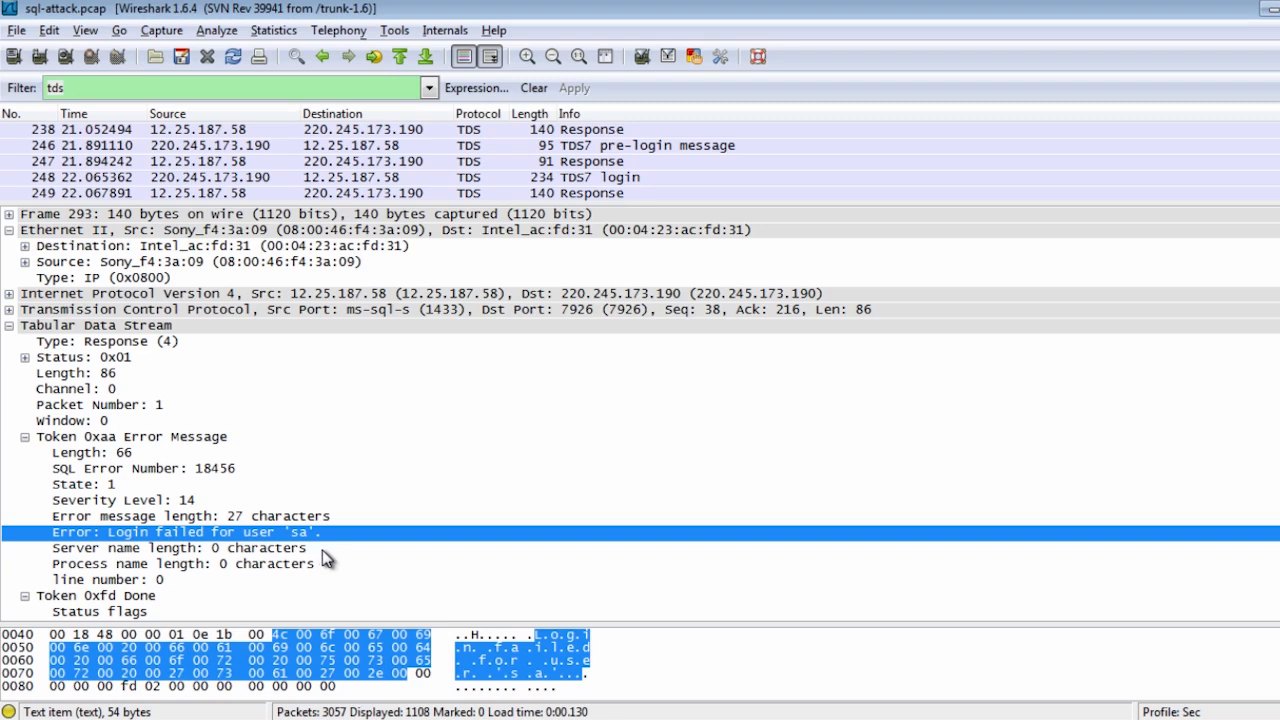
click(180, 548)
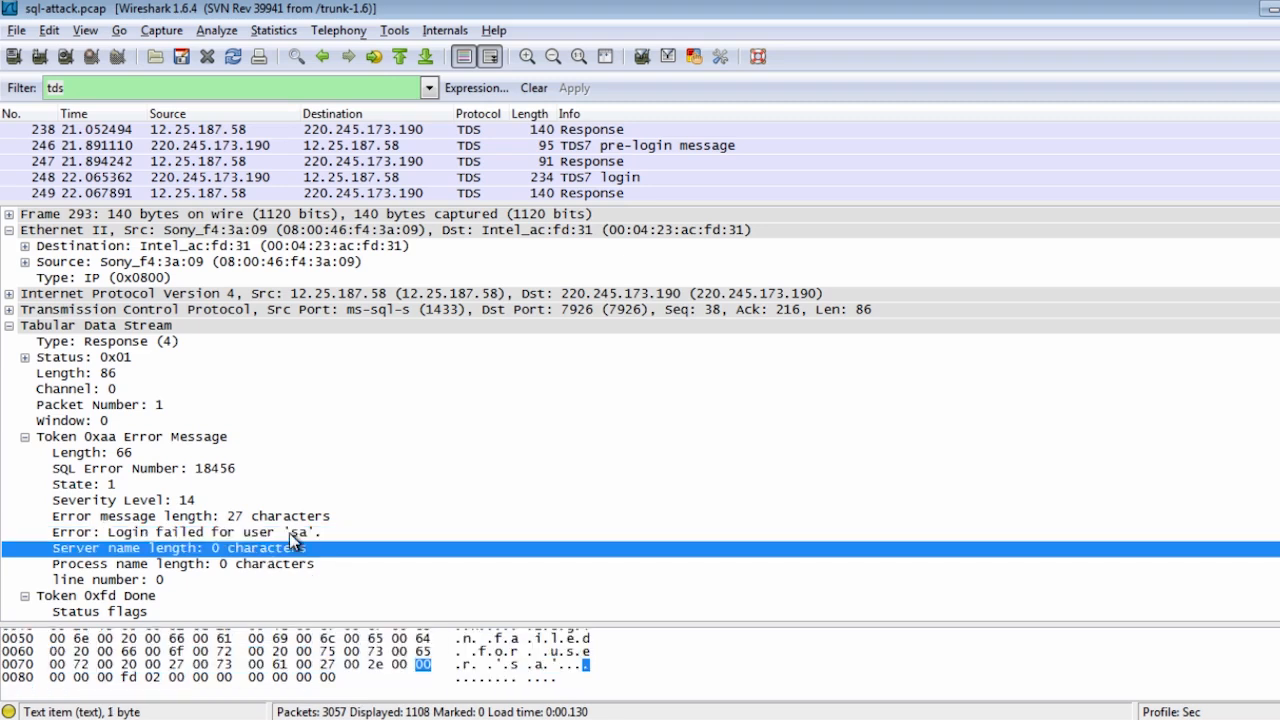
click(180, 532)
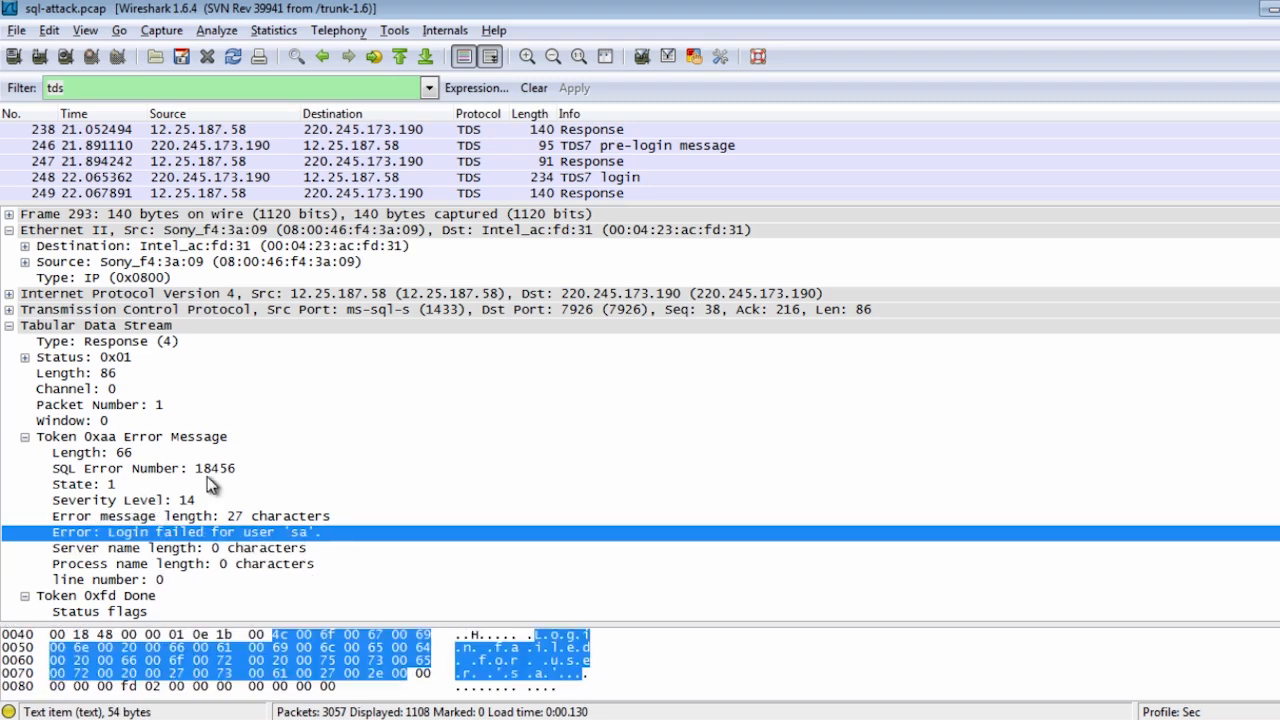
click(144, 468)
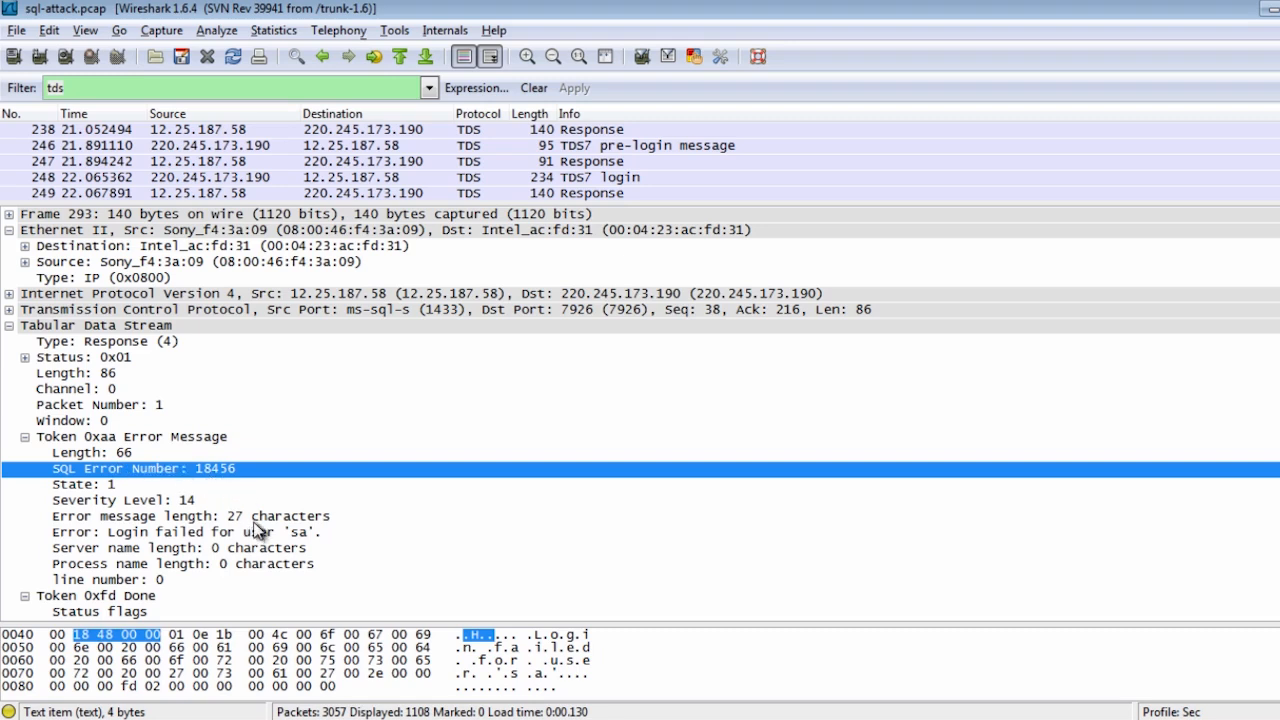
mouse_move(192, 504)
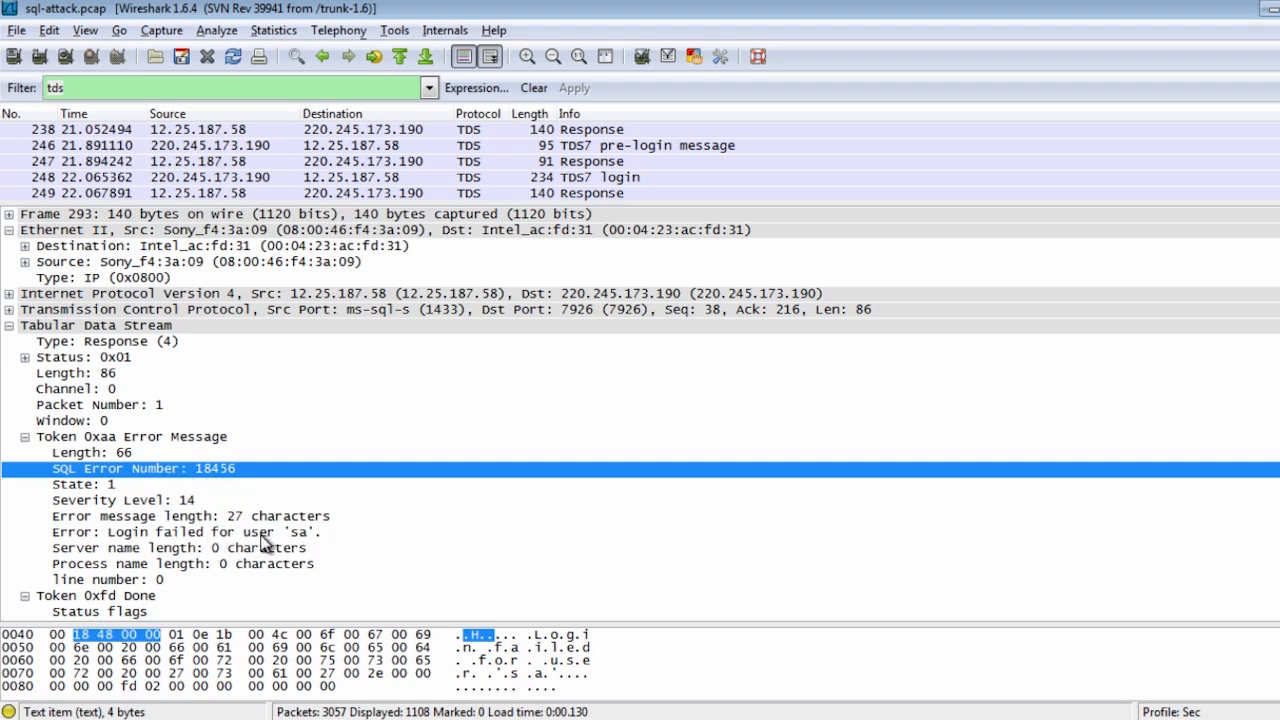
mouse_move(204, 476)
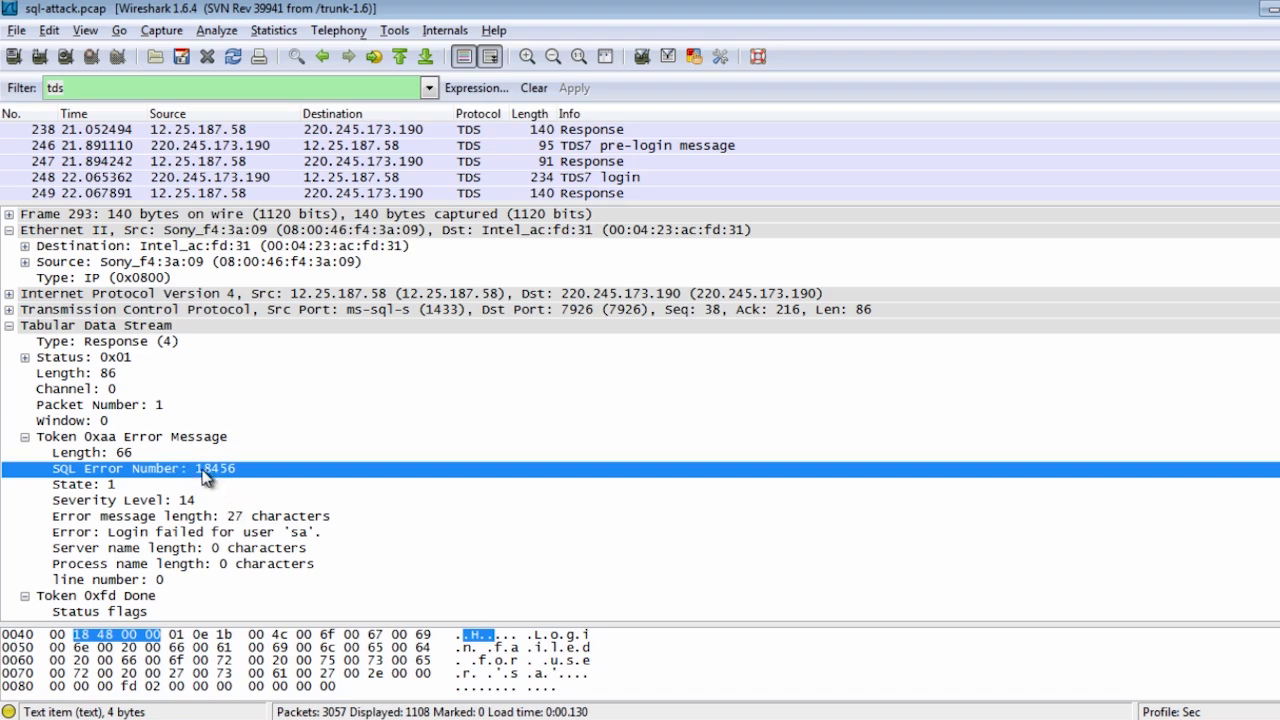
mouse_move(296, 548)
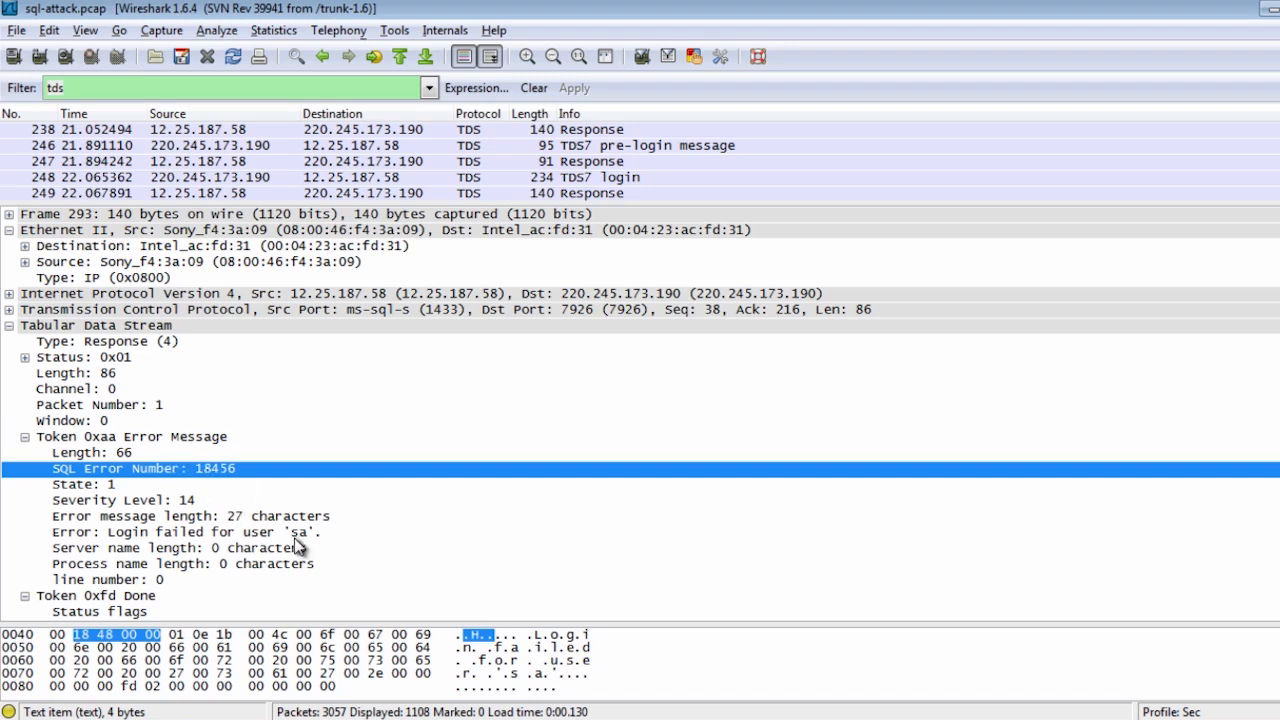
mouse_move(192, 486)
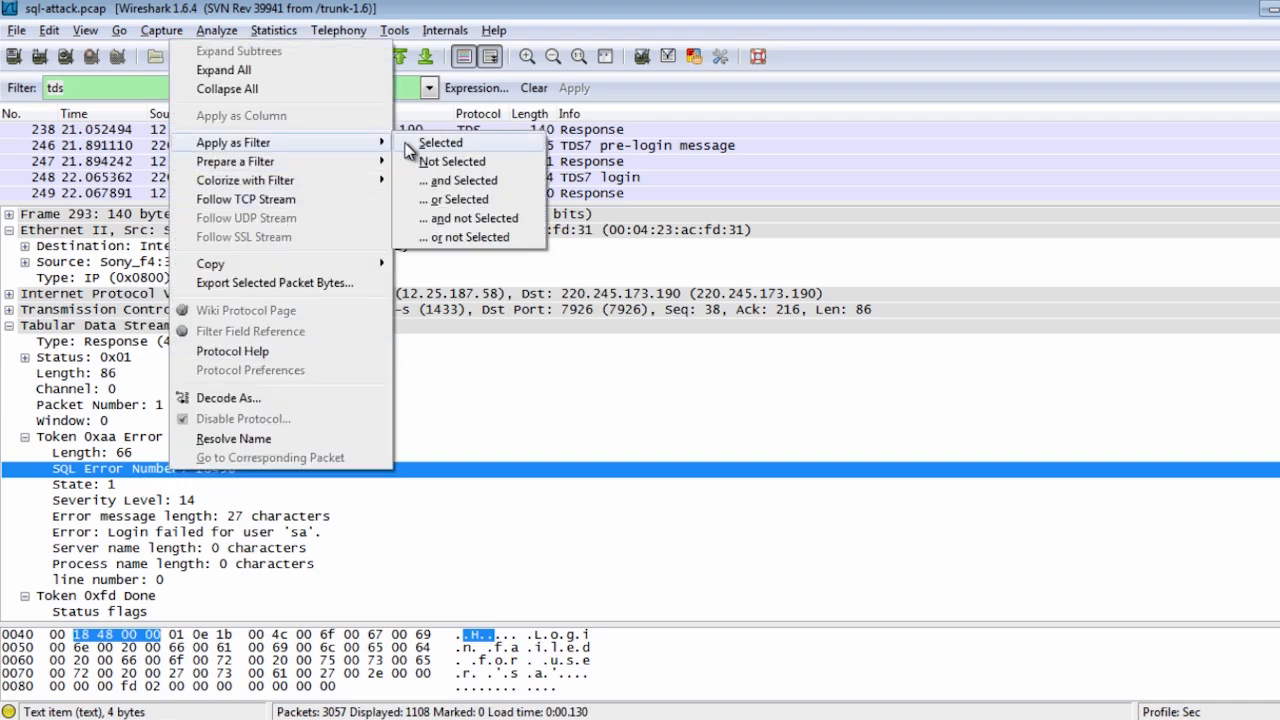
Step: Apply the selected SQL Error Number as a display filter, leaving 277 failed-login responses
click(440, 142)
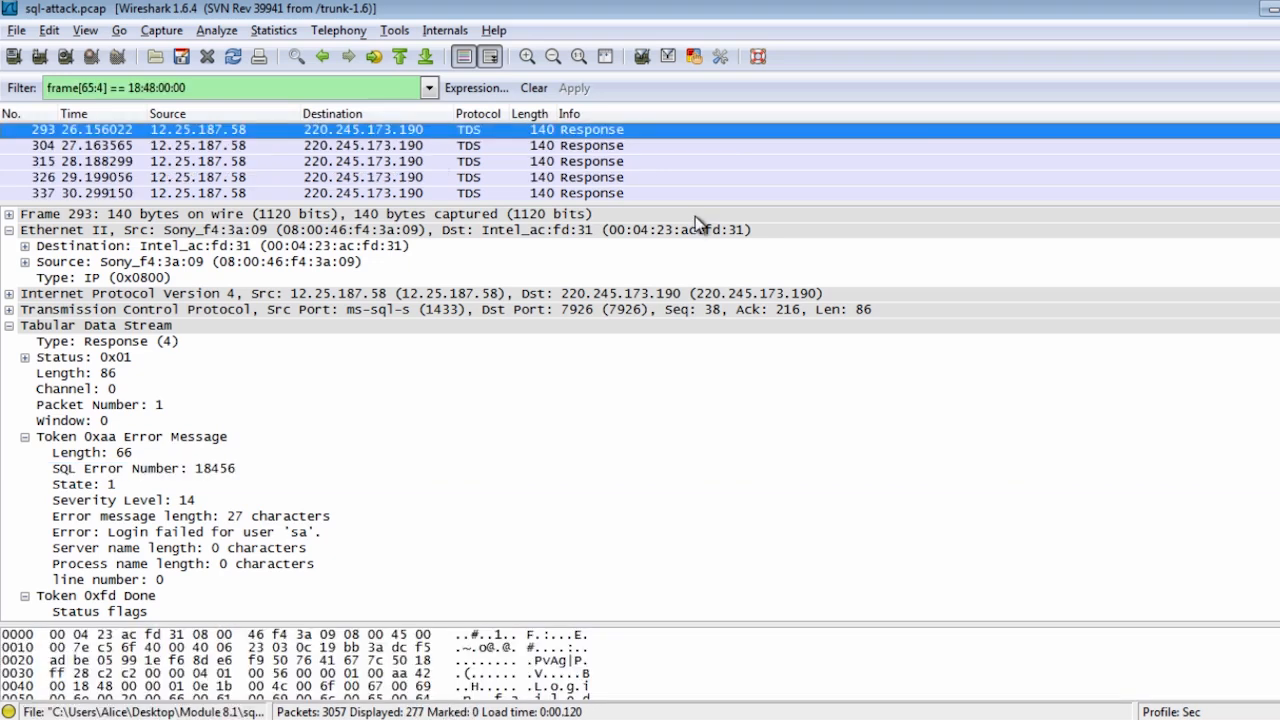
mouse_move(908, 214)
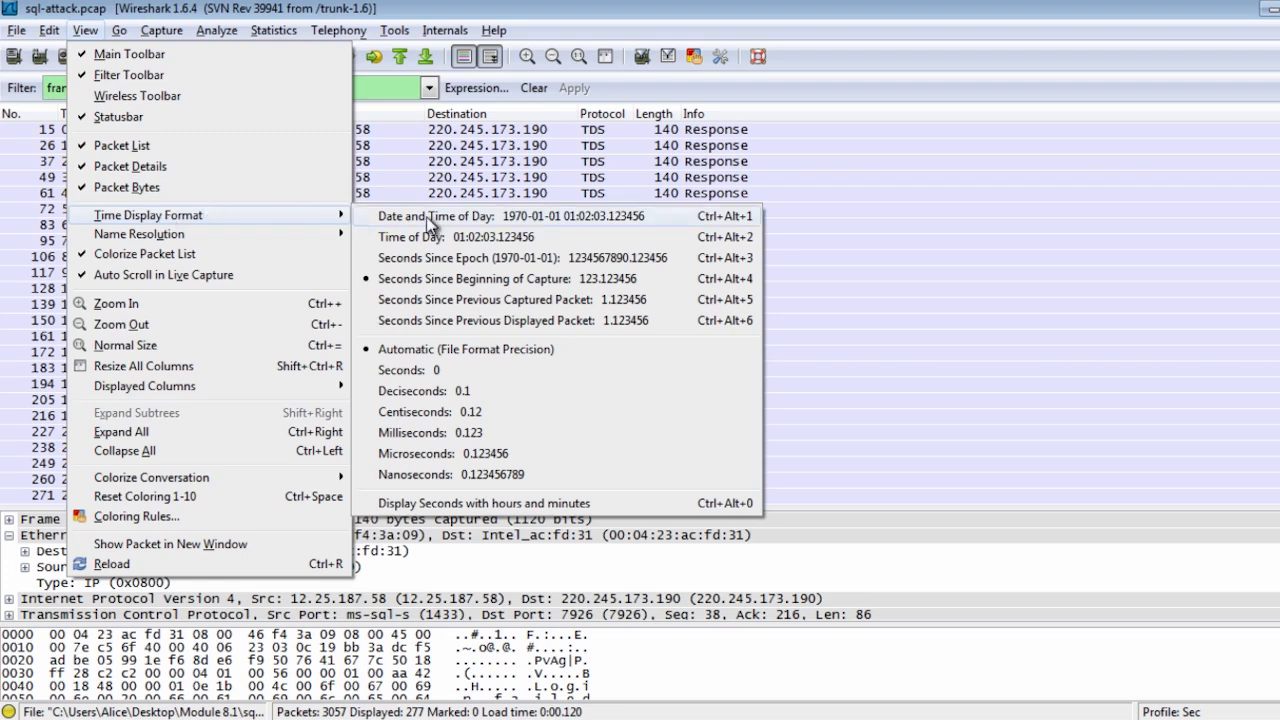
mouse_move(396, 300)
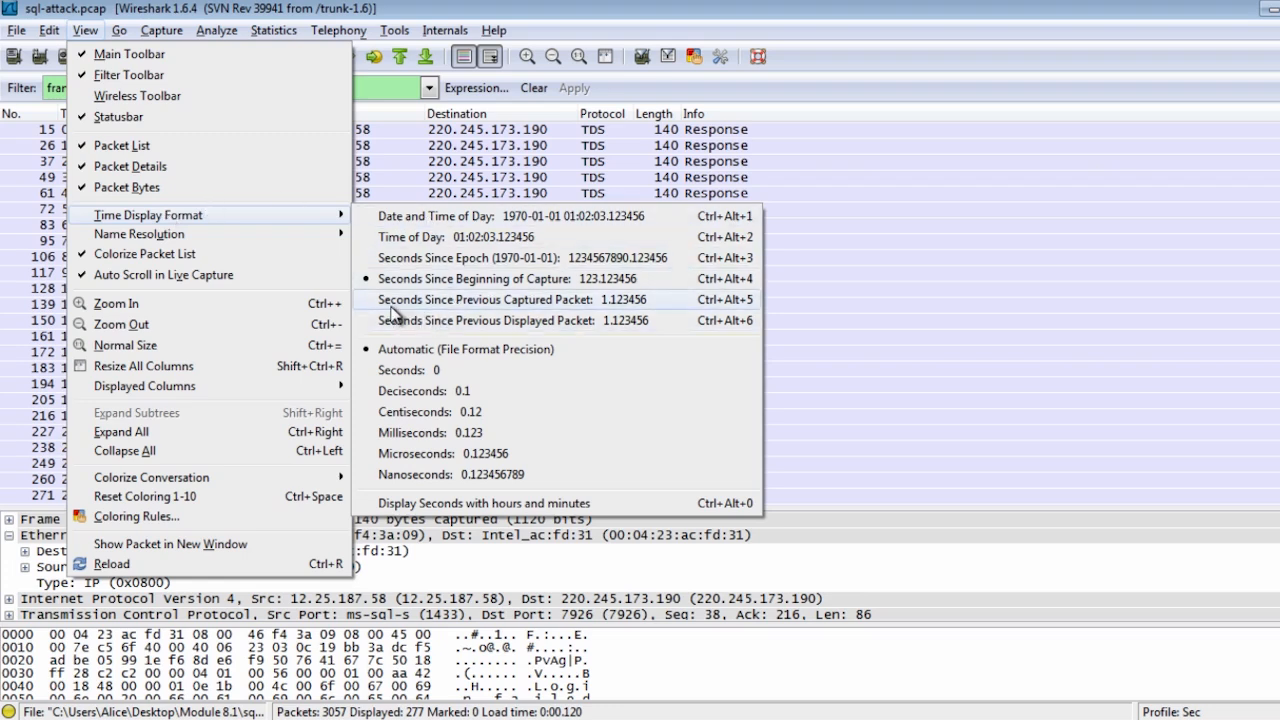
mouse_move(428, 316)
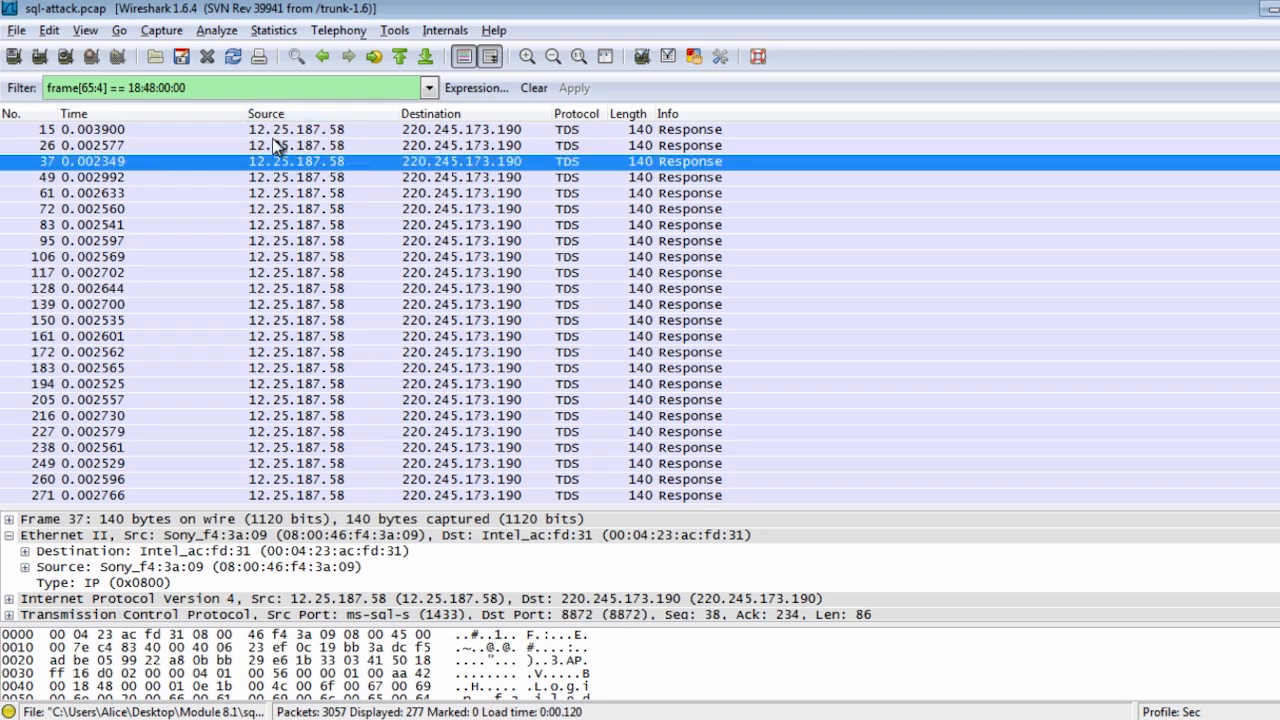
mouse_move(288, 148)
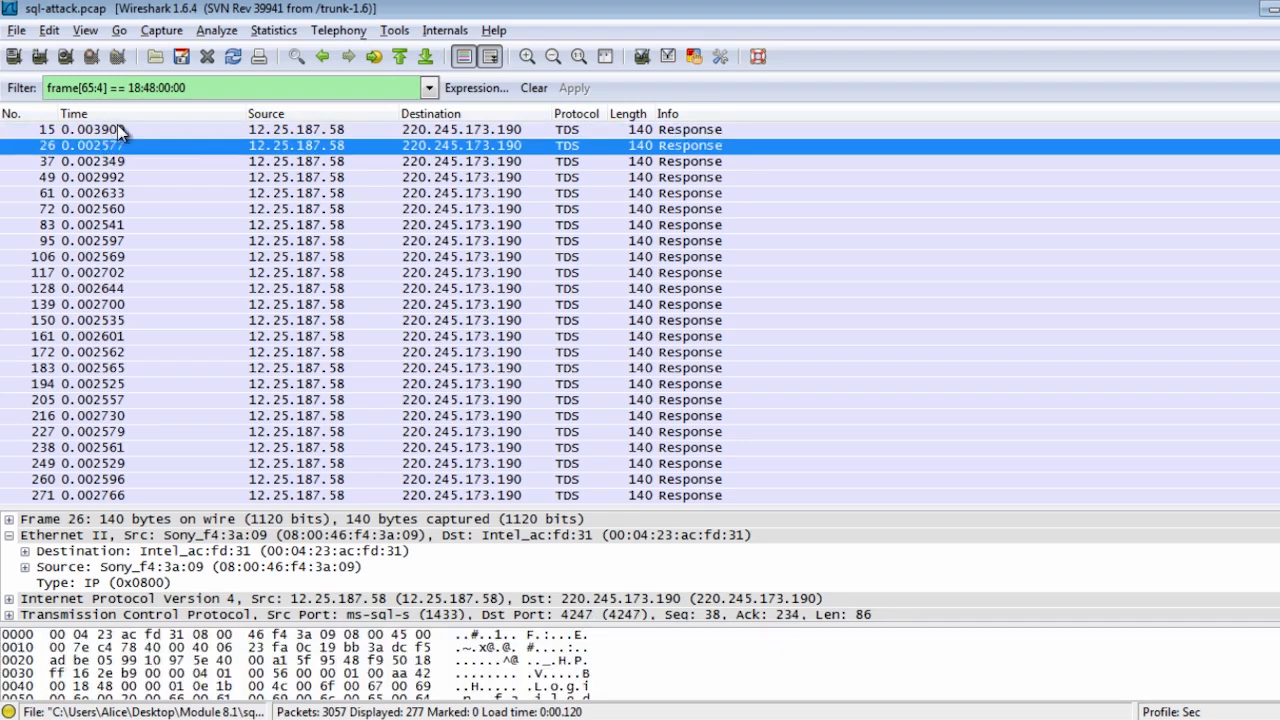
Step: Select packet 15 to check its millisecond delta time since the previous response
click(100, 128)
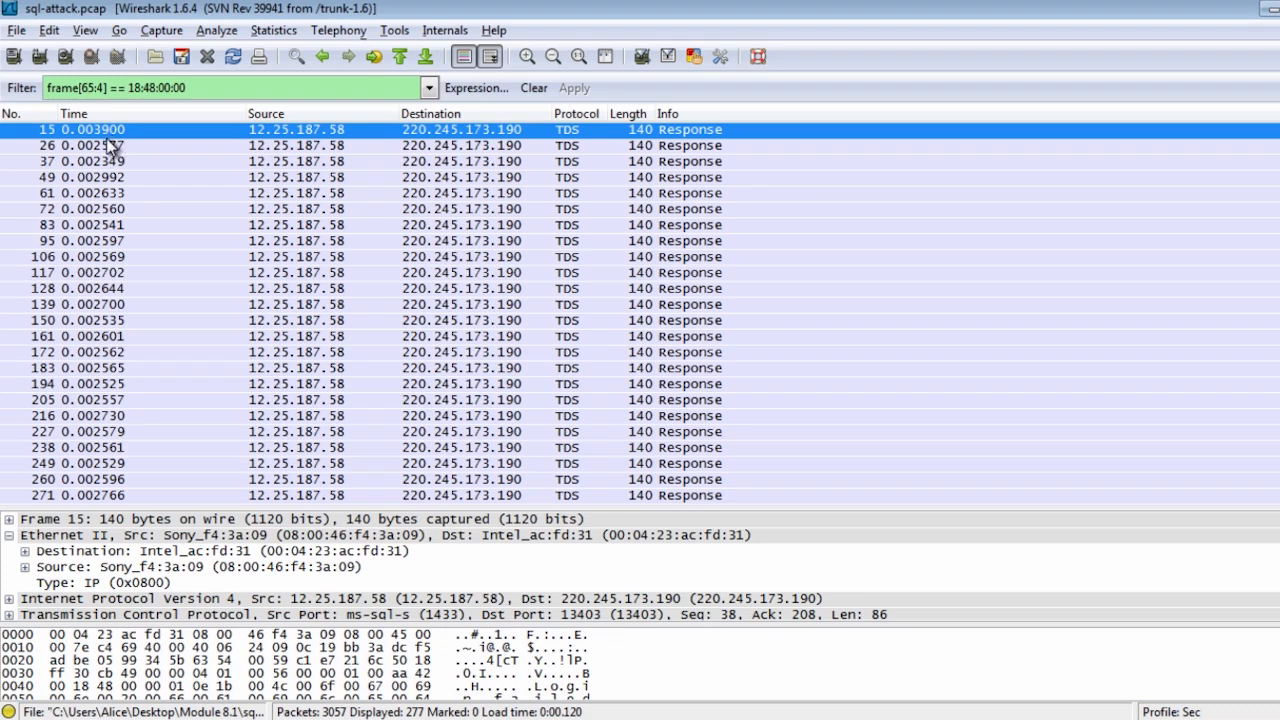
mouse_move(112, 152)
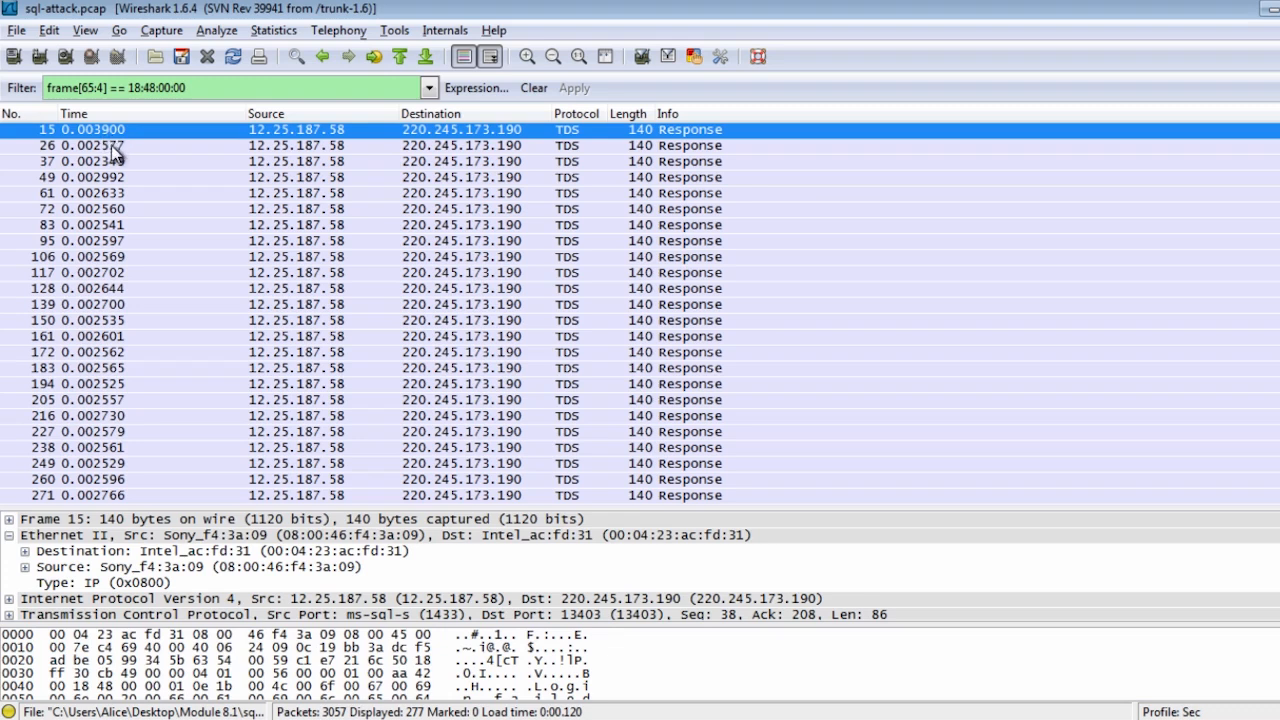